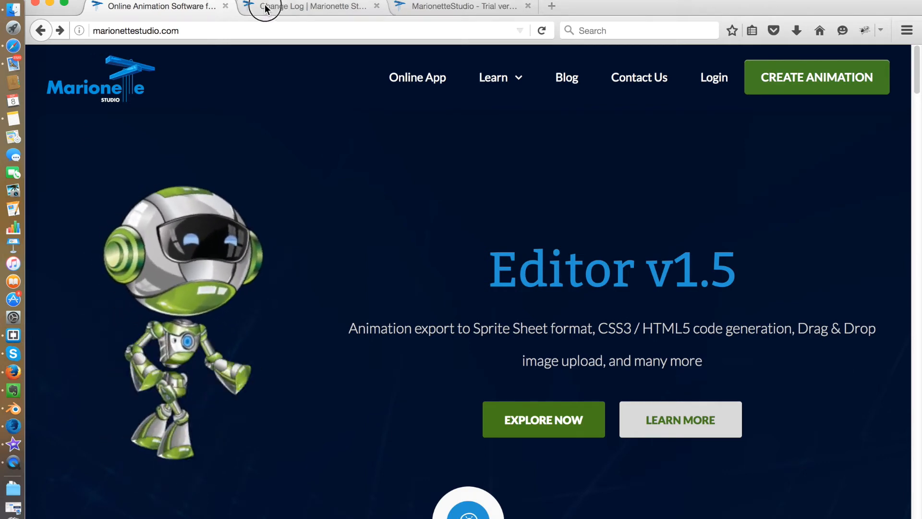
- View the Firefox change log's v1.5 entries on sprite sheet and CSS3/HTML5 export
{"action": "left_click", "coordinate": [306, 6]}
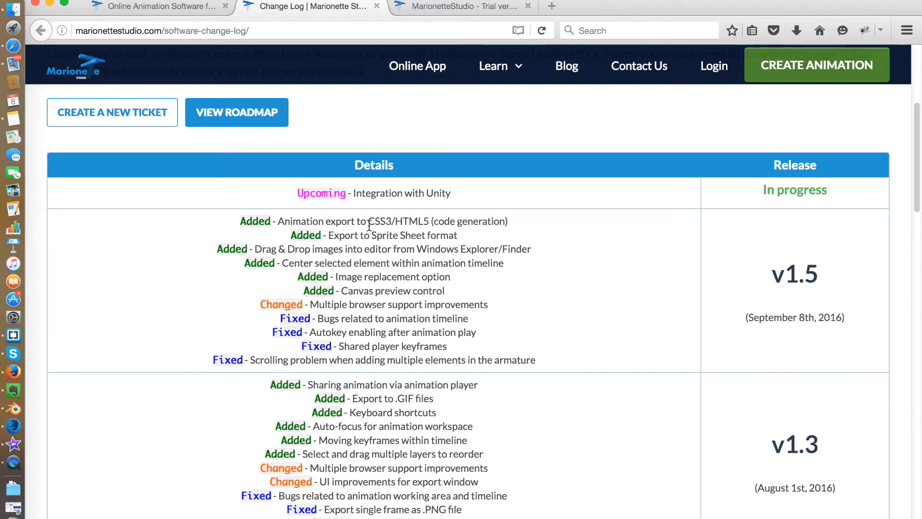
{"action": "double_click", "coordinate": [379, 221]}
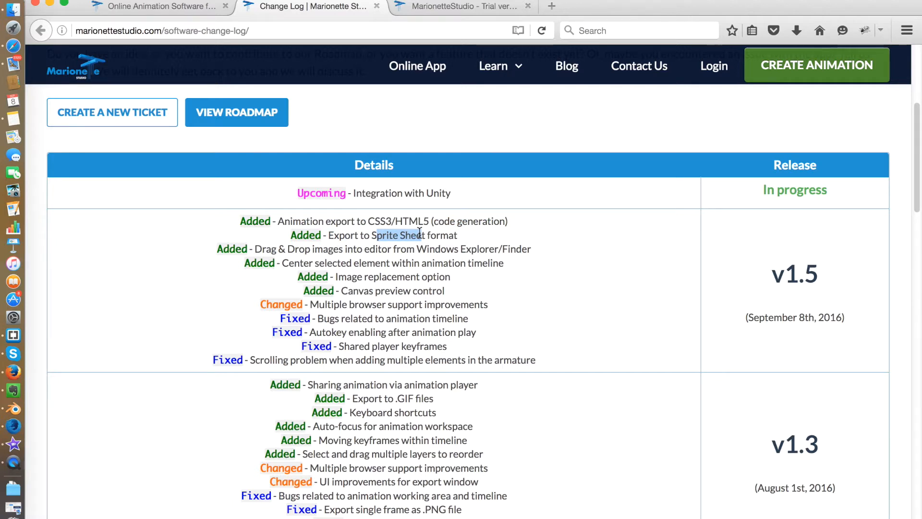
{"action": "mouse_move", "coordinate": [460, 237]}
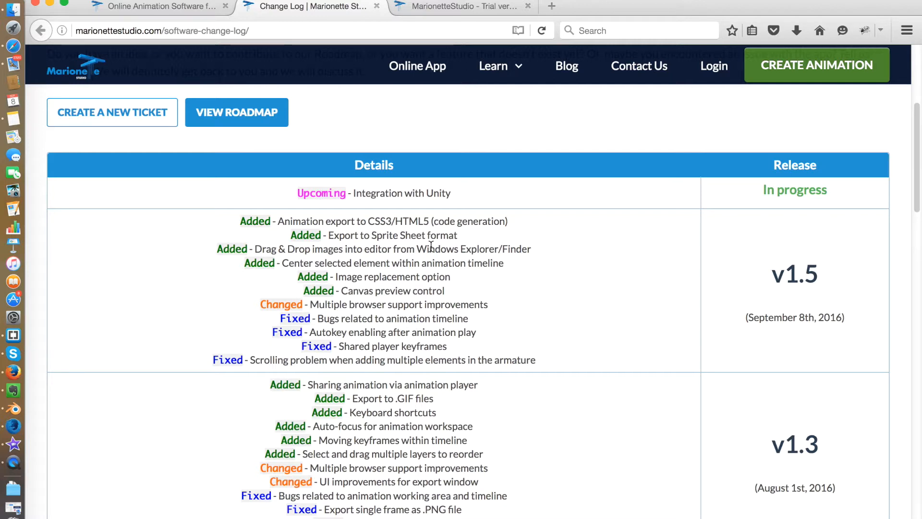
- Dismiss the demo banner and start a new empty scene, confirming the erase
{"action": "left_click", "coordinate": [459, 6]}
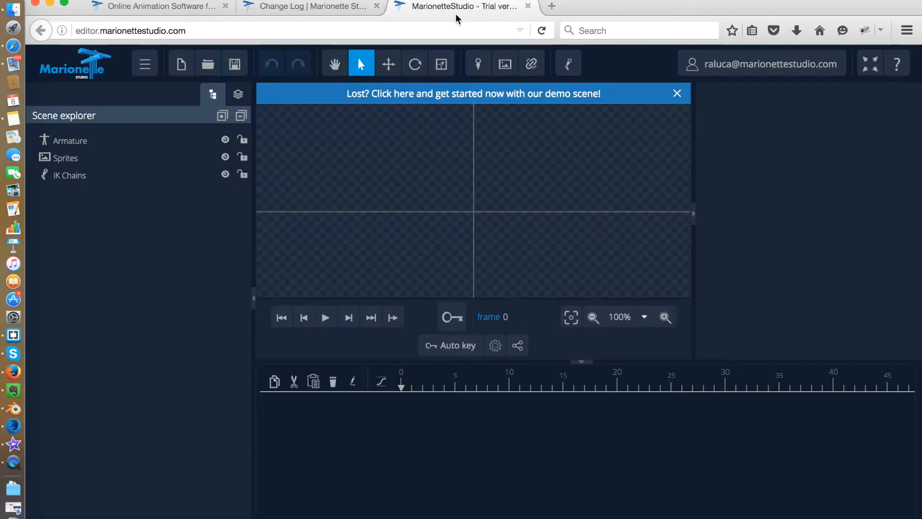
{"action": "mouse_move", "coordinate": [918, 97]}
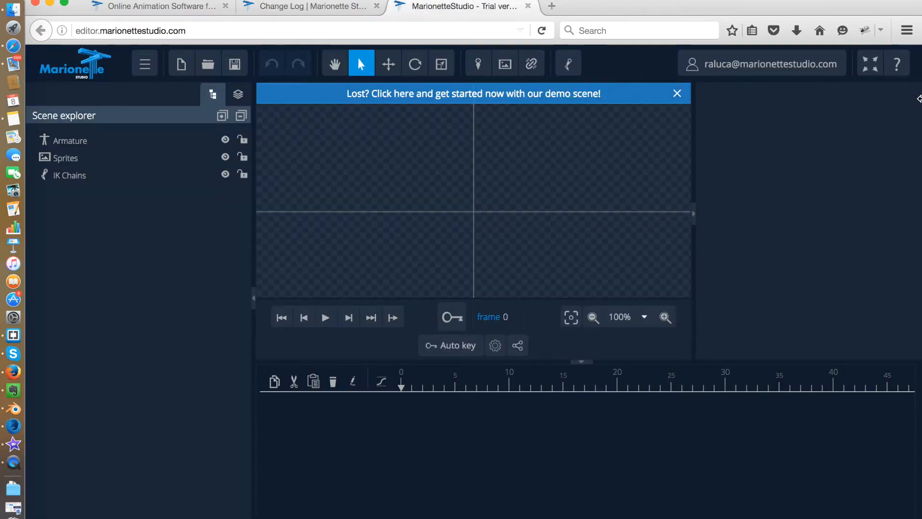
{"action": "left_click", "coordinate": [771, 64]}
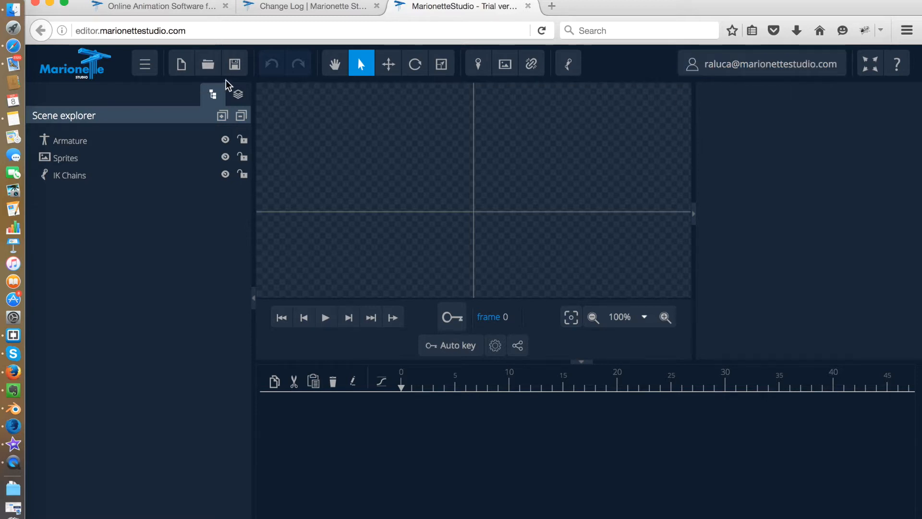
{"action": "left_click", "coordinate": [181, 64]}
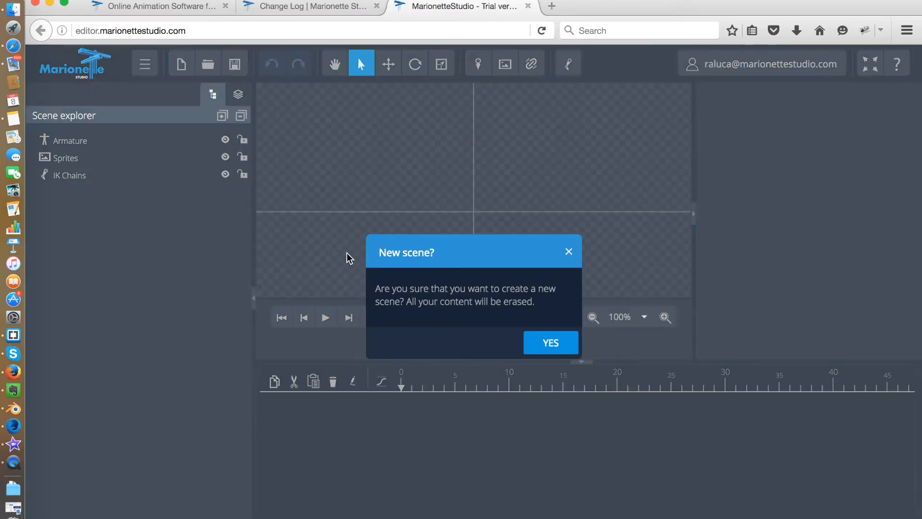
{"action": "left_click", "coordinate": [550, 342]}
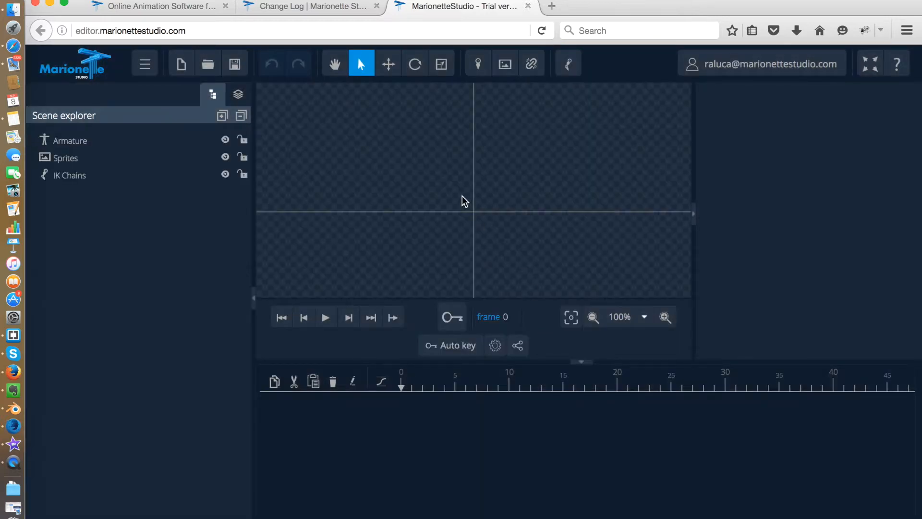
- Save the scene as 'balance-test'
{"action": "left_click", "coordinate": [145, 63]}
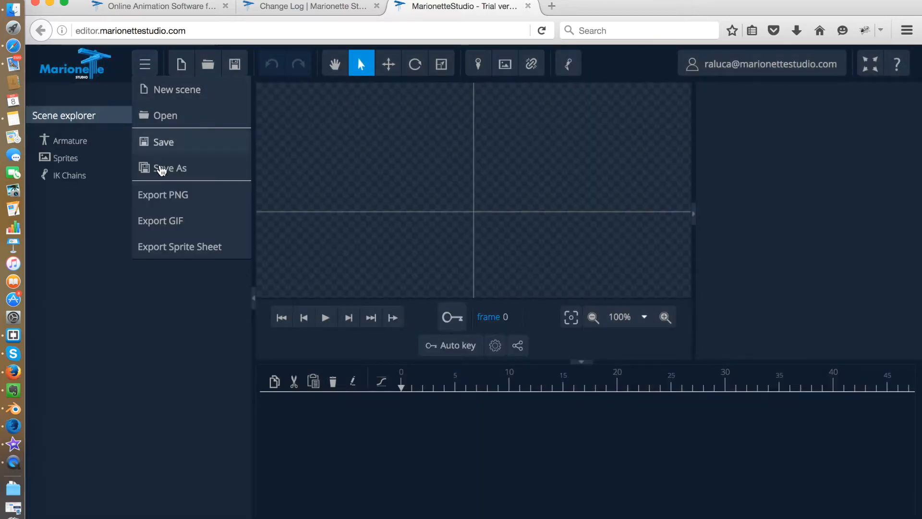
{"action": "left_click", "coordinate": [169, 168]}
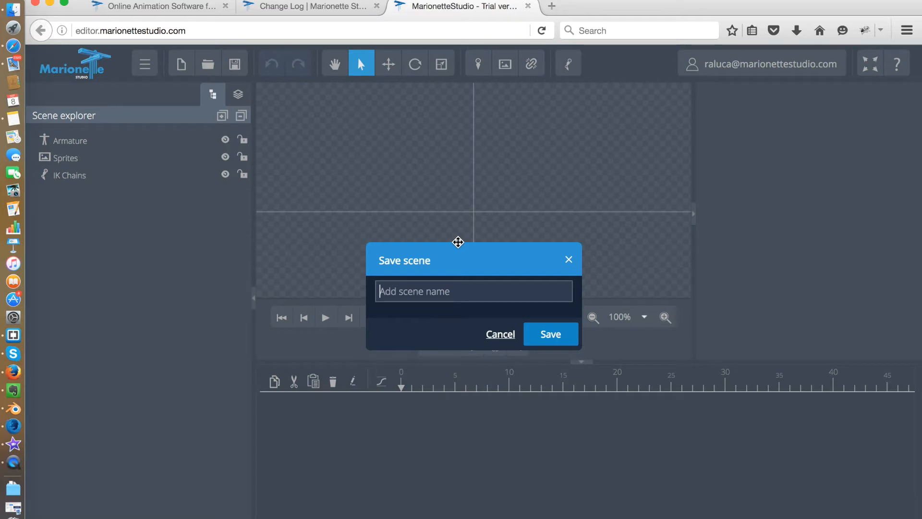
{"action": "type", "text": "balance"}
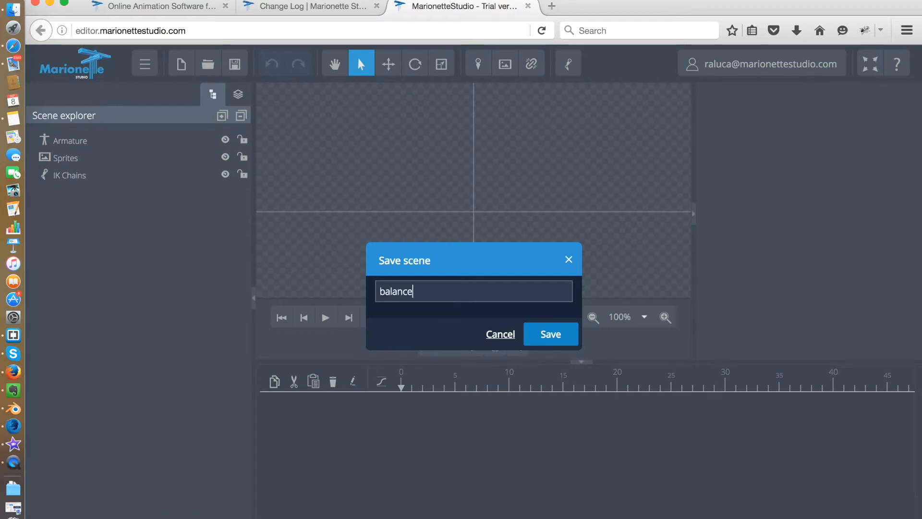
{"action": "mouse_move", "coordinate": [530, 264]}
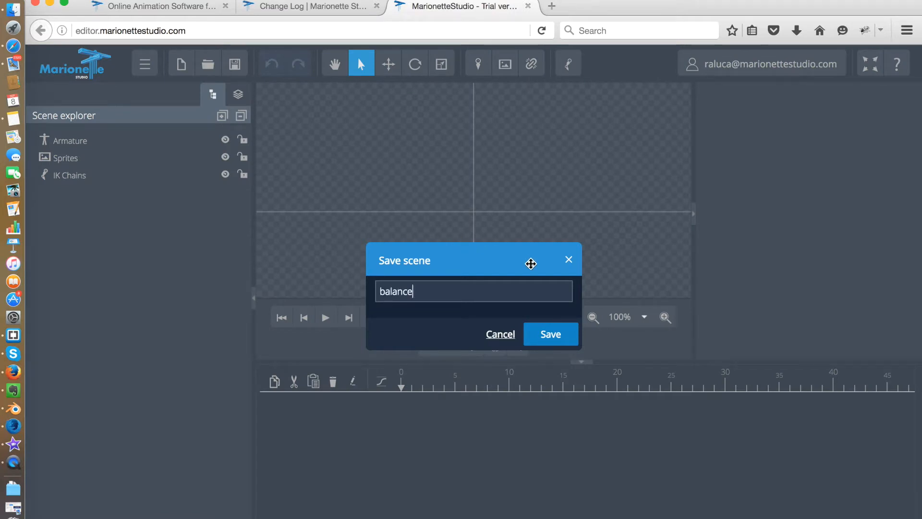
{"action": "type", "text": "-test"}
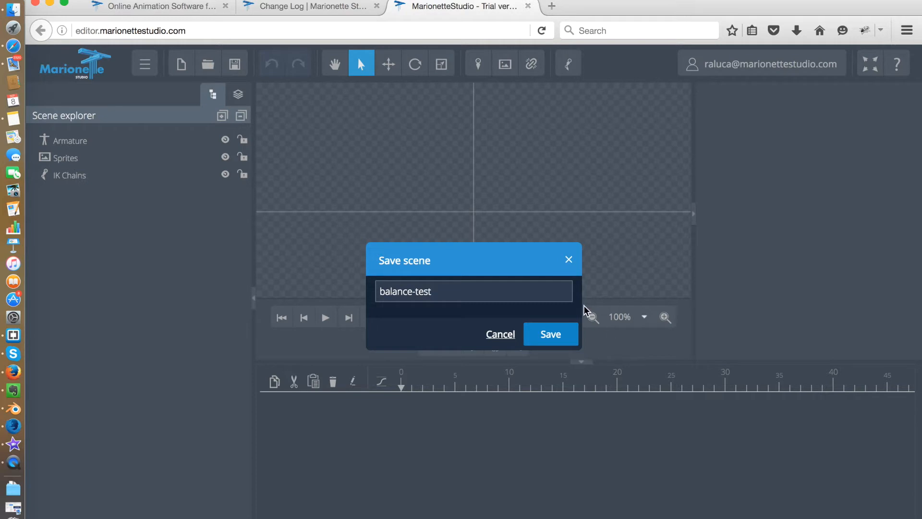
{"action": "left_click", "coordinate": [549, 335]}
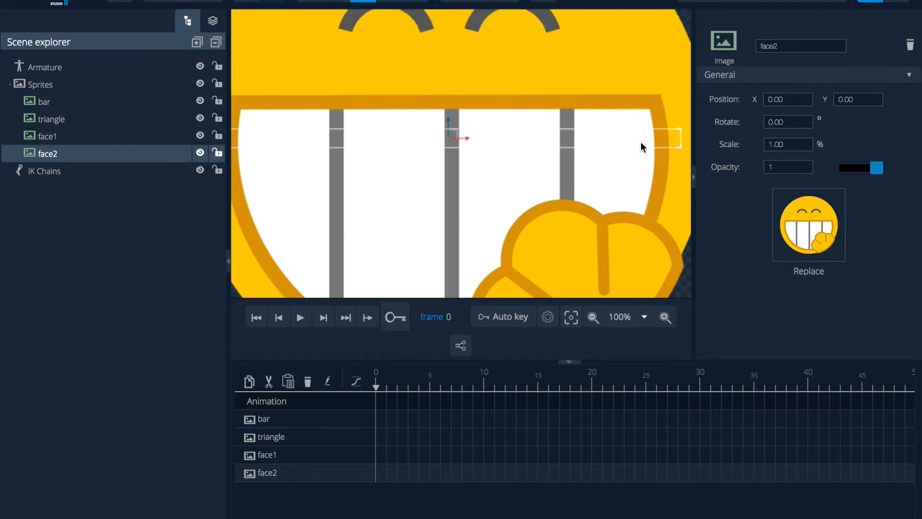
- Drag face1 left to about -162, 39, then select face2
{"action": "left_click", "coordinate": [49, 136]}
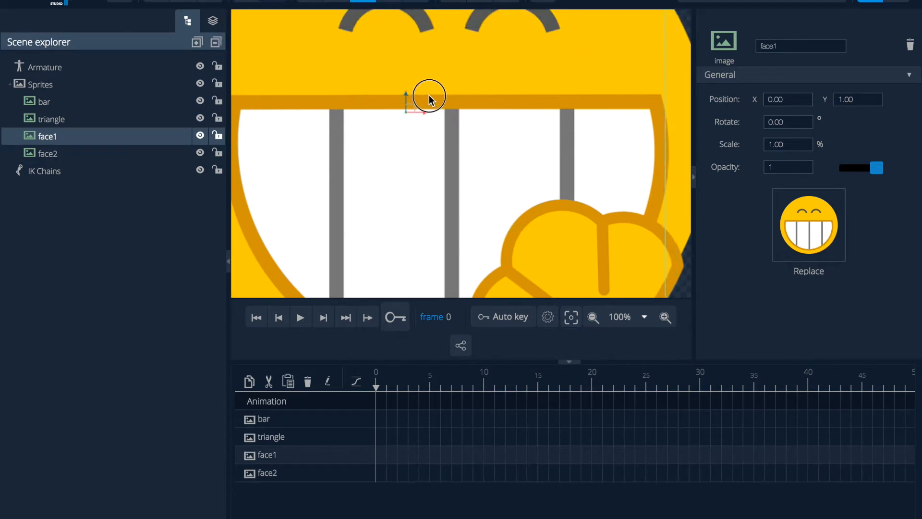
{"action": "left_click_drag", "start_coordinate": [428, 96], "coordinate": [382, 94]}
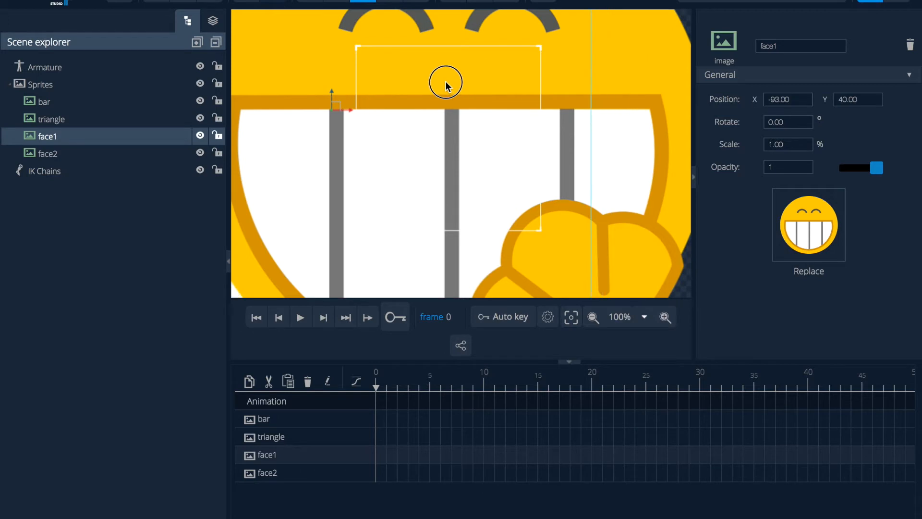
{"action": "left_click_drag", "start_coordinate": [445, 82], "coordinate": [411, 147]}
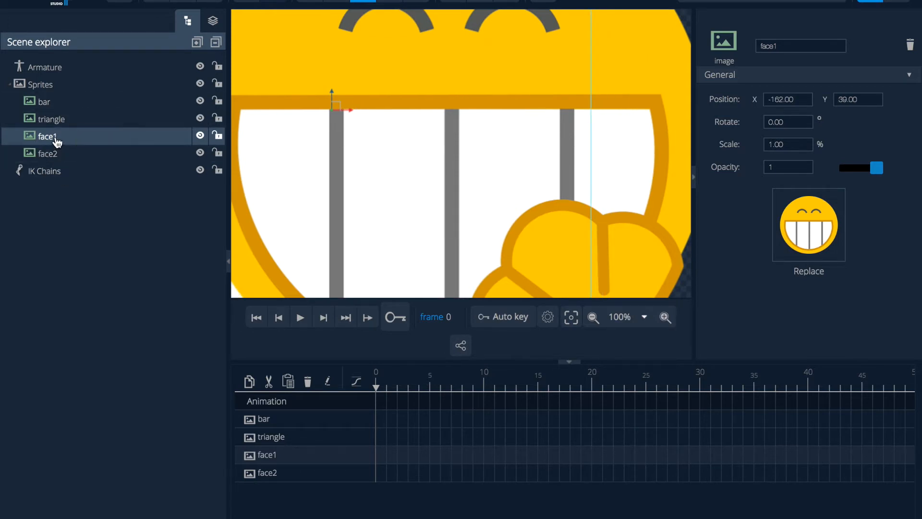
{"action": "mouse_move", "coordinate": [709, 222]}
{"action": "type", "text": "0.2"}
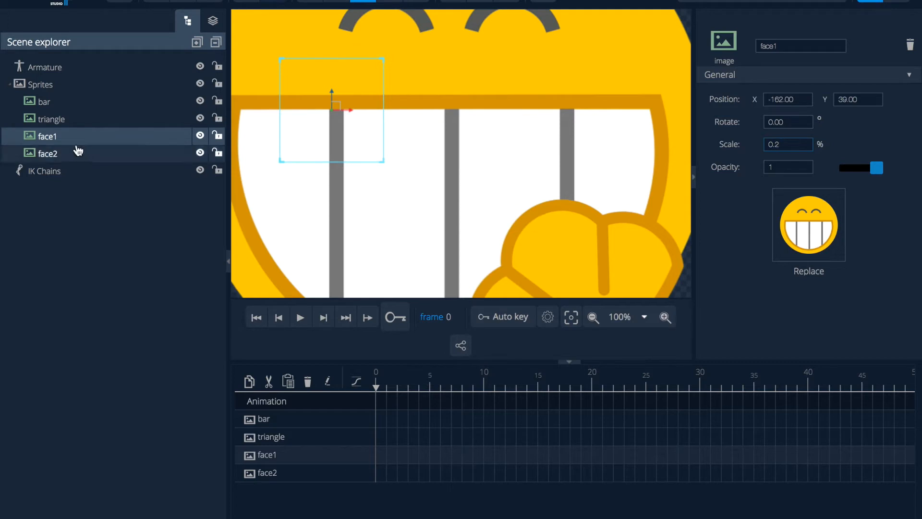
{"action": "left_click", "coordinate": [47, 154]}
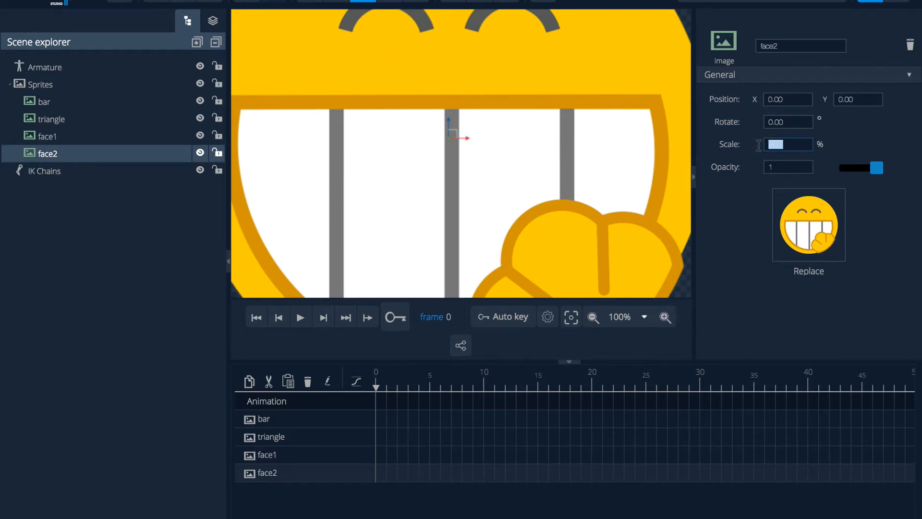
- Scale face2 to 0.2 and shrink the triangle to 0.2 below the bar
{"action": "type", "text": "0.2"}
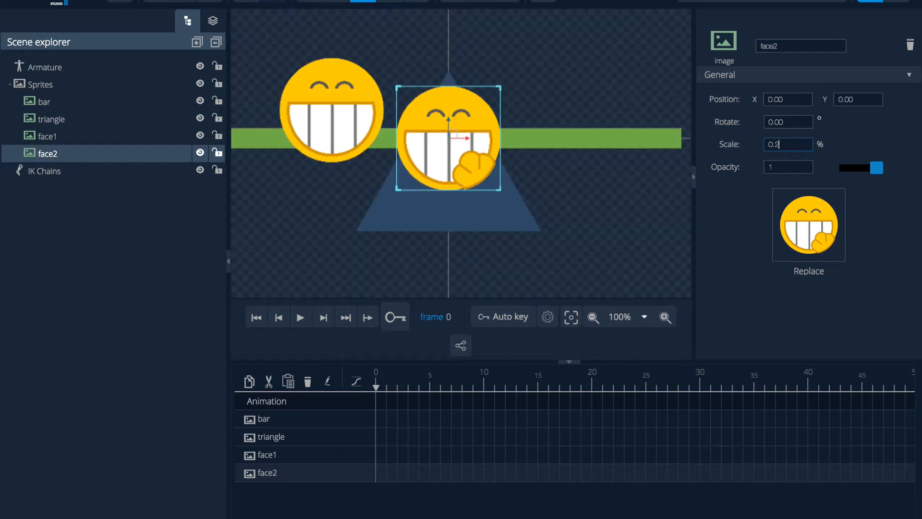
{"action": "mouse_move", "coordinate": [760, 173]}
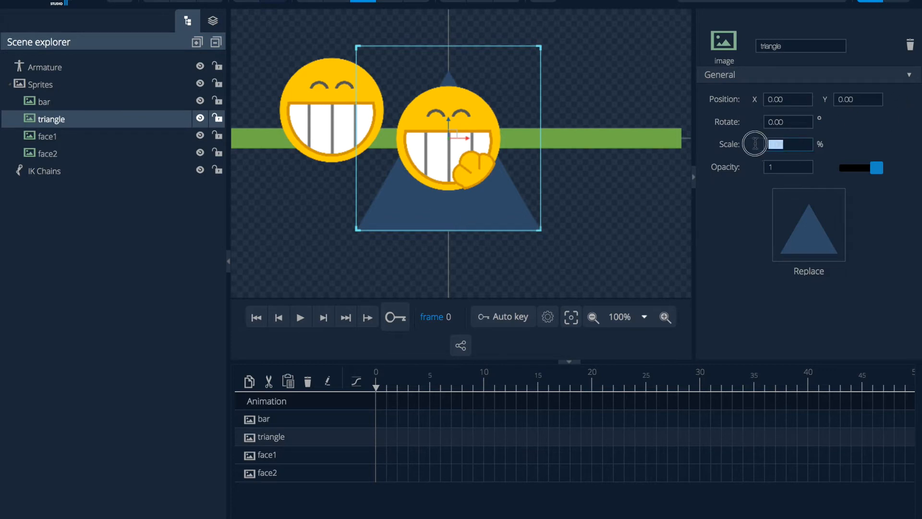
{"action": "type", "text": "0.6"}
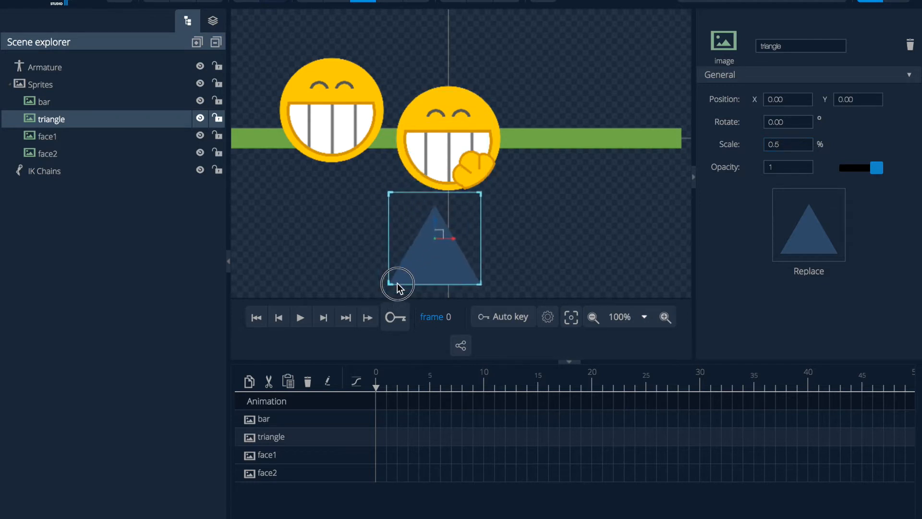
{"action": "left_click_drag", "start_coordinate": [397, 288], "coordinate": [452, 242]}
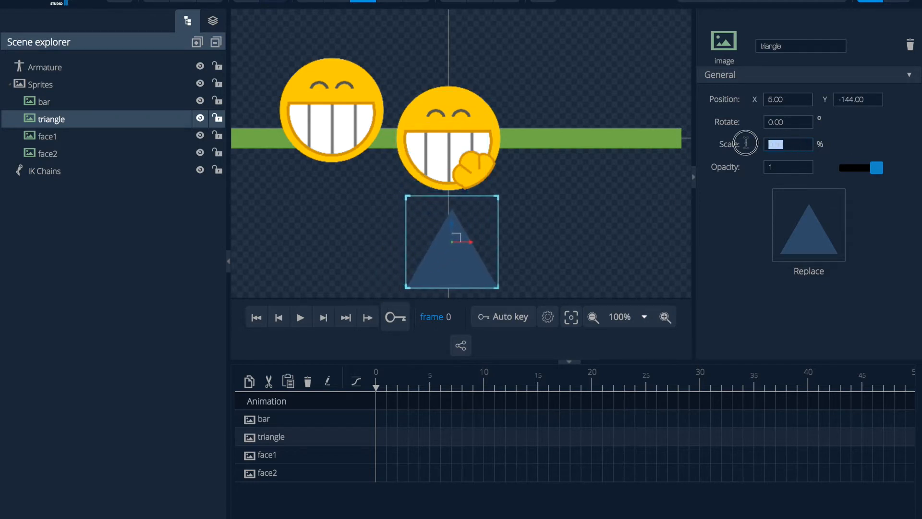
{"action": "type", "text": "0.2"}
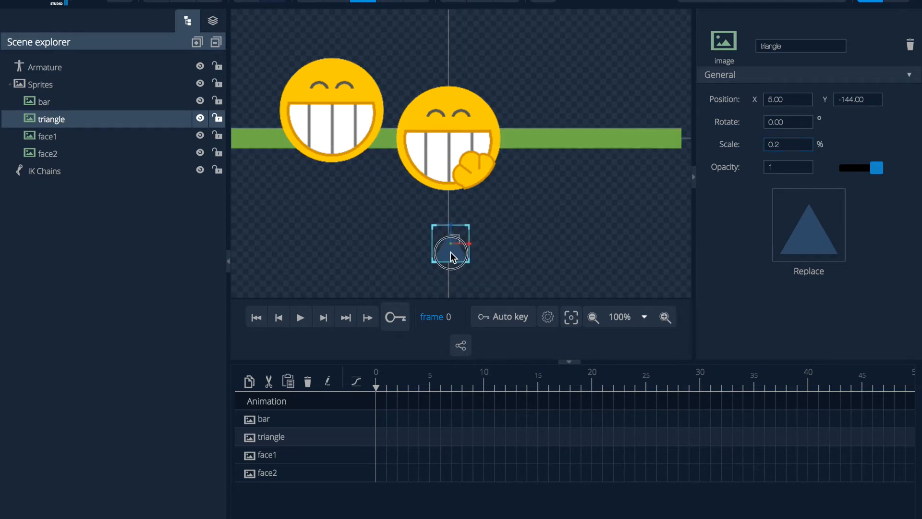
- Scale the bar sprite to 0.6 and select face1
{"action": "left_click", "coordinate": [45, 101]}
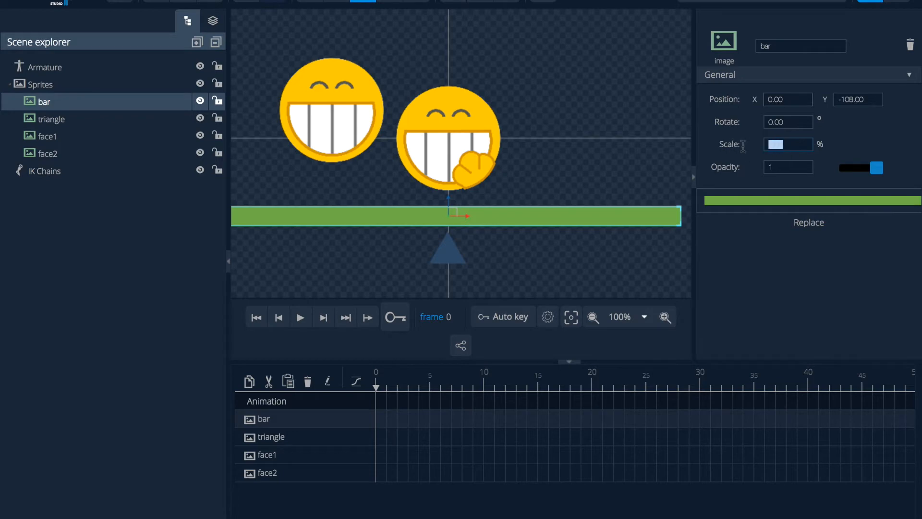
{"action": "type", "text": "0.6"}
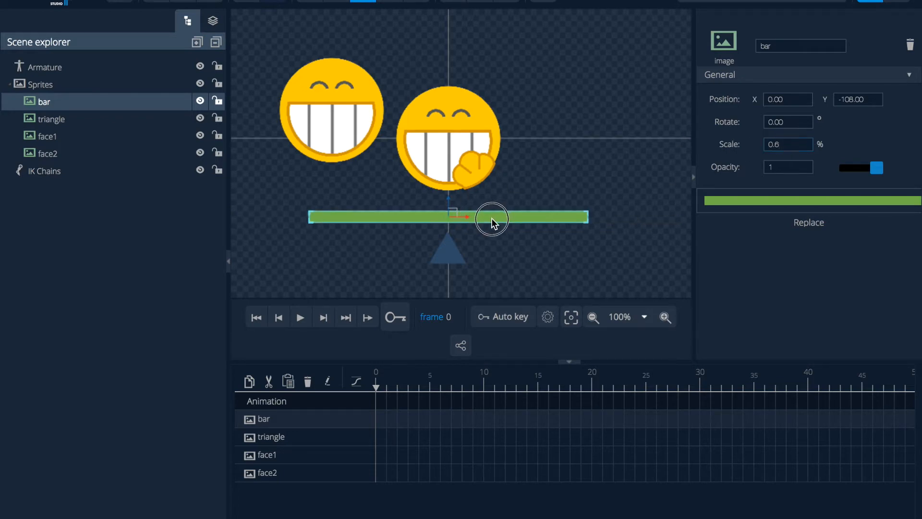
{"action": "left_click", "coordinate": [50, 136]}
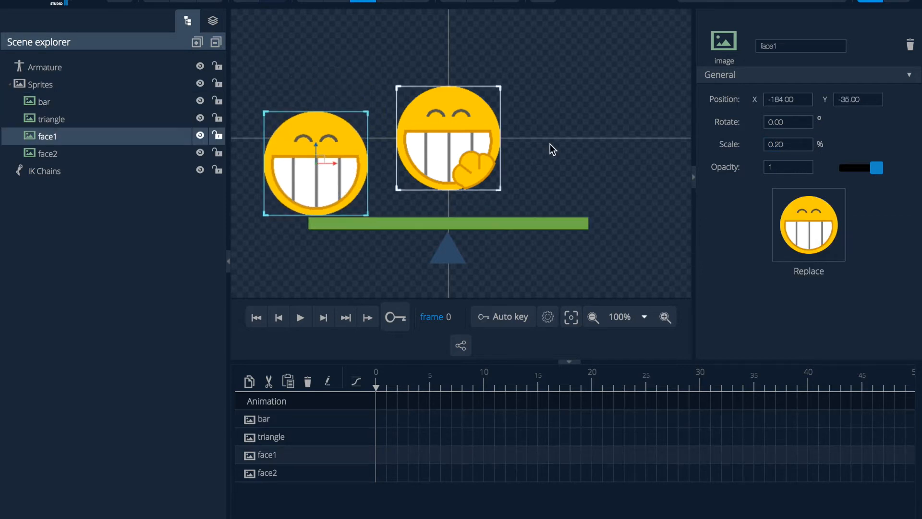
- Move face2 onto face1 at the bar's left end
{"action": "left_click", "coordinate": [453, 132]}
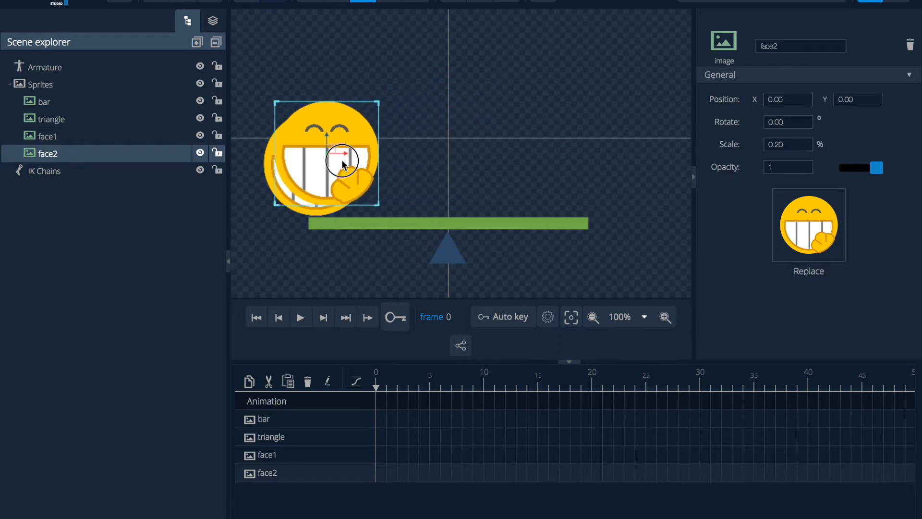
{"action": "left_click_drag", "start_coordinate": [344, 160], "coordinate": [335, 172]}
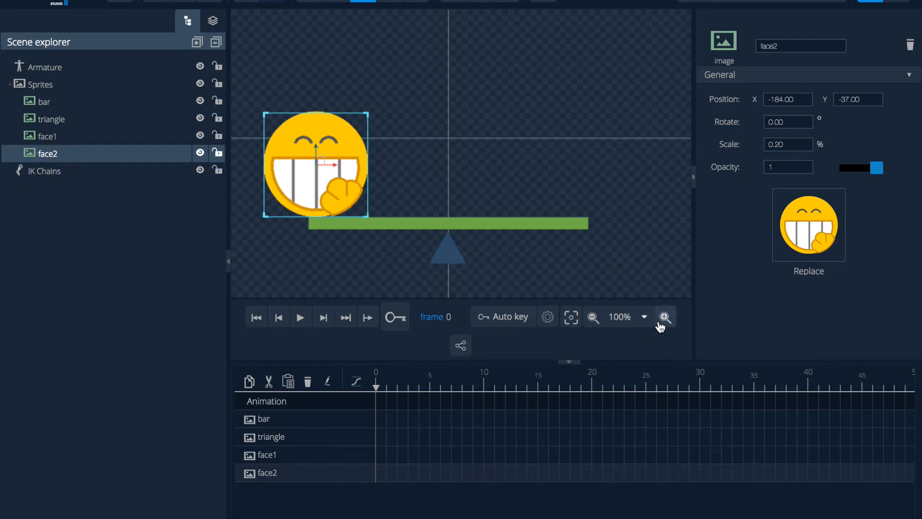
{"action": "left_click", "coordinate": [665, 316]}
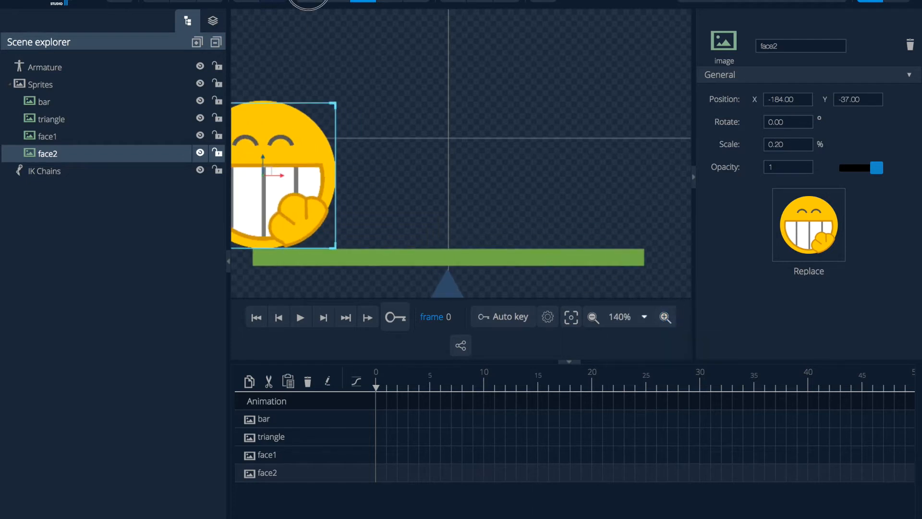
{"action": "left_click_drag", "start_coordinate": [283, 176], "coordinate": [411, 170]}
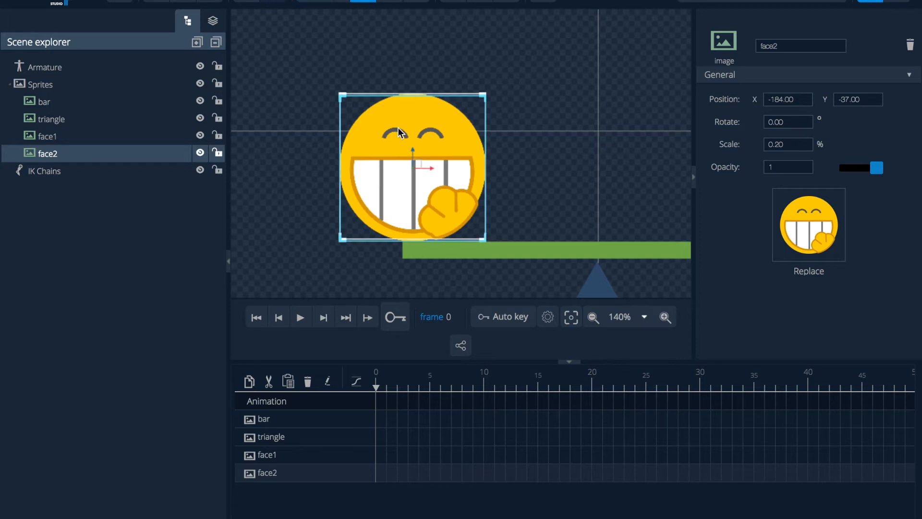
- Align face1 exactly over face2 at -184, -37, then zoom out to frame the seesaw
{"action": "left_click", "coordinate": [44, 135]}
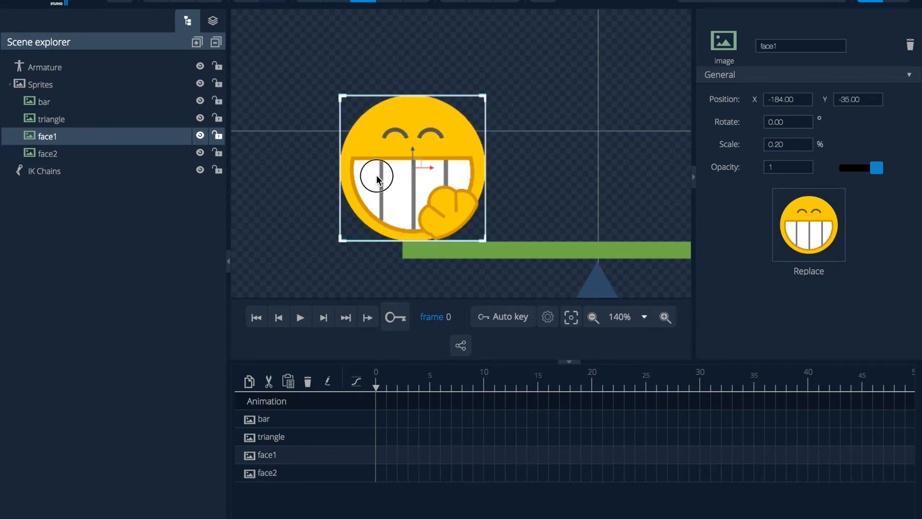
{"action": "left_click_drag", "start_coordinate": [376, 179], "coordinate": [387, 175]}
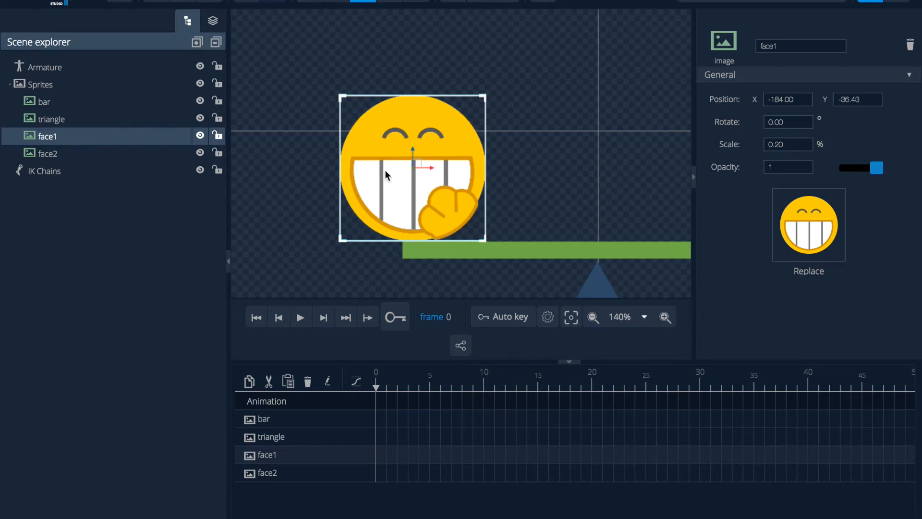
{"action": "left_click", "coordinate": [533, 152]}
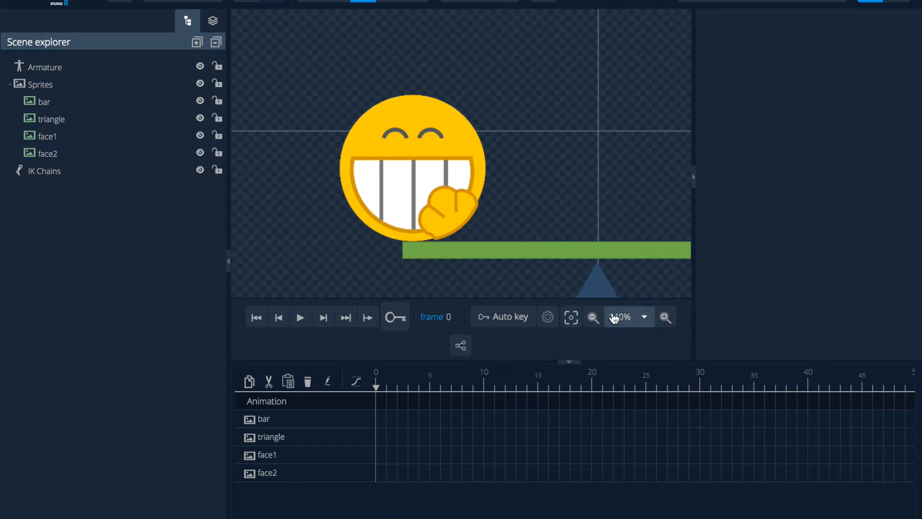
{"action": "left_click", "coordinate": [594, 317]}
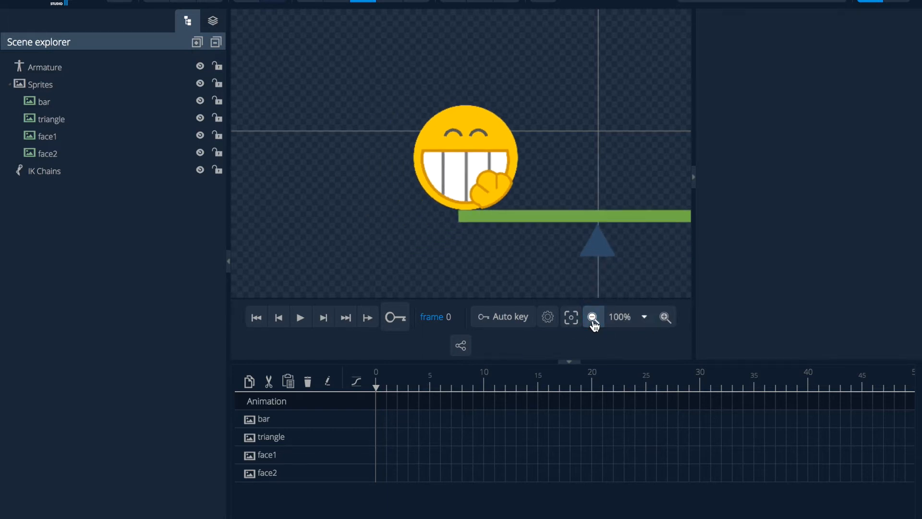
{"action": "mouse_move", "coordinate": [592, 317]}
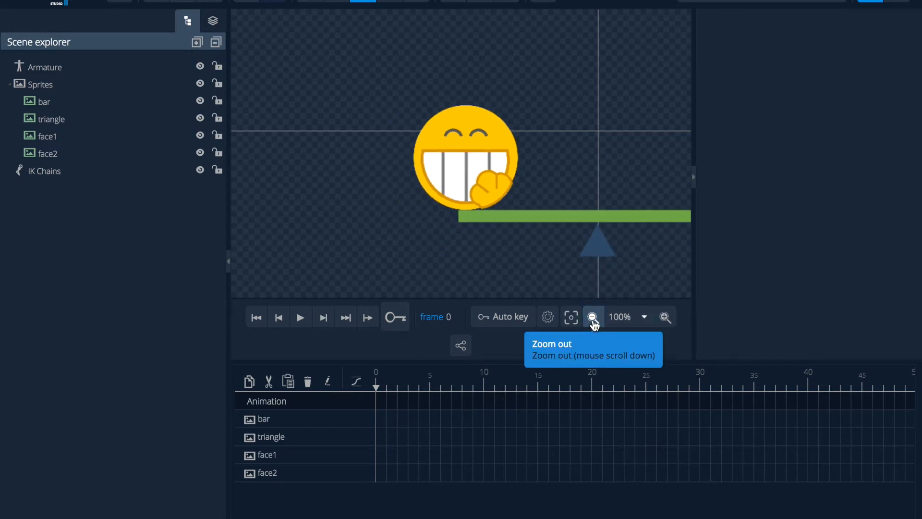
{"action": "mouse_move", "coordinate": [654, 184]}
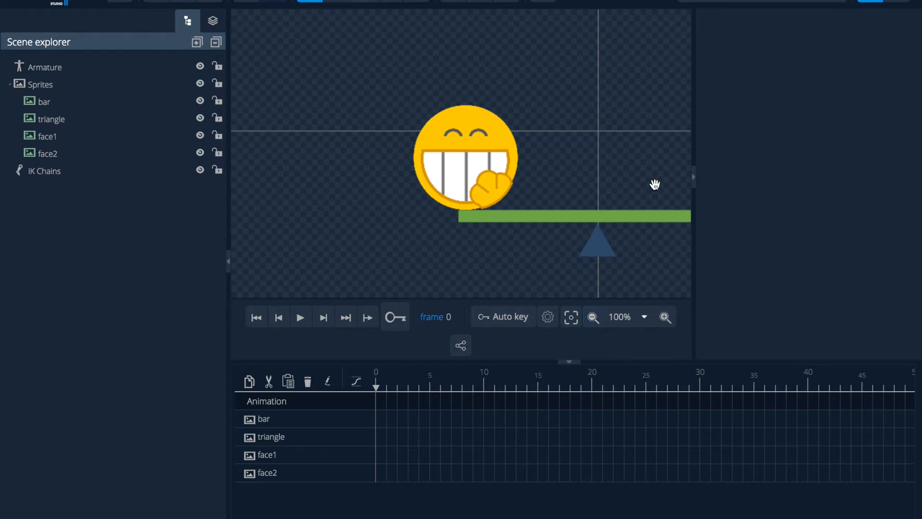
{"action": "left_click_drag", "start_coordinate": [655, 184], "coordinate": [306, 20]}
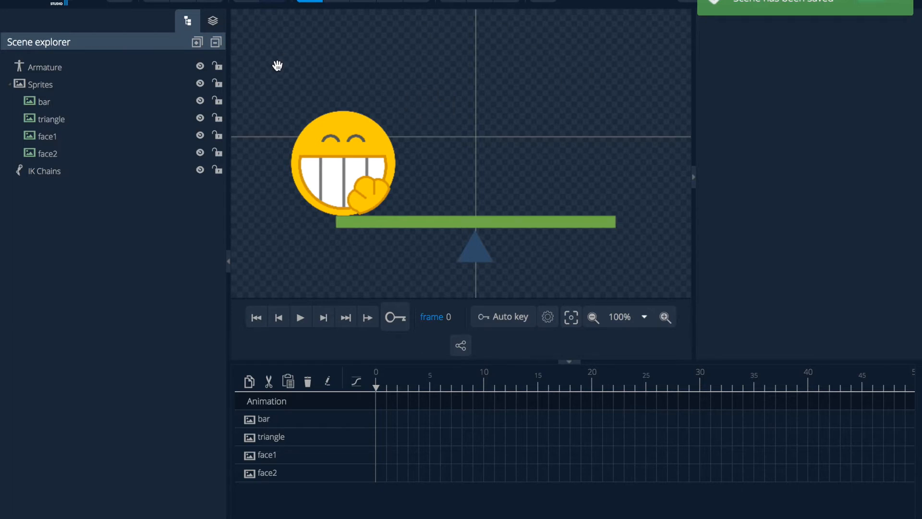
{"action": "mouse_move", "coordinate": [467, 6]}
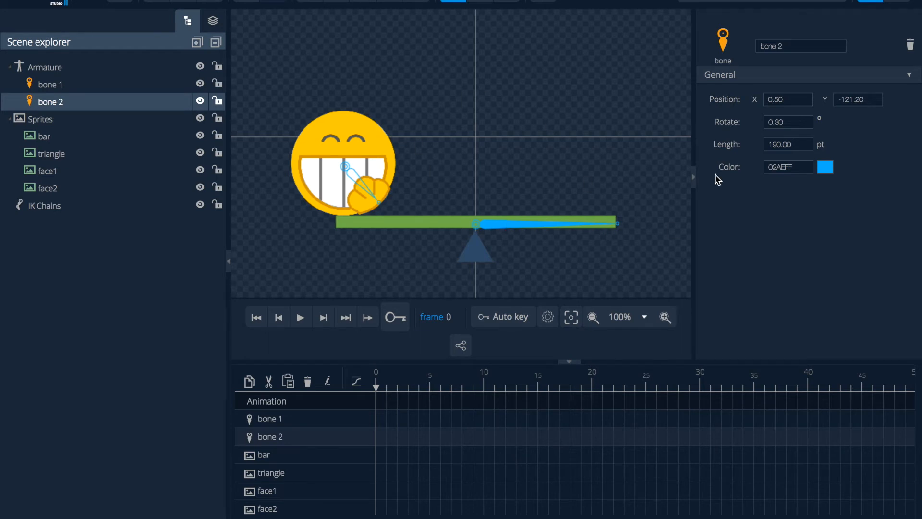
{"action": "mouse_move", "coordinate": [234, 6]}
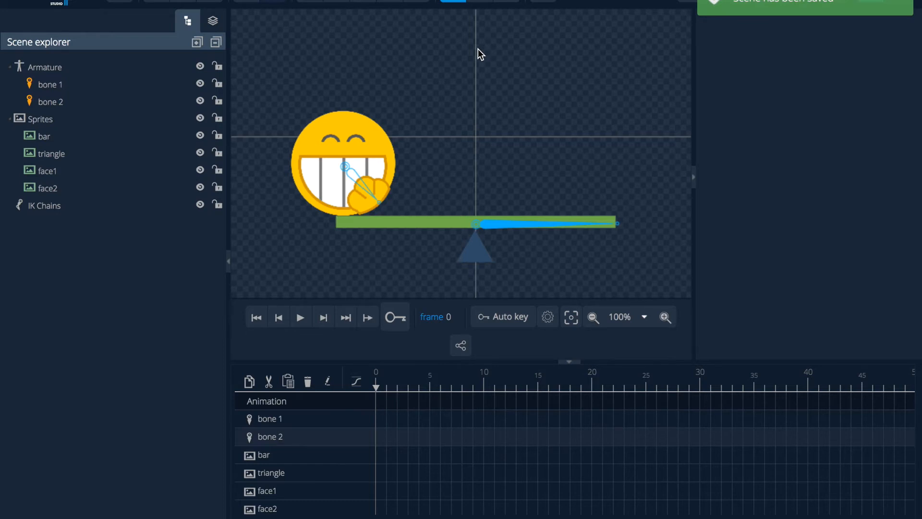
{"action": "mouse_move", "coordinate": [497, 28]}
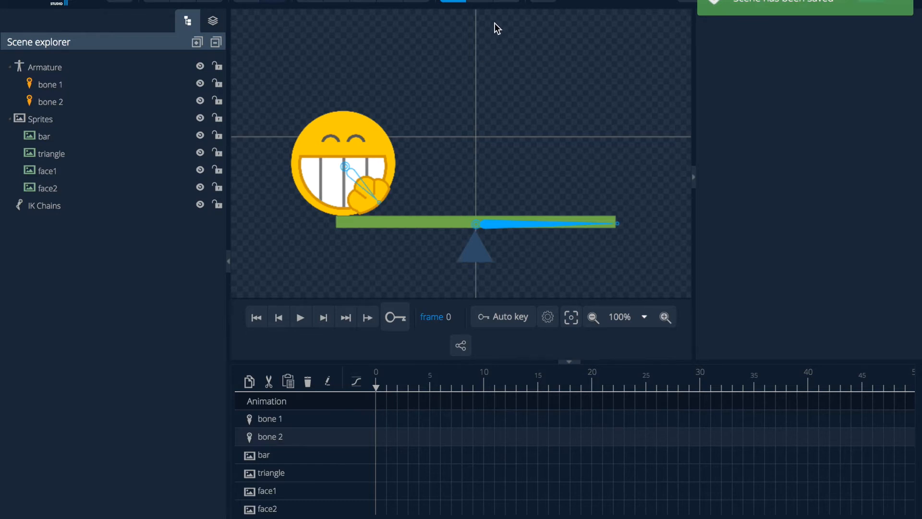
{"action": "mouse_move", "coordinate": [508, 1]}
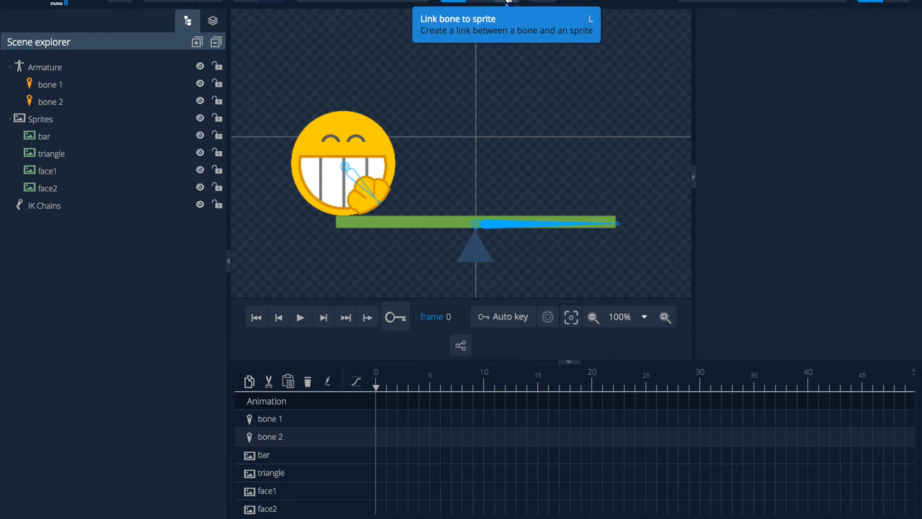
- Rename the two bones to face and bar
{"action": "left_click", "coordinate": [50, 84]}
{"action": "type", "text": "face"}
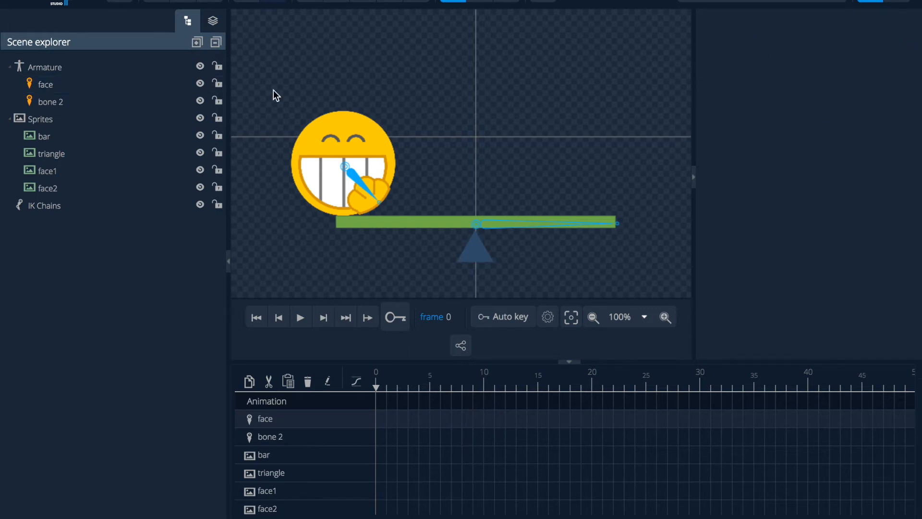
{"action": "left_click", "coordinate": [50, 101]}
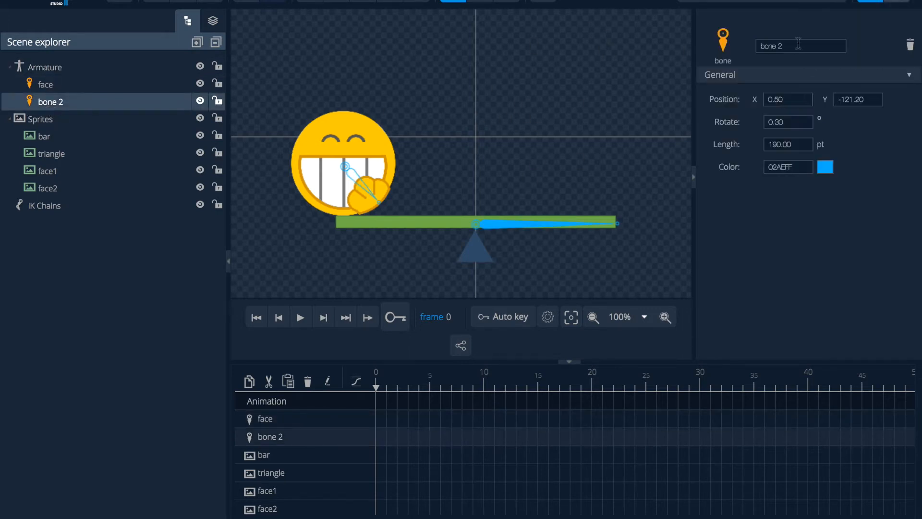
{"action": "type", "text": "bar"}
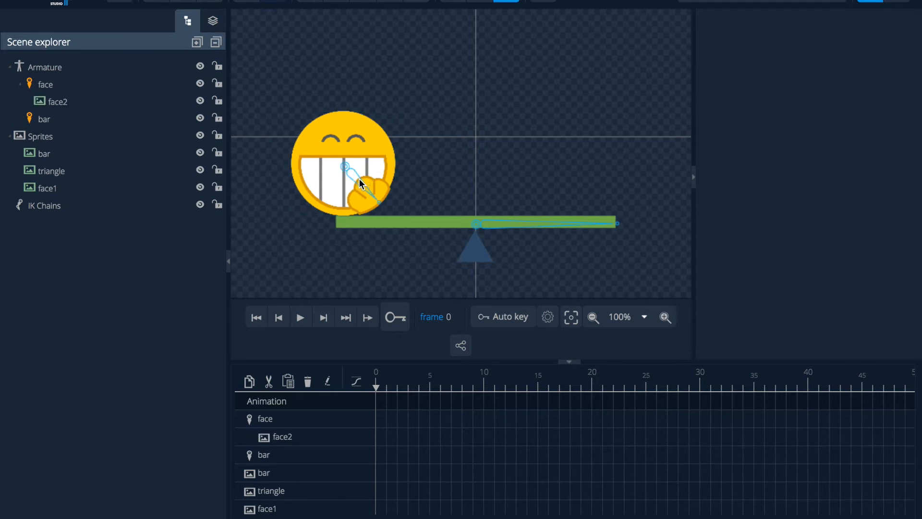
- Link face1 and face2 to the face bone and the bar sprite to the bar bone
{"action": "left_click", "coordinate": [44, 154]}
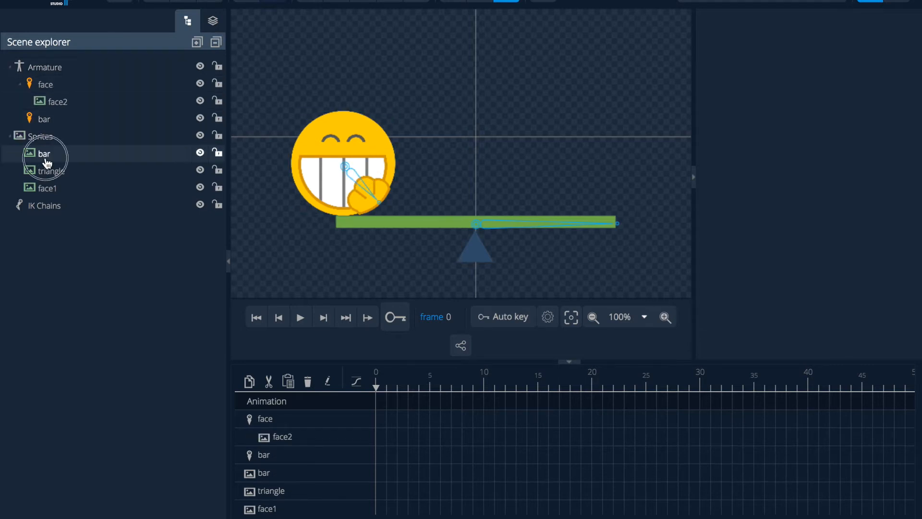
{"action": "left_click", "coordinate": [44, 153]}
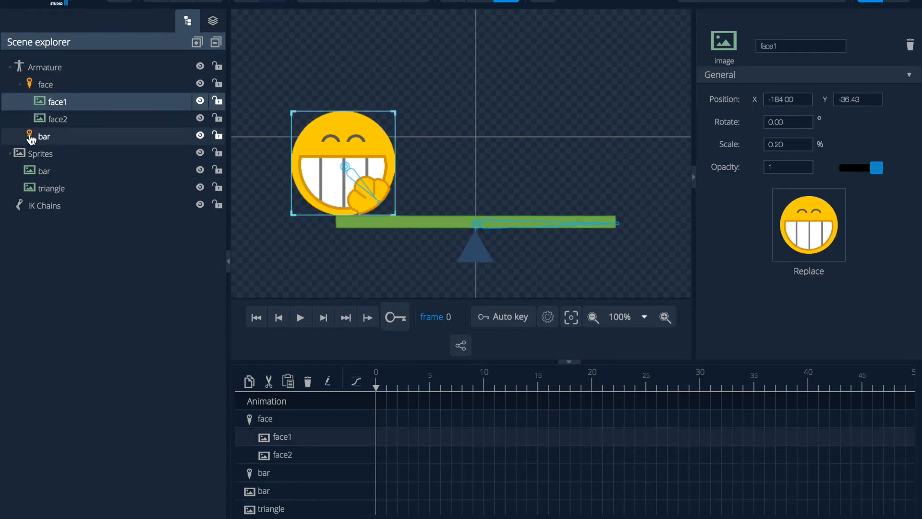
{"action": "left_click", "coordinate": [45, 170]}
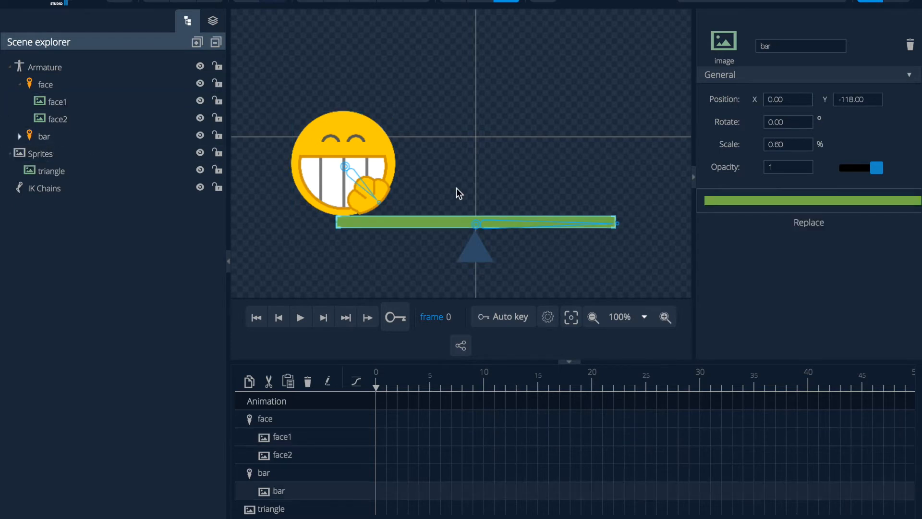
{"action": "mouse_move", "coordinate": [594, 141]}
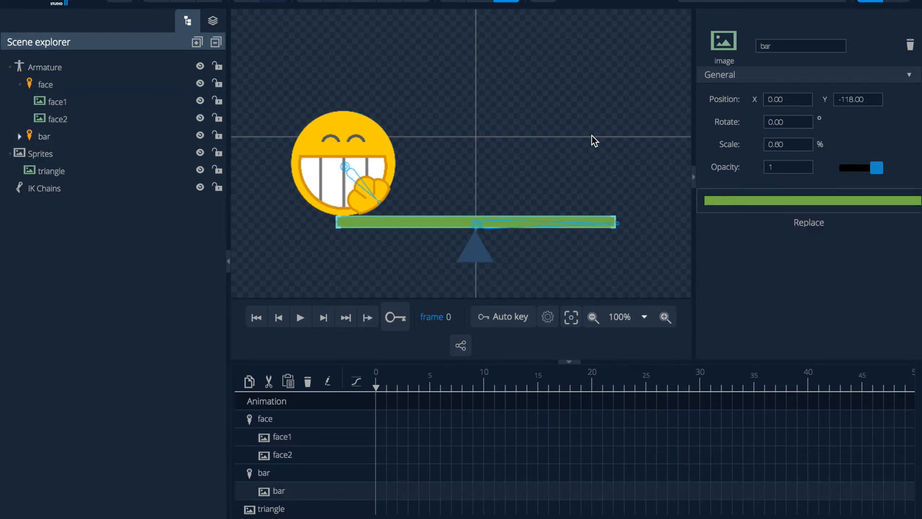
{"action": "mouse_move", "coordinate": [494, 26]}
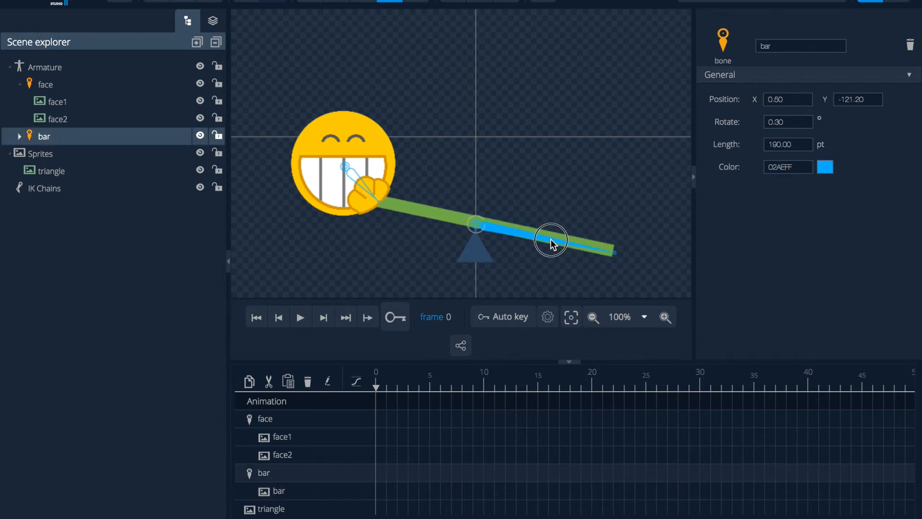
{"action": "left_click_drag", "start_coordinate": [551, 244], "coordinate": [547, 213]}
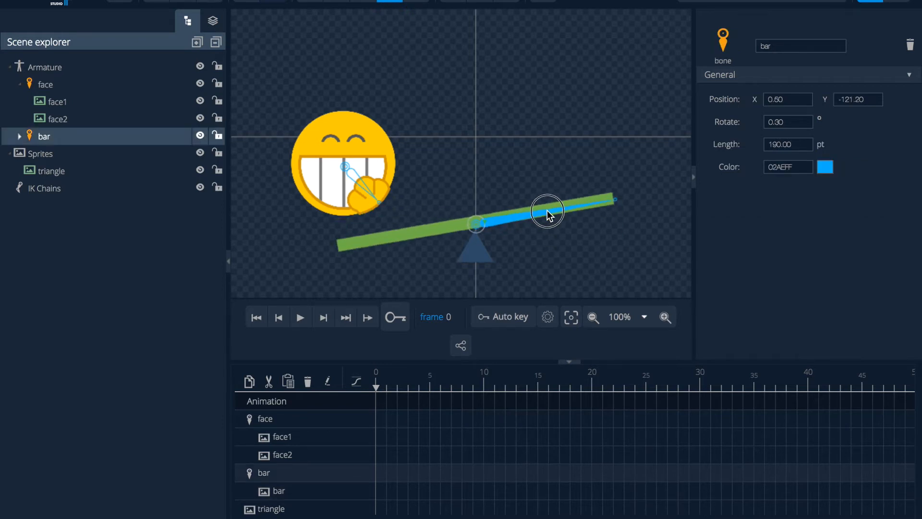
{"action": "left_click_drag", "start_coordinate": [547, 212], "coordinate": [550, 221]}
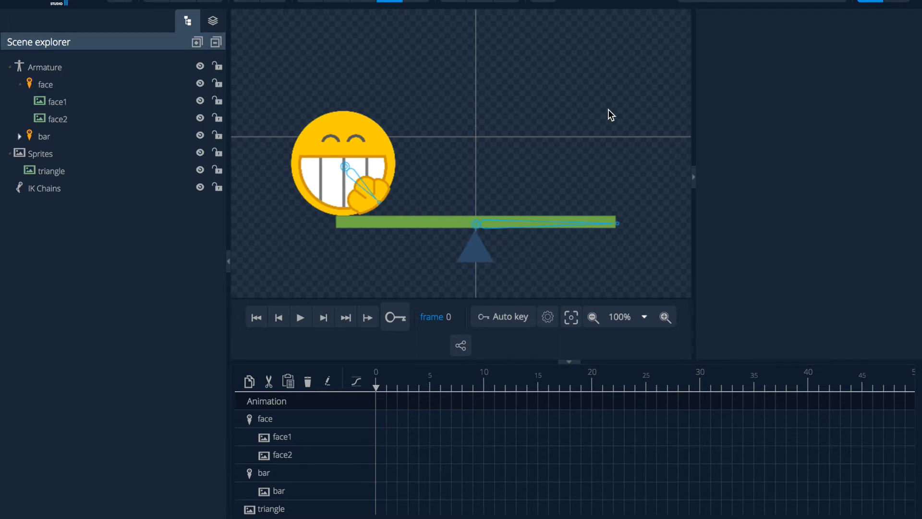
{"action": "mouse_move", "coordinate": [350, 12]}
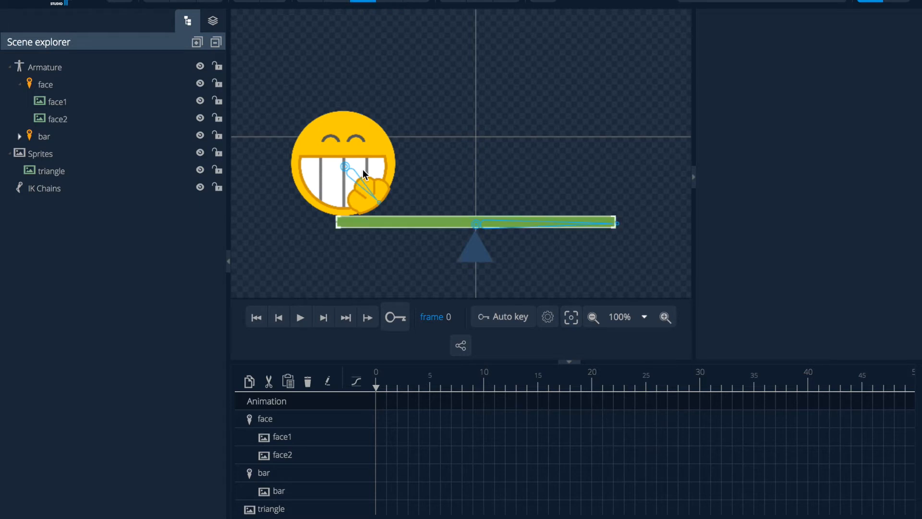
{"action": "left_click", "coordinate": [352, 177]}
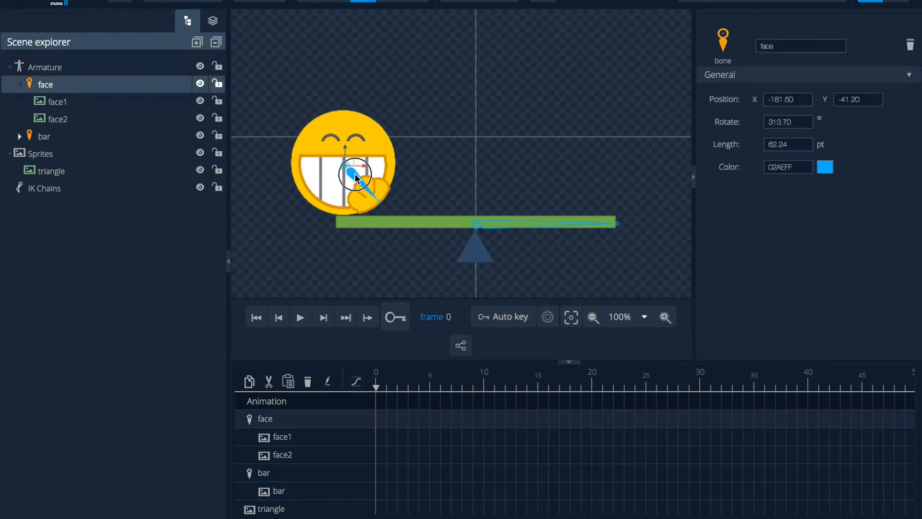
{"action": "left_click_drag", "start_coordinate": [356, 179], "coordinate": [356, 171]}
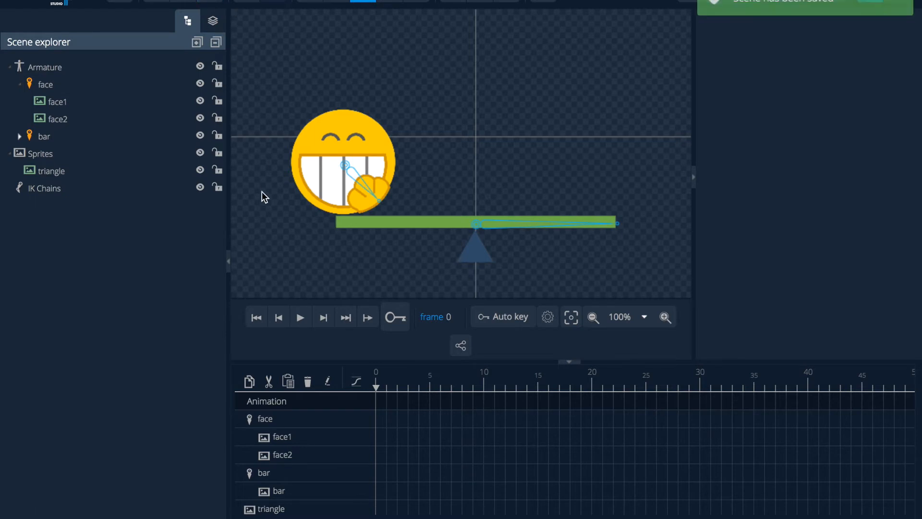
{"action": "mouse_move", "coordinate": [565, 456]}
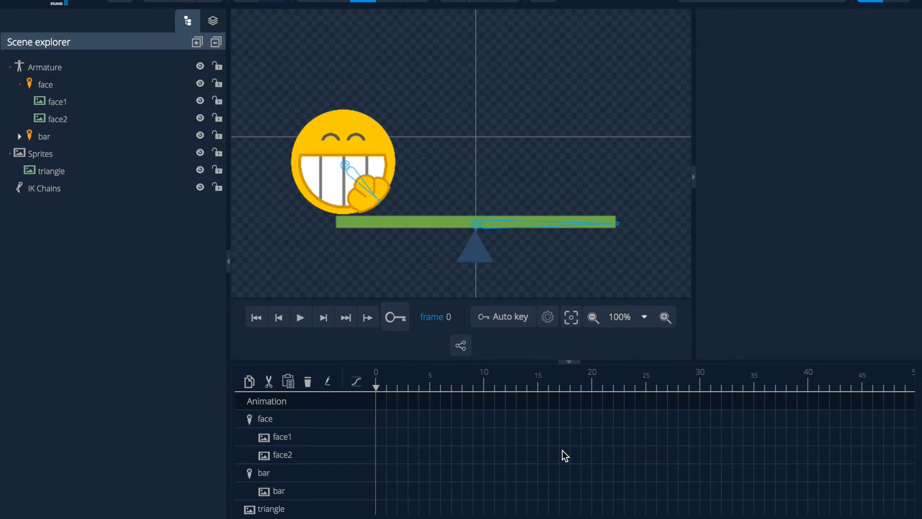
{"action": "mouse_move", "coordinate": [688, 406]}
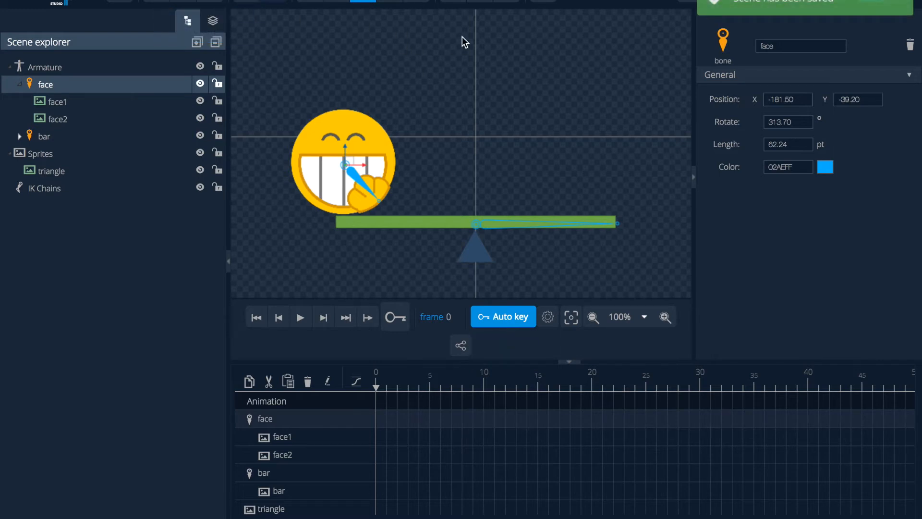
{"action": "mouse_move", "coordinate": [371, 93]}
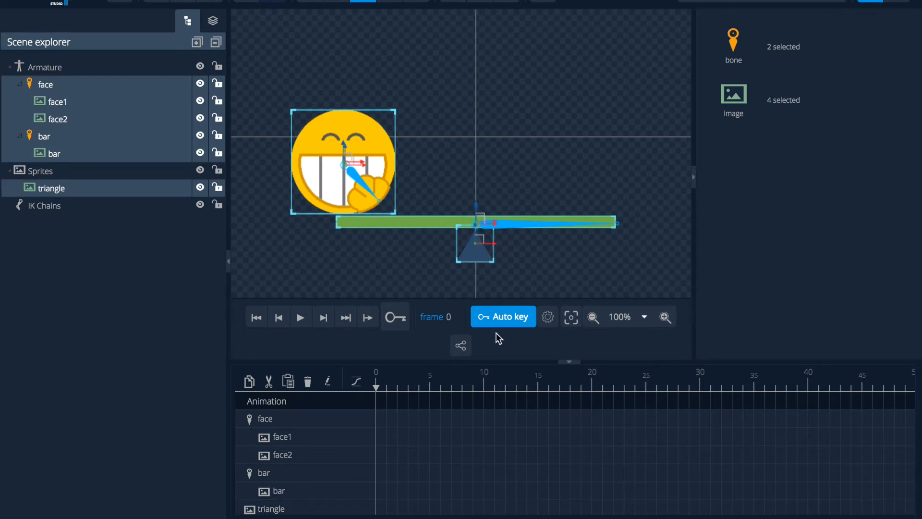
- Key every bone and sprite at frame 0 and move the playhead to frame 5
{"action": "left_click", "coordinate": [395, 316]}
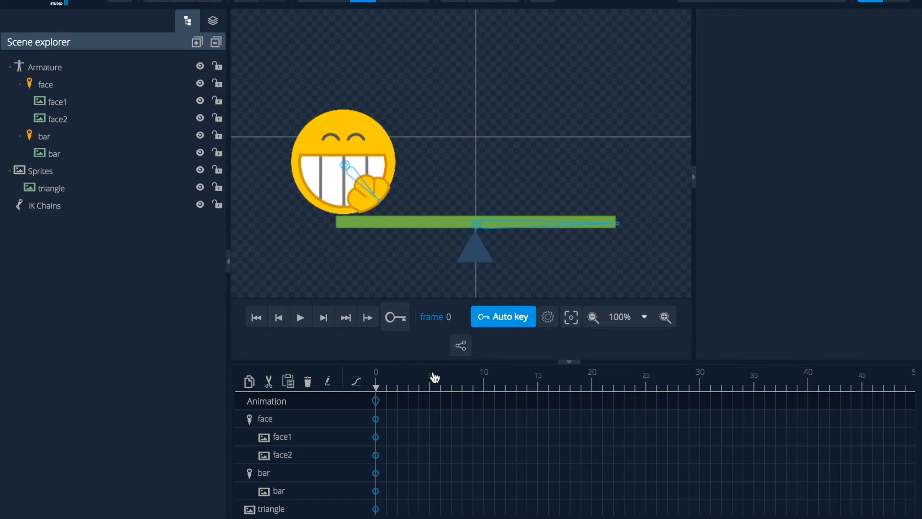
{"action": "left_click", "coordinate": [430, 381]}
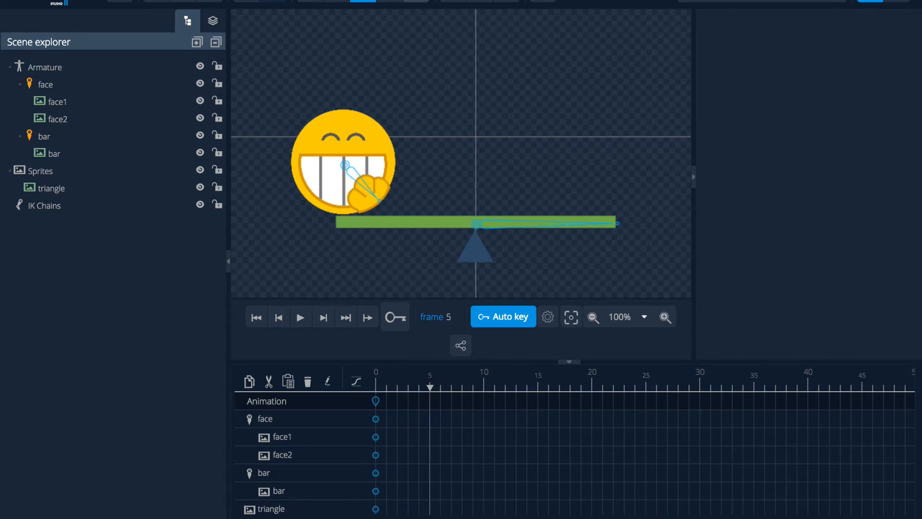
- At frame 5, tilt the bar so its right end drops and shift the face bone
{"action": "left_click", "coordinate": [44, 136]}
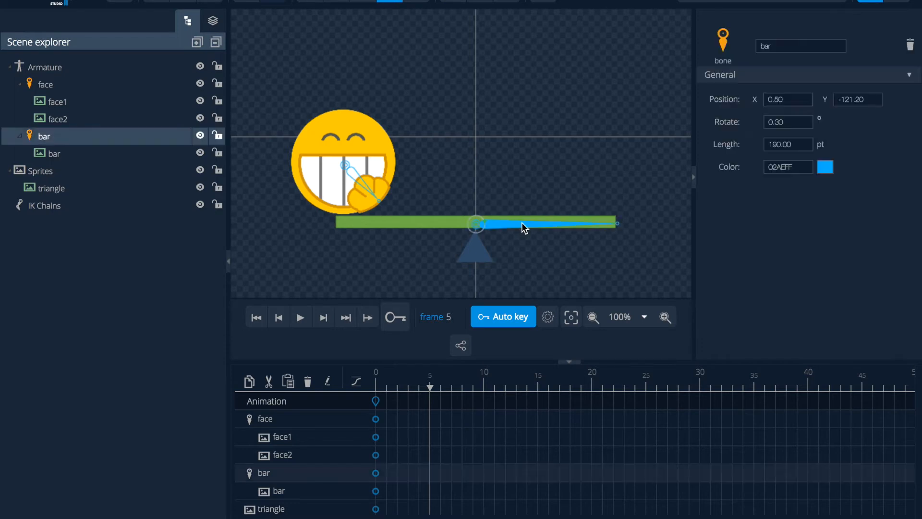
{"action": "left_click_drag", "start_coordinate": [523, 228], "coordinate": [529, 239]}
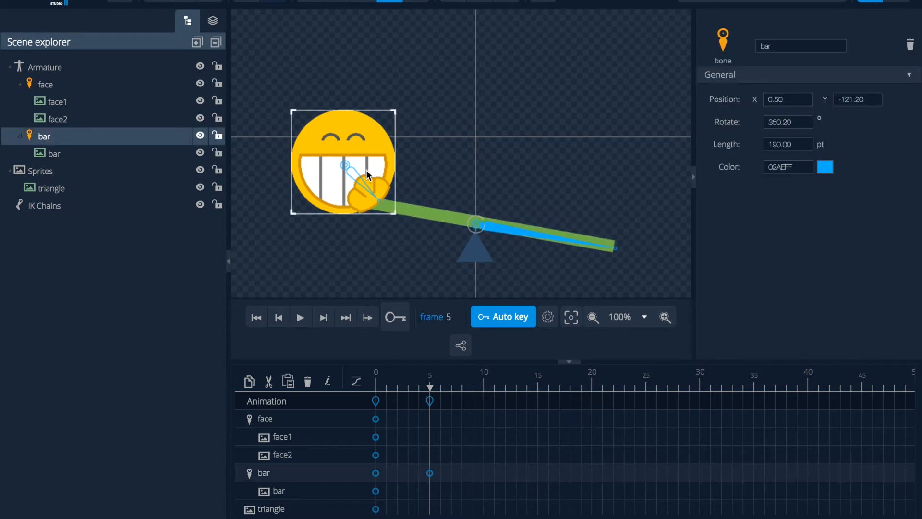
{"action": "left_click", "coordinate": [45, 84]}
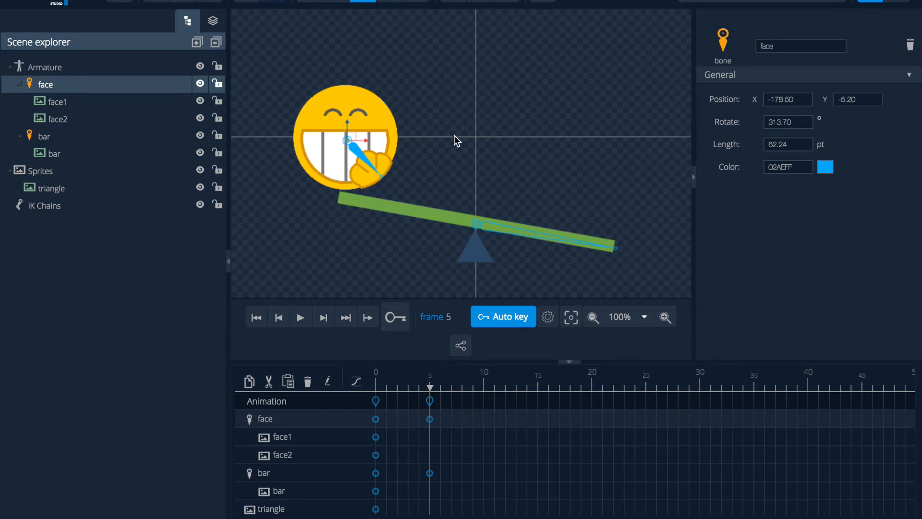
{"action": "mouse_move", "coordinate": [425, 450]}
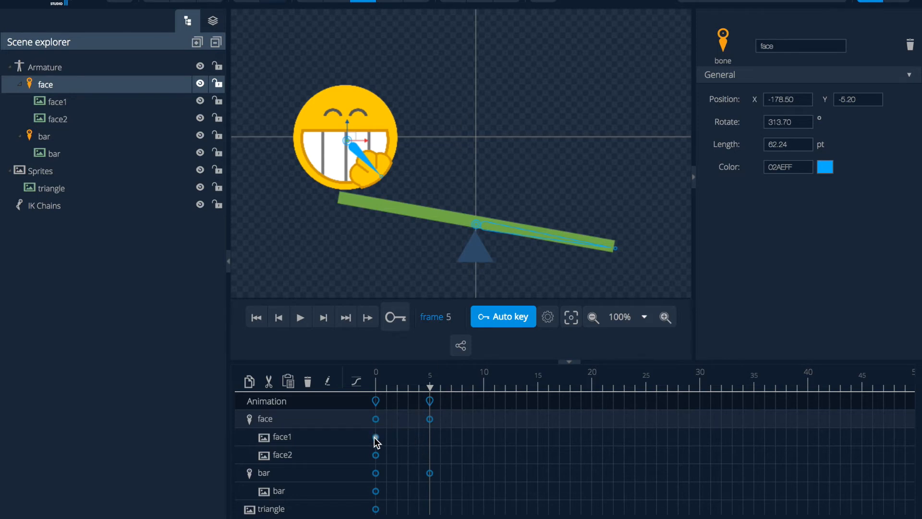
{"action": "left_click", "coordinate": [56, 101]}
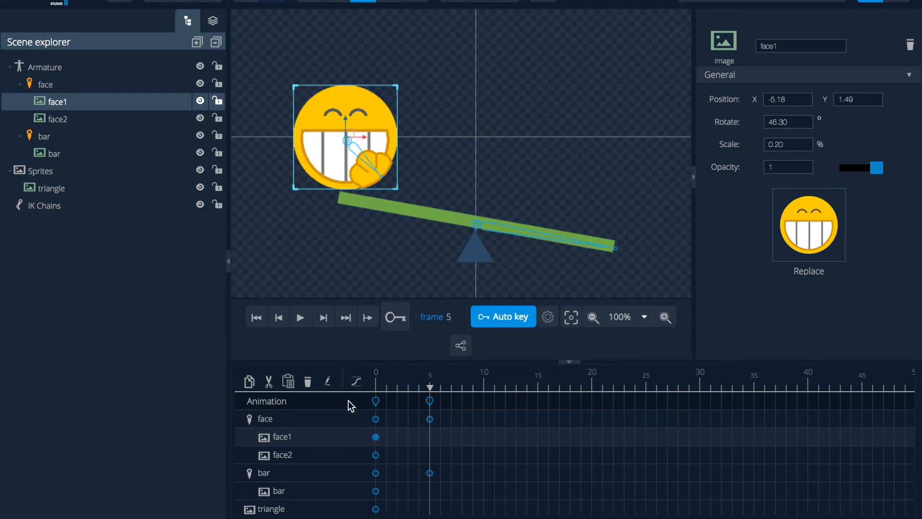
- Fade face2's opacity to 0 and return to frame 0
{"action": "left_click", "coordinate": [57, 118]}
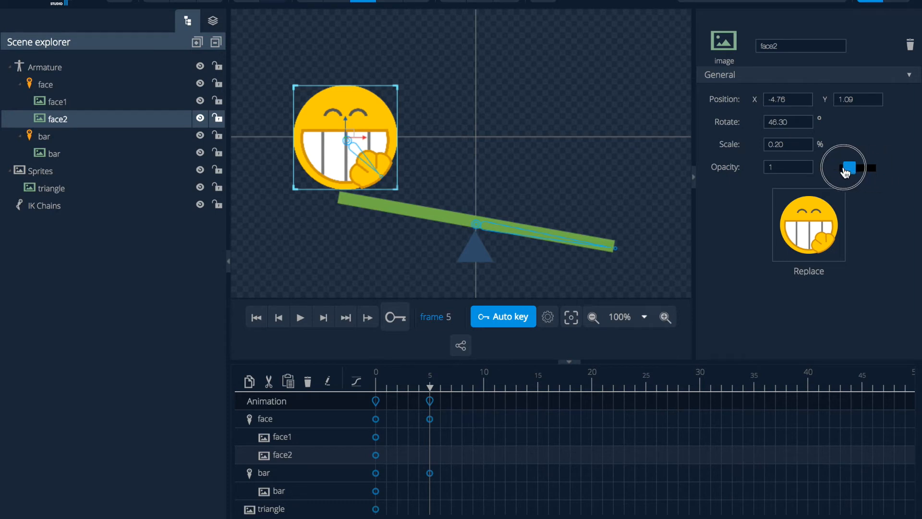
{"action": "left_click_drag", "start_coordinate": [852, 167], "coordinate": [838, 168]}
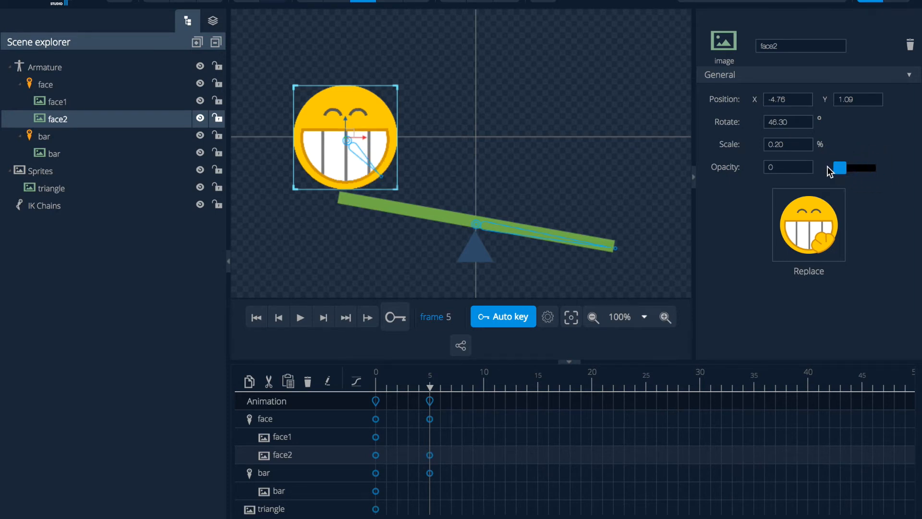
{"action": "left_click", "coordinate": [375, 386]}
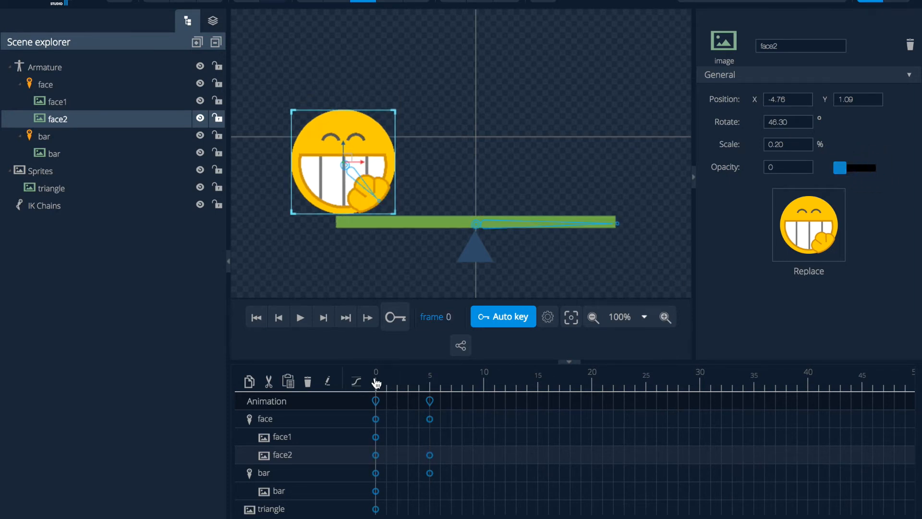
{"action": "left_click", "coordinate": [57, 101]}
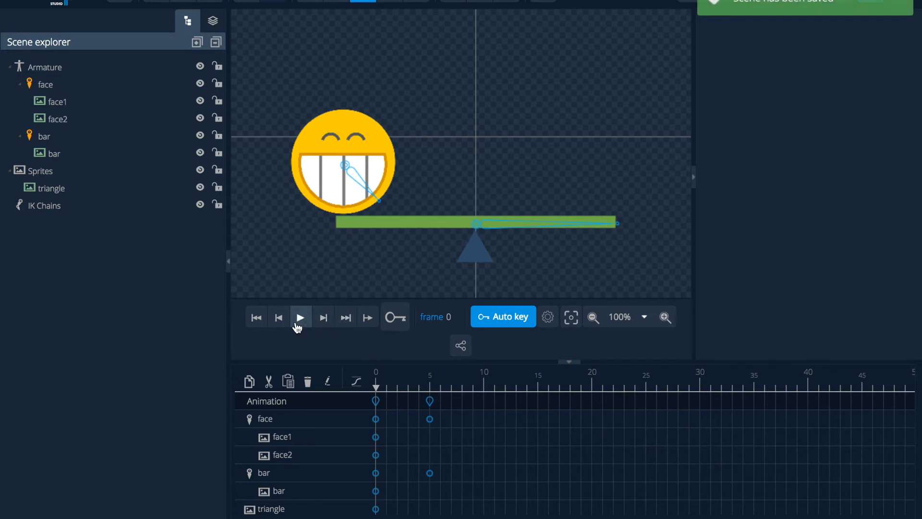
{"action": "left_click", "coordinate": [301, 317]}
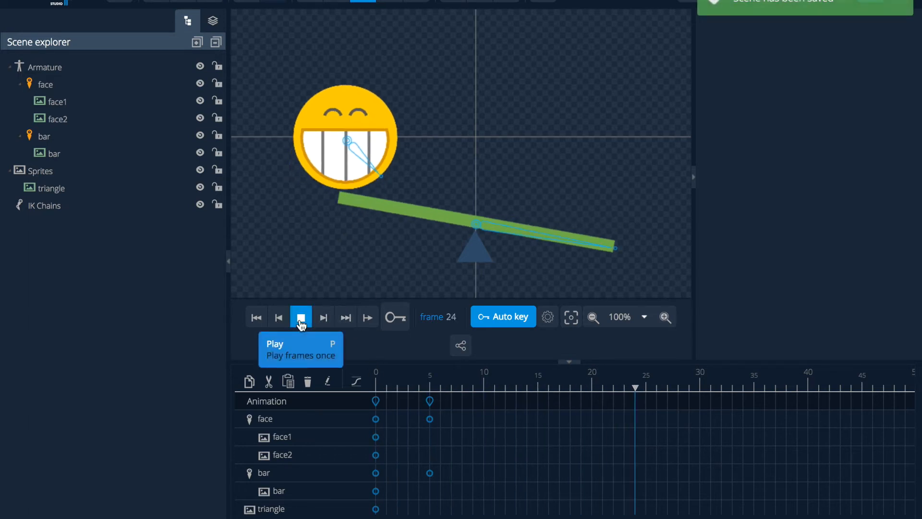
{"action": "left_click", "coordinate": [300, 317]}
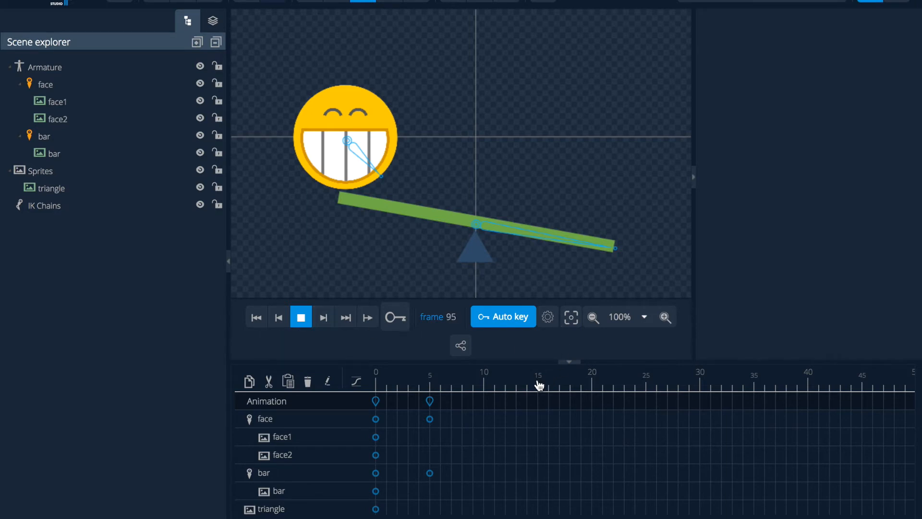
{"action": "left_click", "coordinate": [301, 316]}
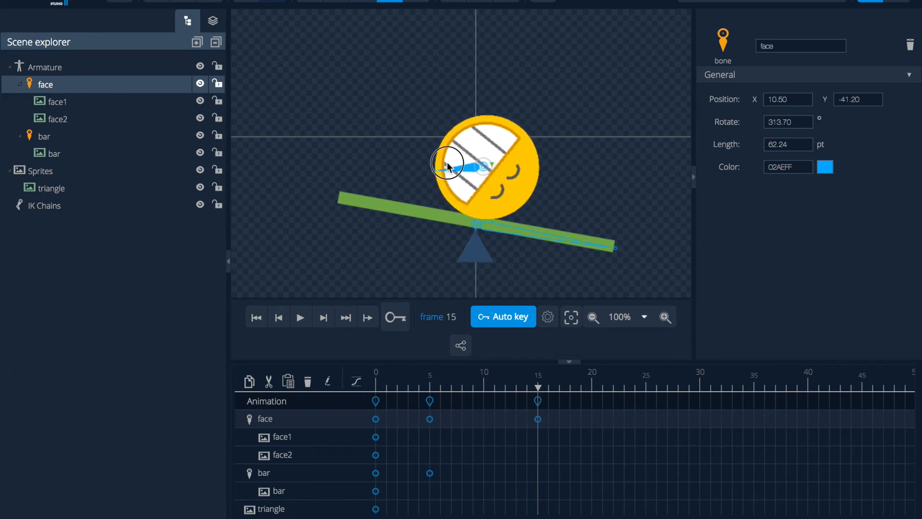
- At frame 15, roll the face onto the bar's centre and restore face2's opacity to 1
{"action": "left_click_drag", "start_coordinate": [447, 164], "coordinate": [464, 132]}
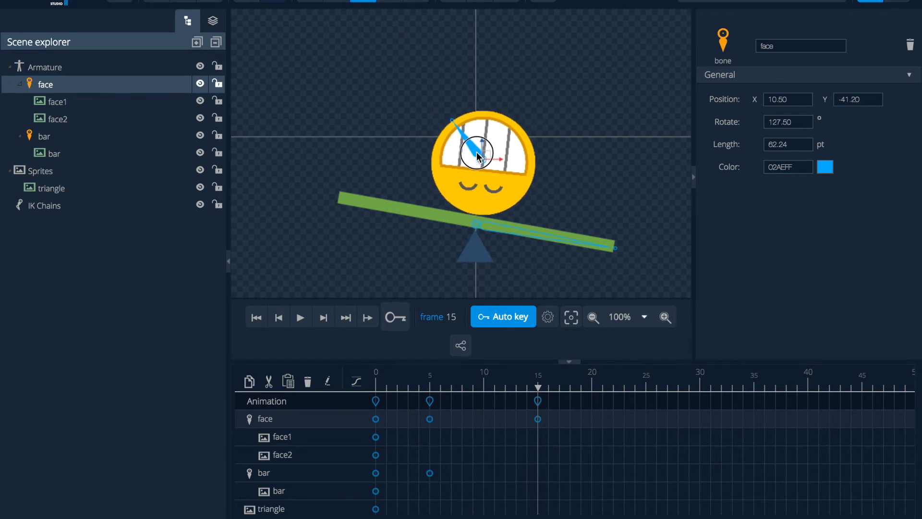
{"action": "left_click_drag", "start_coordinate": [476, 154], "coordinate": [485, 150]}
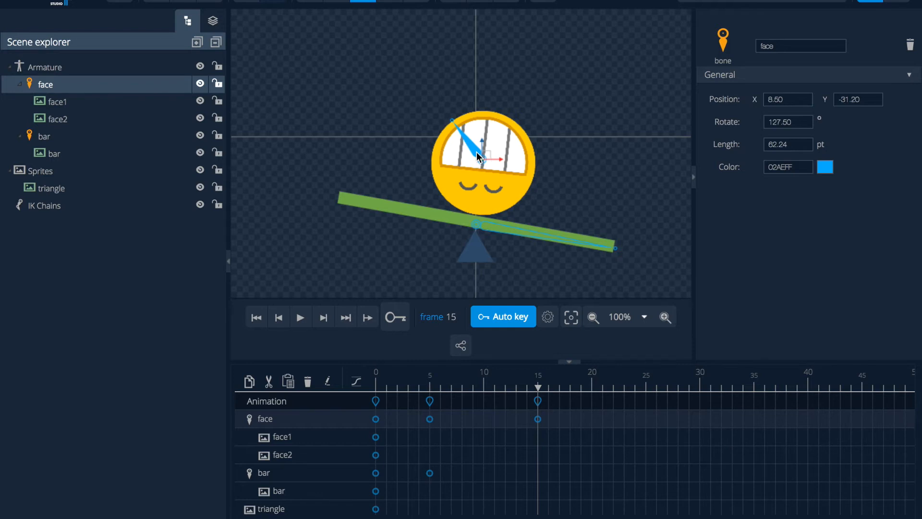
{"action": "mouse_move", "coordinate": [489, 278]}
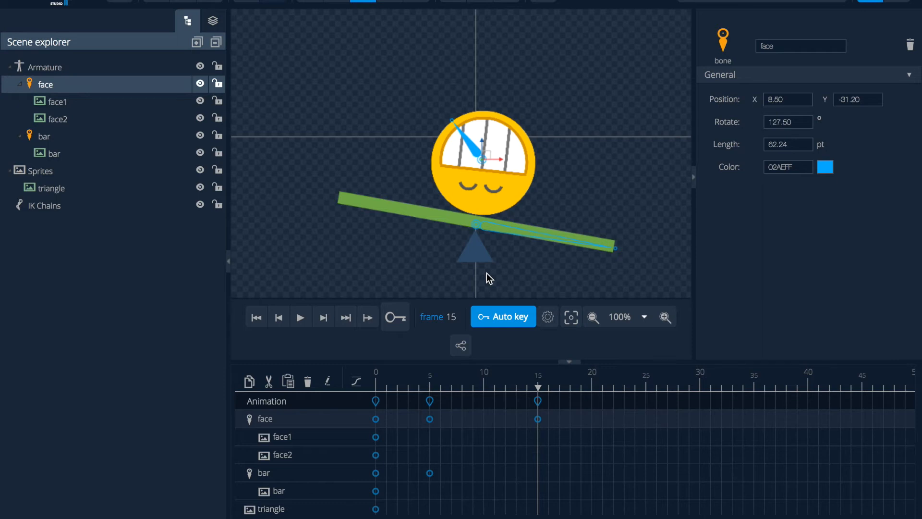
{"action": "mouse_move", "coordinate": [478, 159]}
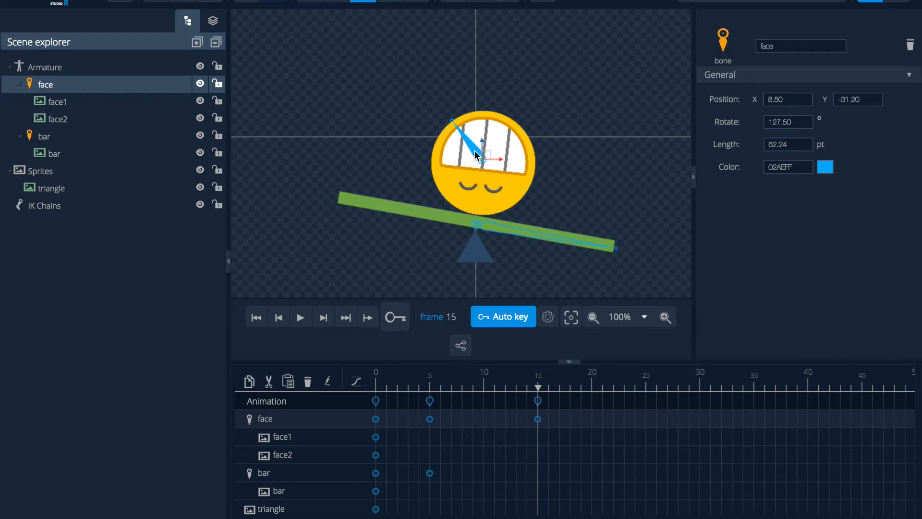
{"action": "left_click", "coordinate": [57, 119]}
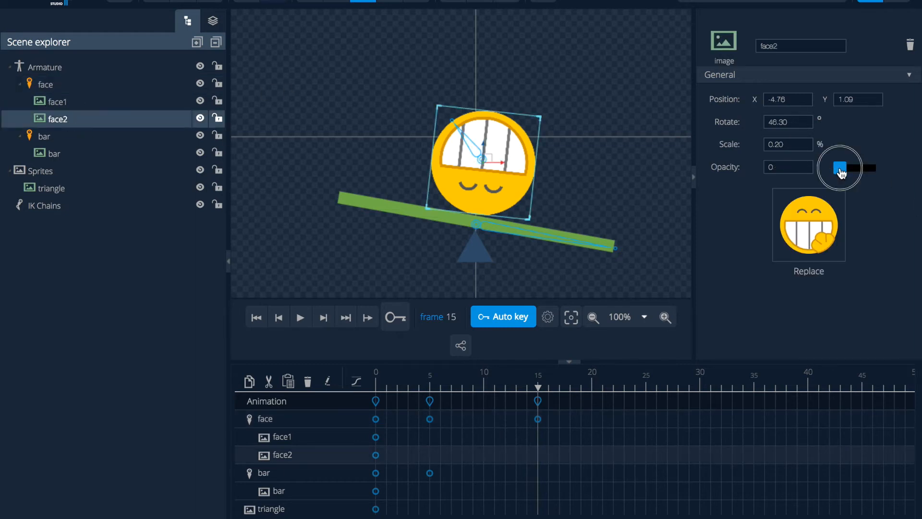
{"action": "left_click_drag", "start_coordinate": [838, 168], "coordinate": [876, 168]}
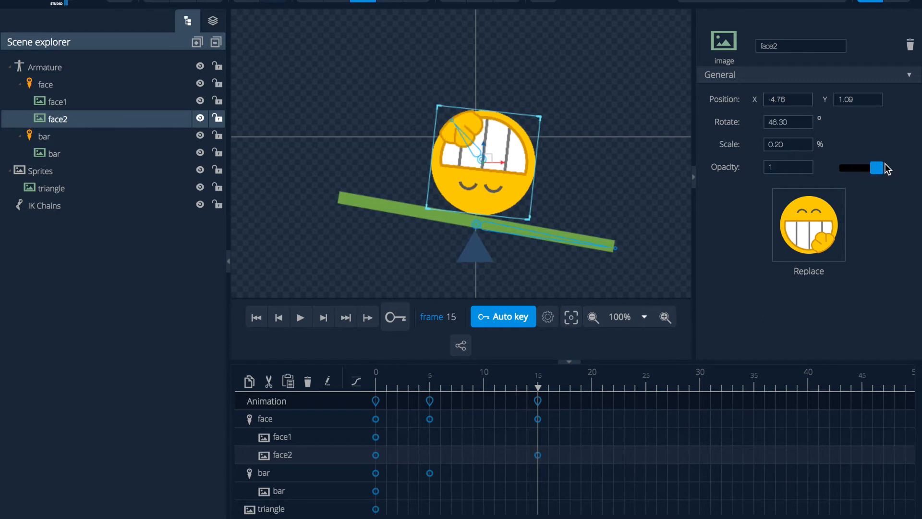
{"action": "left_click", "coordinate": [57, 101]}
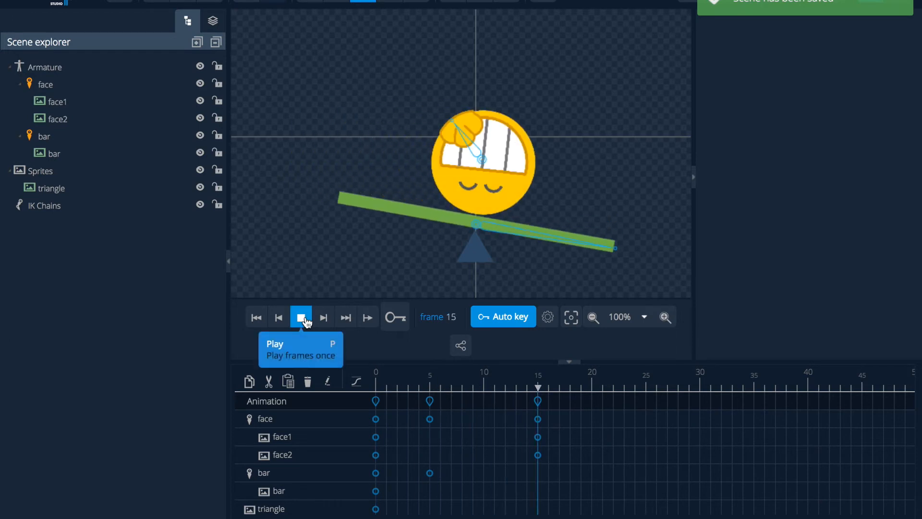
{"action": "left_click", "coordinate": [301, 317]}
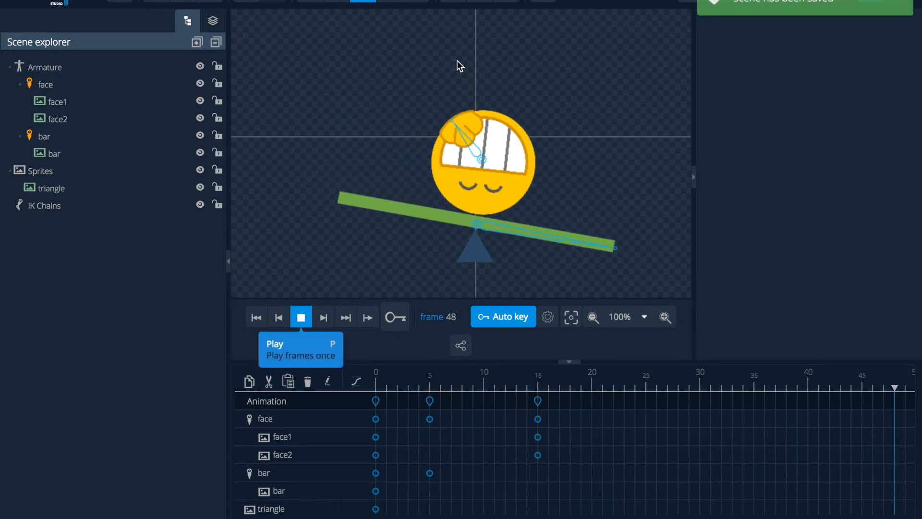
{"action": "left_click", "coordinate": [301, 316]}
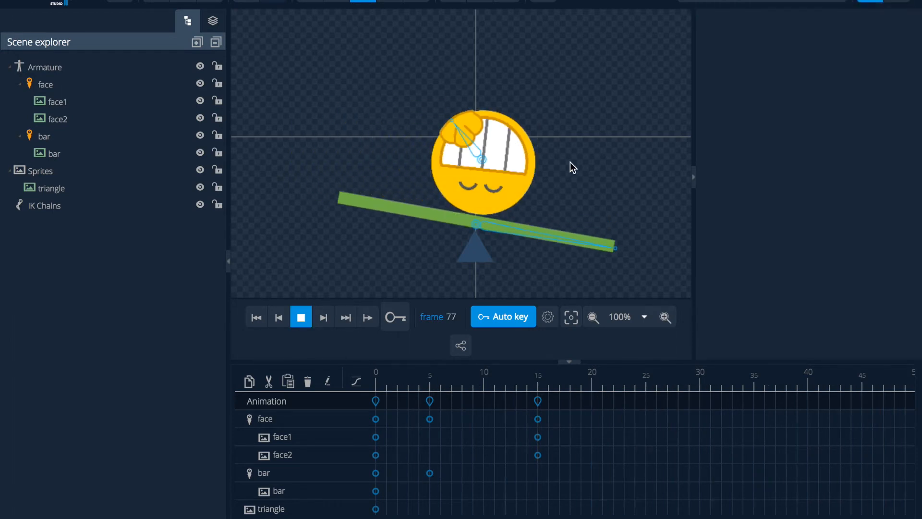
{"action": "left_click", "coordinate": [300, 316]}
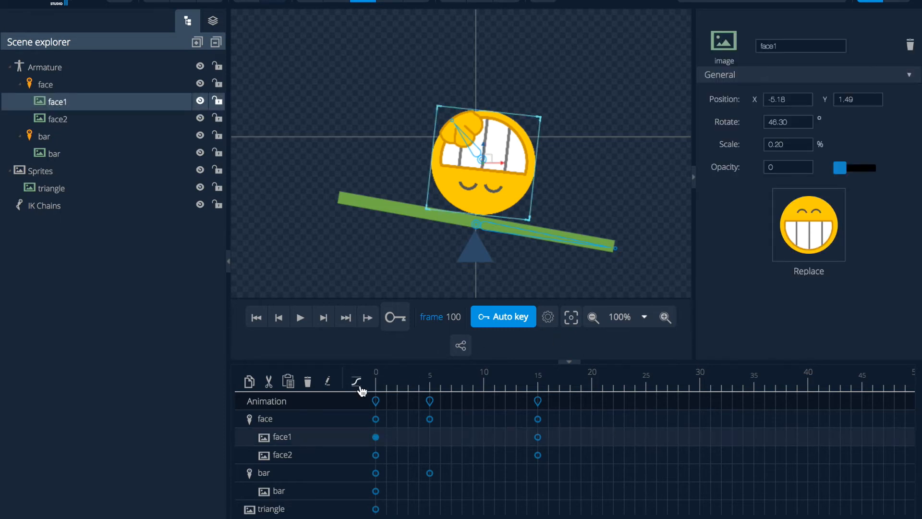
- Show the easing curves, preview, and give face1's frame-0 key stepped easing
{"action": "left_click", "coordinate": [356, 381]}
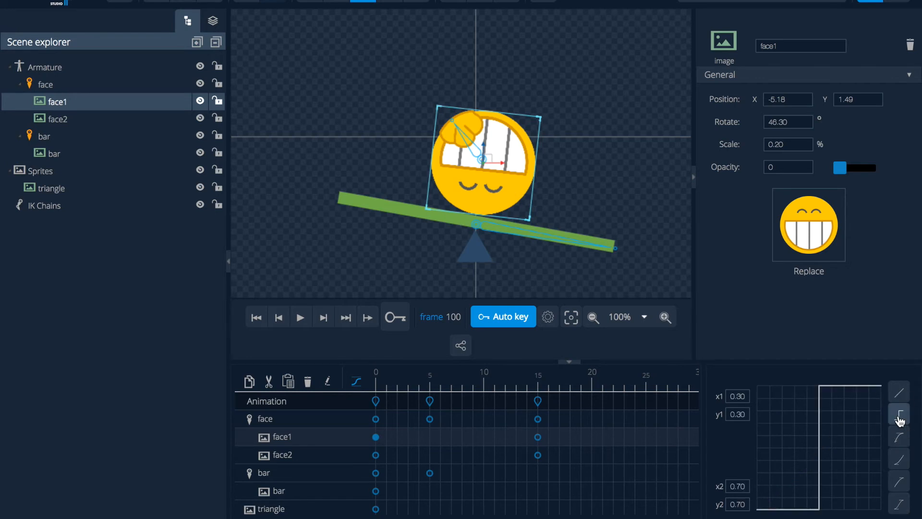
{"action": "mouse_move", "coordinate": [899, 414]}
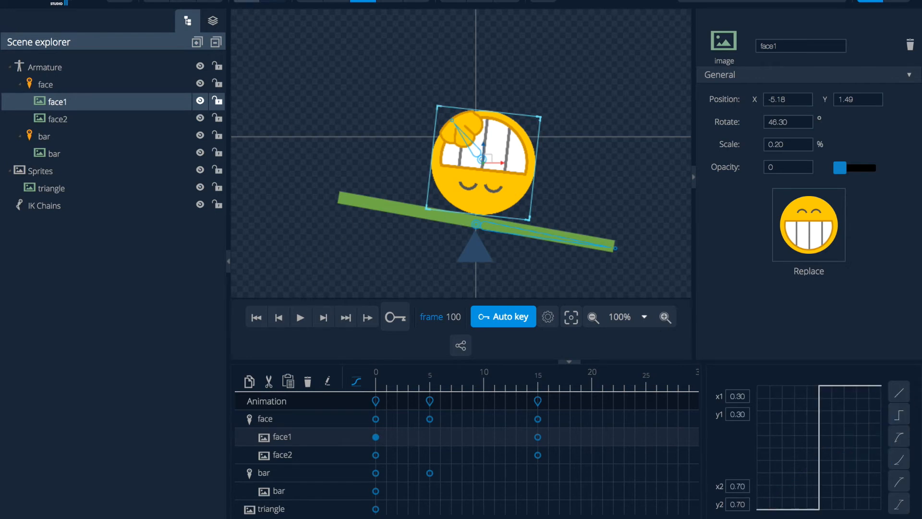
{"action": "left_click", "coordinate": [301, 317]}
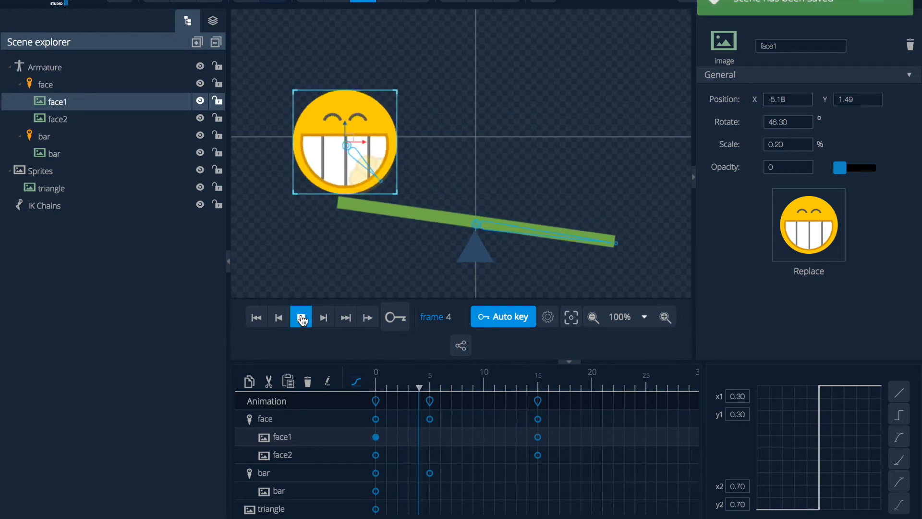
{"action": "left_click", "coordinate": [301, 317]}
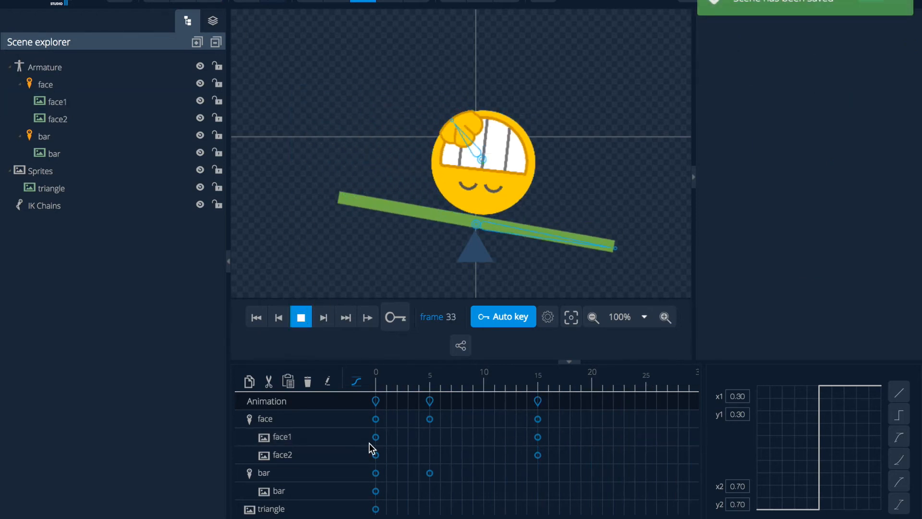
{"action": "left_click", "coordinate": [537, 437]}
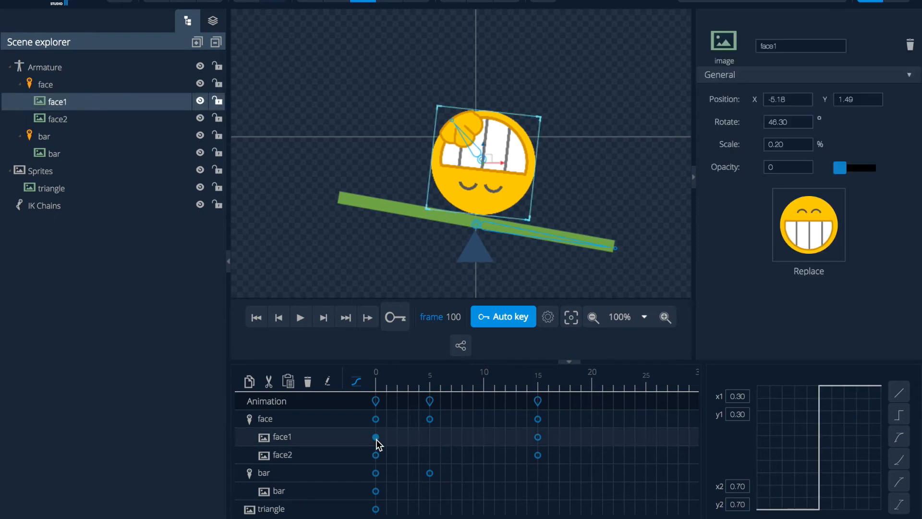
{"action": "left_click", "coordinate": [375, 455]}
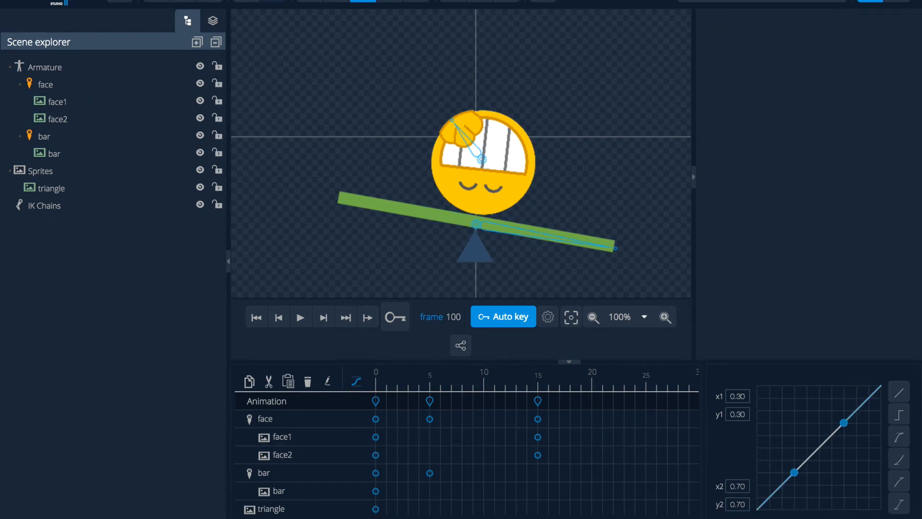
{"action": "left_click", "coordinate": [57, 102]}
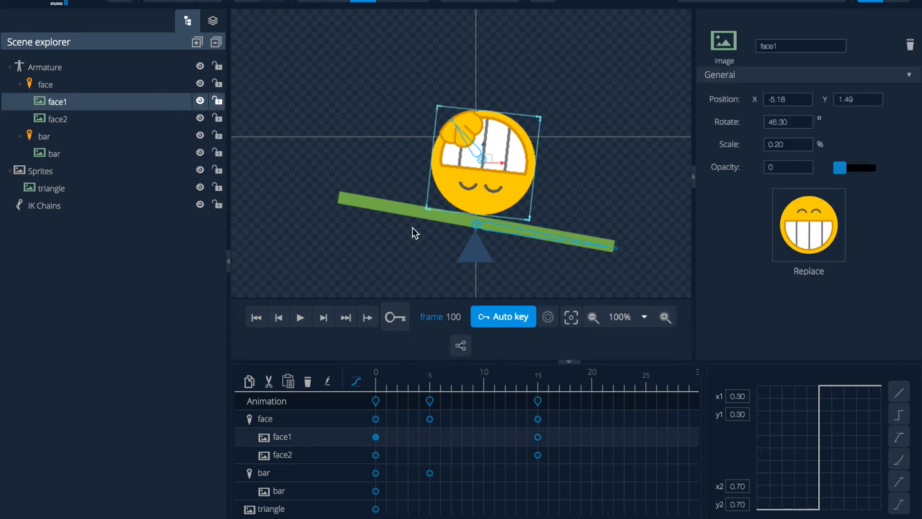
- Play the balance animation through and place the playhead at frame 25
{"action": "left_click", "coordinate": [300, 317]}
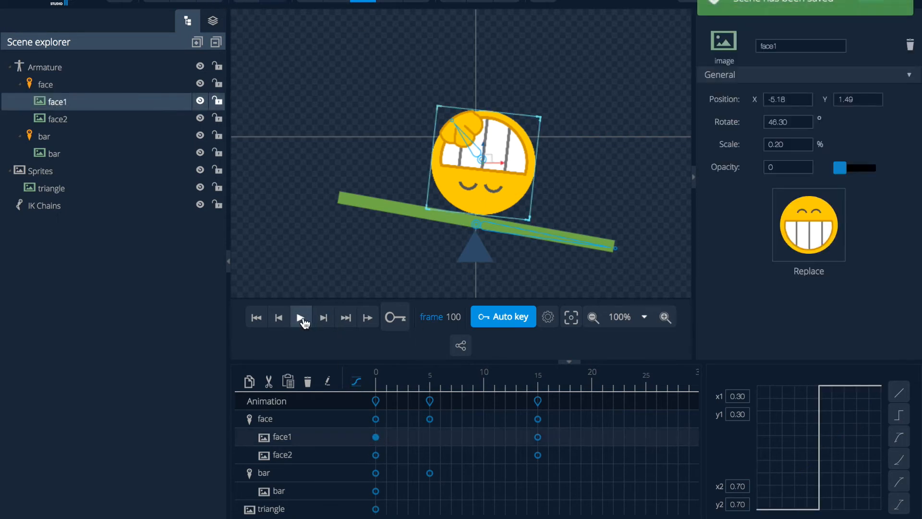
{"action": "left_click", "coordinate": [301, 317]}
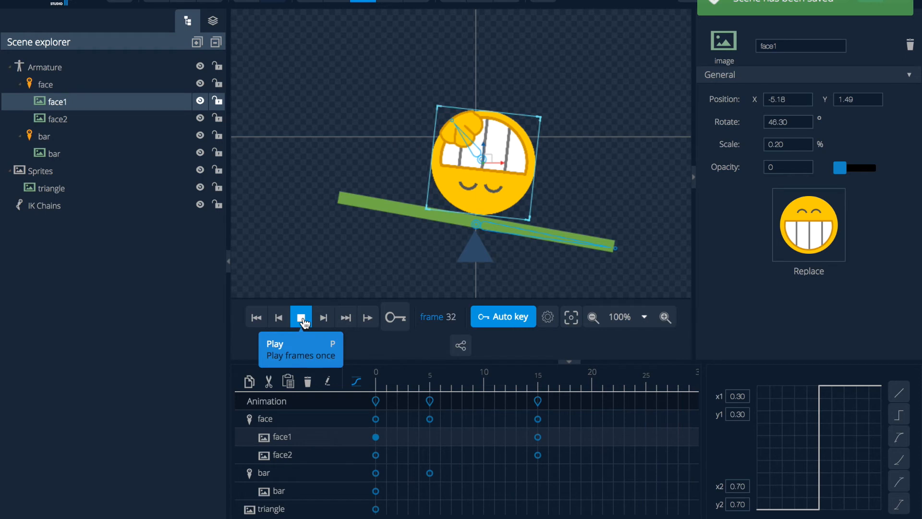
{"action": "left_click", "coordinate": [301, 316]}
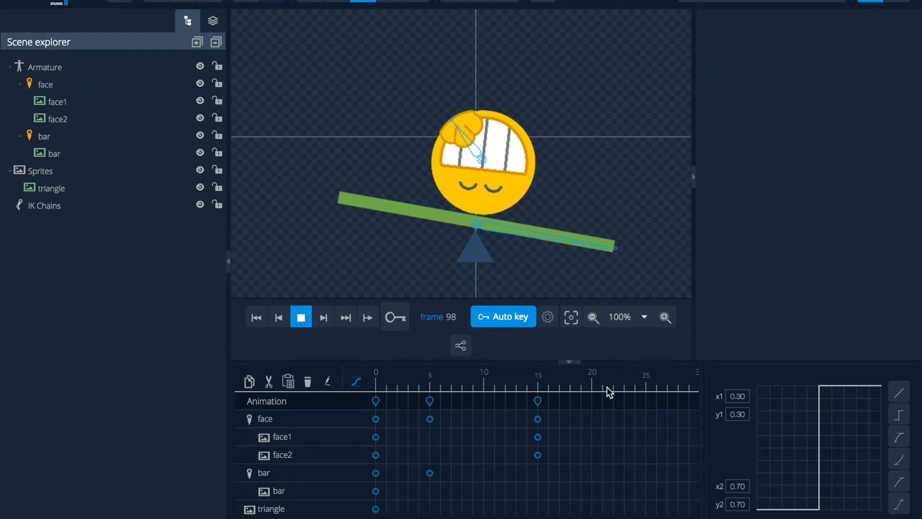
{"action": "left_click", "coordinate": [646, 388]}
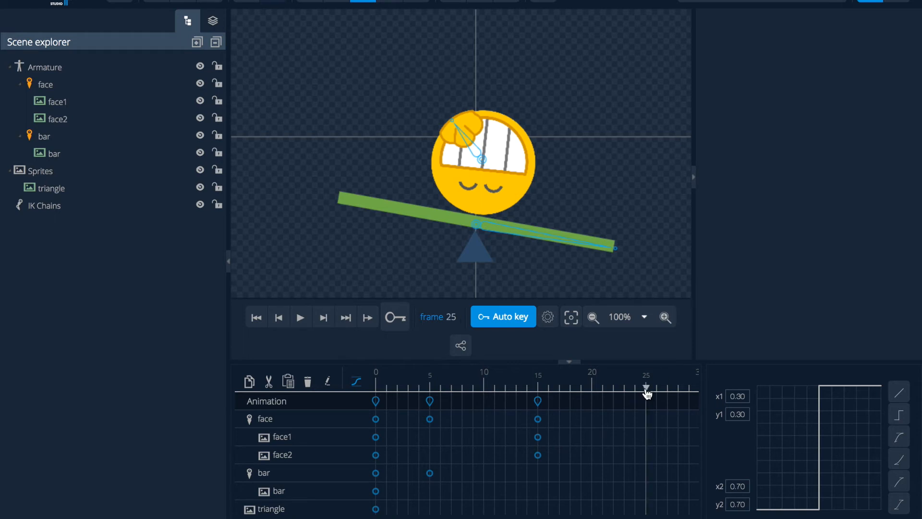
{"action": "left_click", "coordinate": [482, 165]}
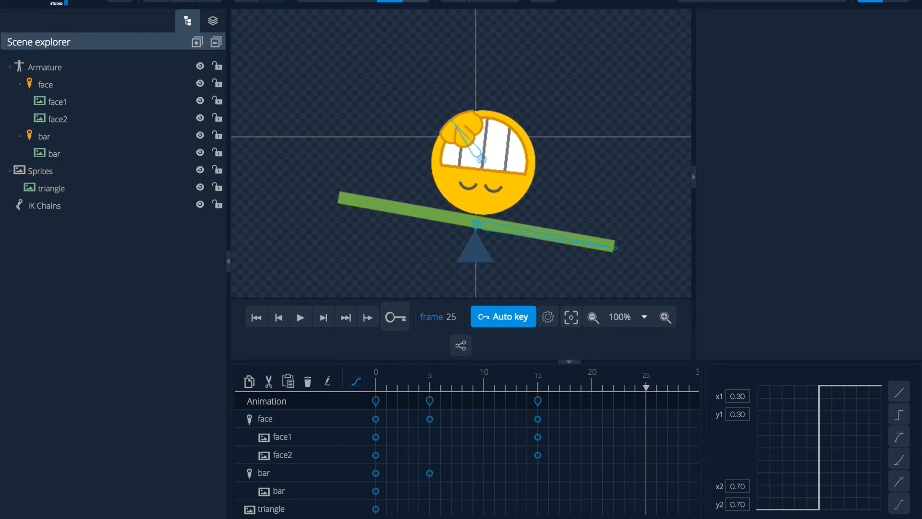
- At frame 25, move the face bone onto the bar's right end and tilt it
{"action": "left_click", "coordinate": [476, 150]}
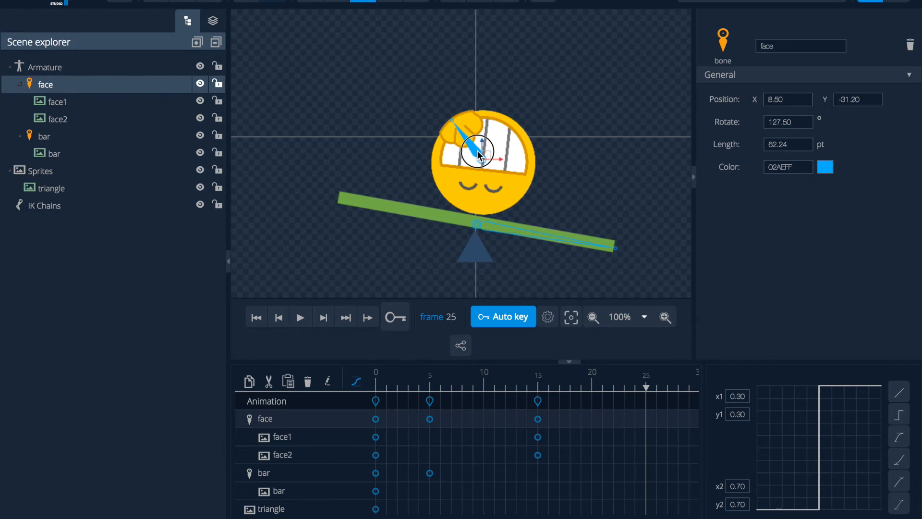
{"action": "left_click_drag", "start_coordinate": [479, 153], "coordinate": [611, 179]}
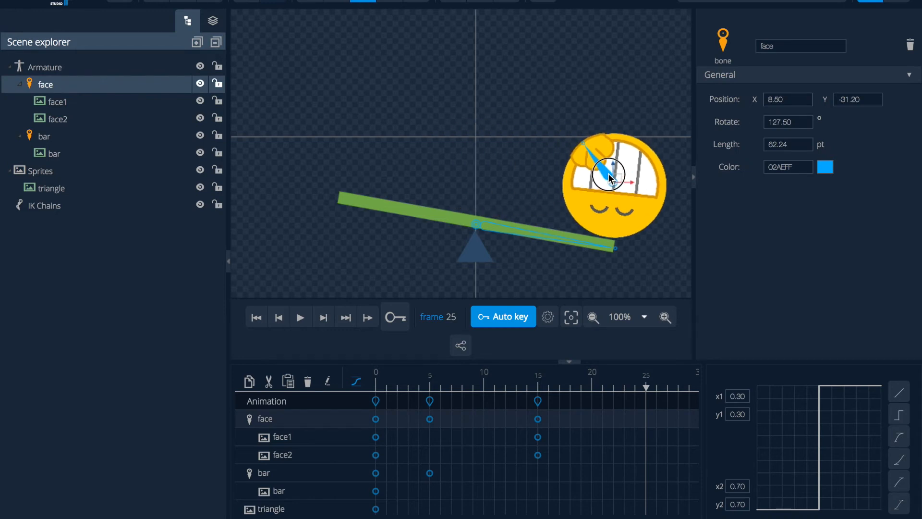
{"action": "left_click_drag", "start_coordinate": [608, 176], "coordinate": [597, 159]}
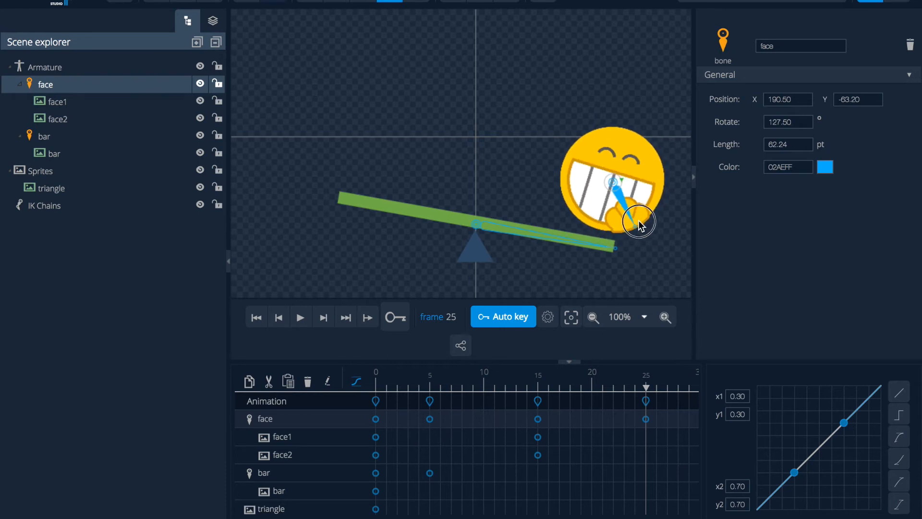
{"action": "left_click_drag", "start_coordinate": [638, 226], "coordinate": [656, 212]}
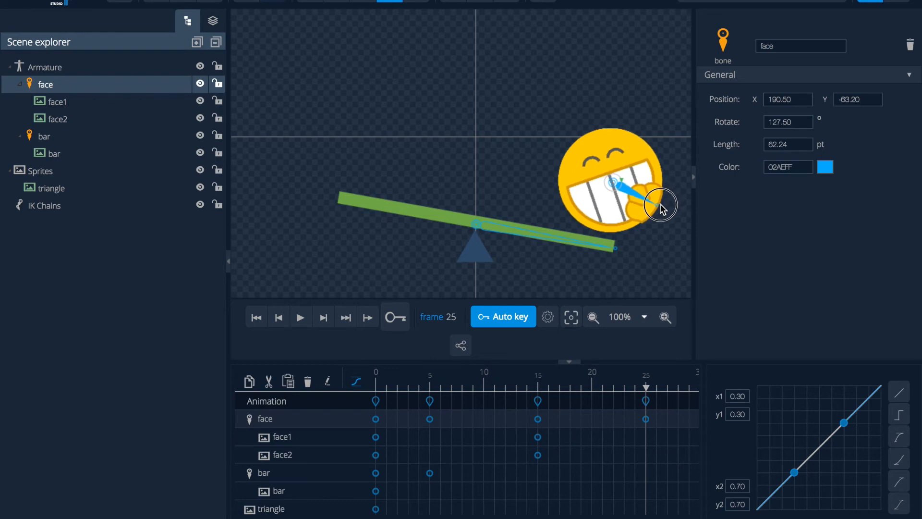
{"action": "left_click_drag", "start_coordinate": [659, 209], "coordinate": [620, 179]}
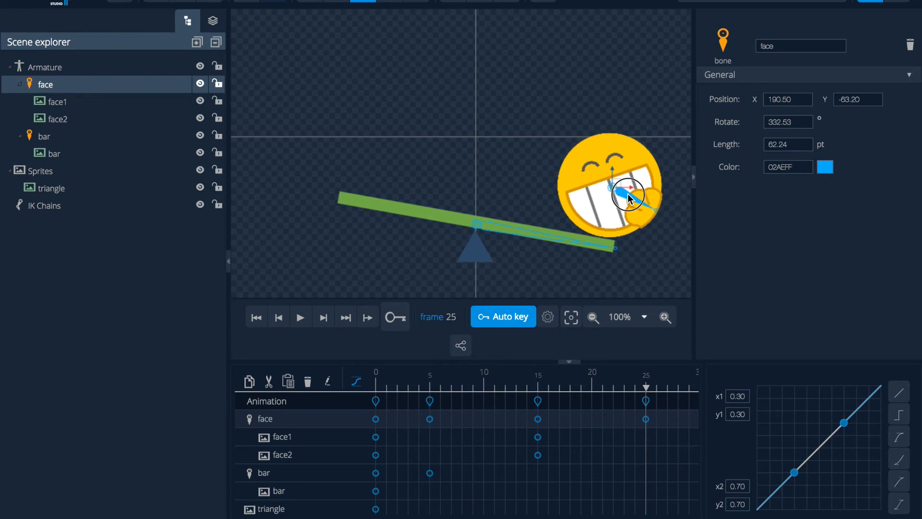
{"action": "left_click_drag", "start_coordinate": [629, 197], "coordinate": [658, 179]}
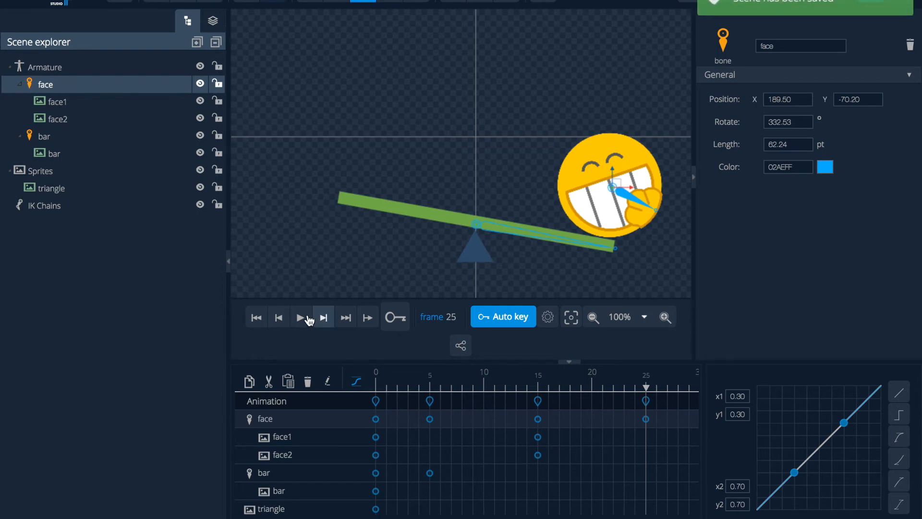
- Play the animation to preview the new face motion past frame 25
{"action": "left_click", "coordinate": [301, 316]}
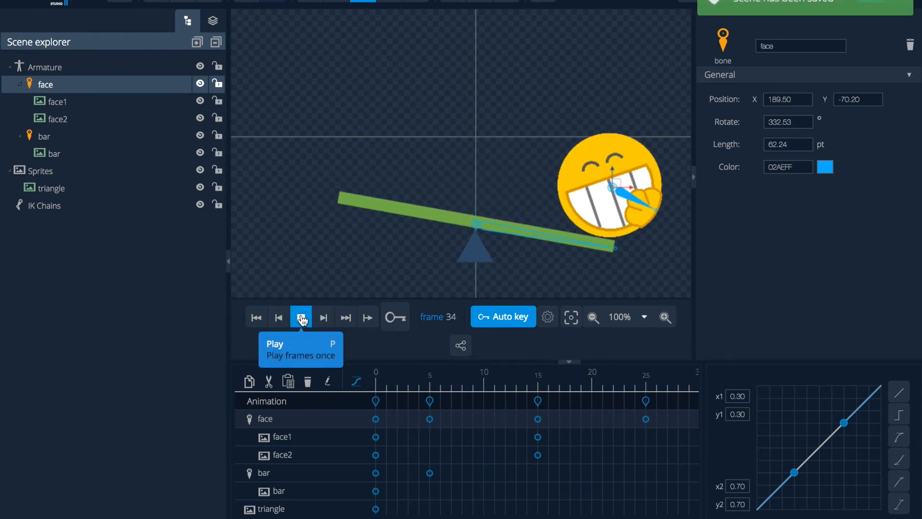
{"action": "left_click", "coordinate": [301, 317]}
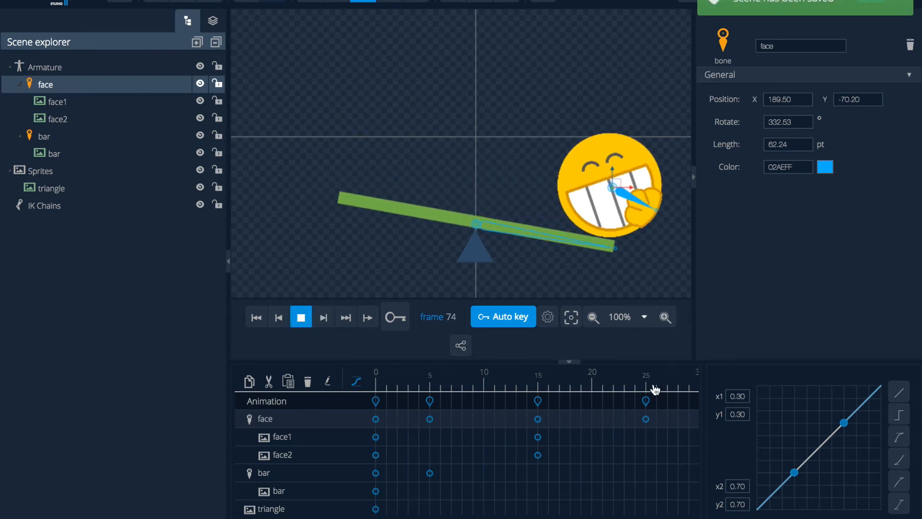
{"action": "left_click", "coordinate": [301, 316]}
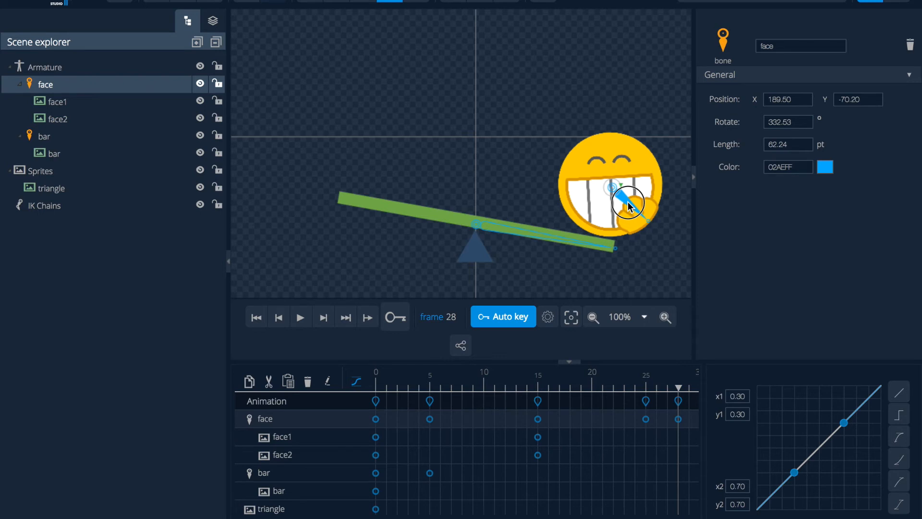
- Roll the face slightly further at frame 28, replay, and leave the playhead at frame 31
{"action": "left_click_drag", "start_coordinate": [629, 206], "coordinate": [632, 212]}
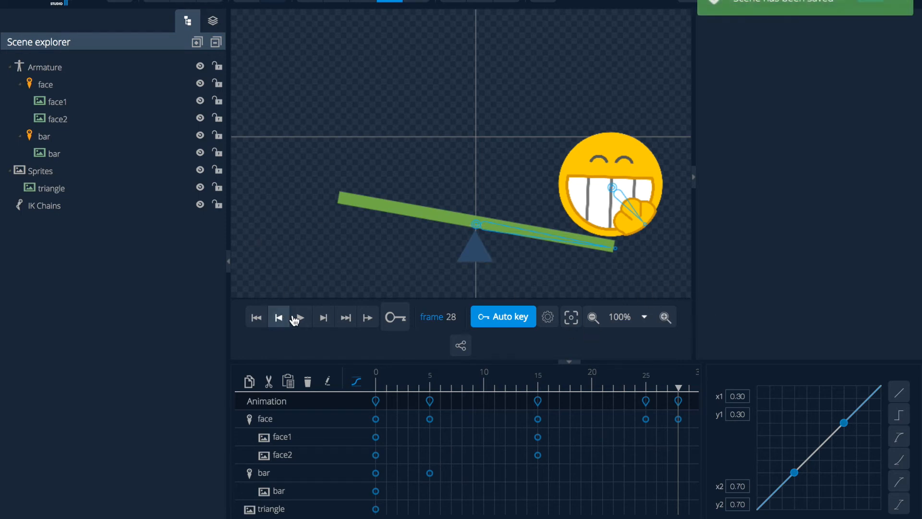
{"action": "left_click", "coordinate": [300, 317]}
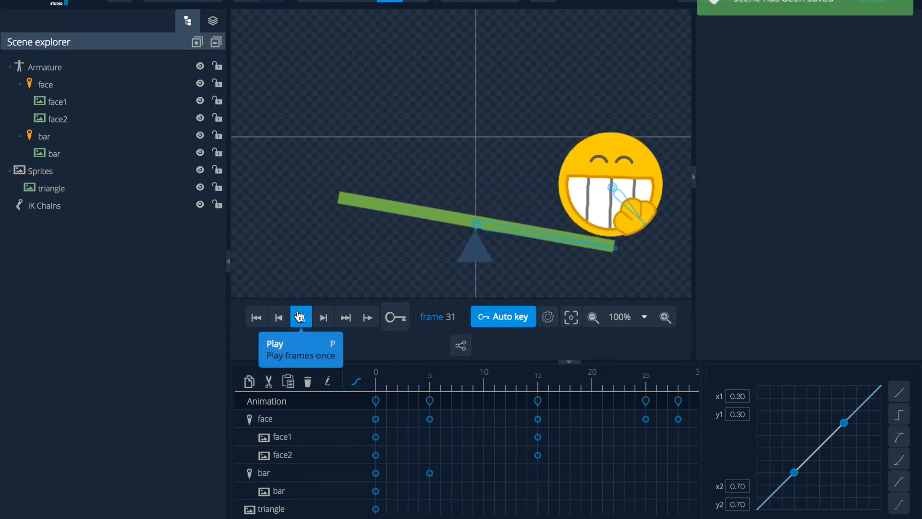
{"action": "left_click", "coordinate": [301, 316]}
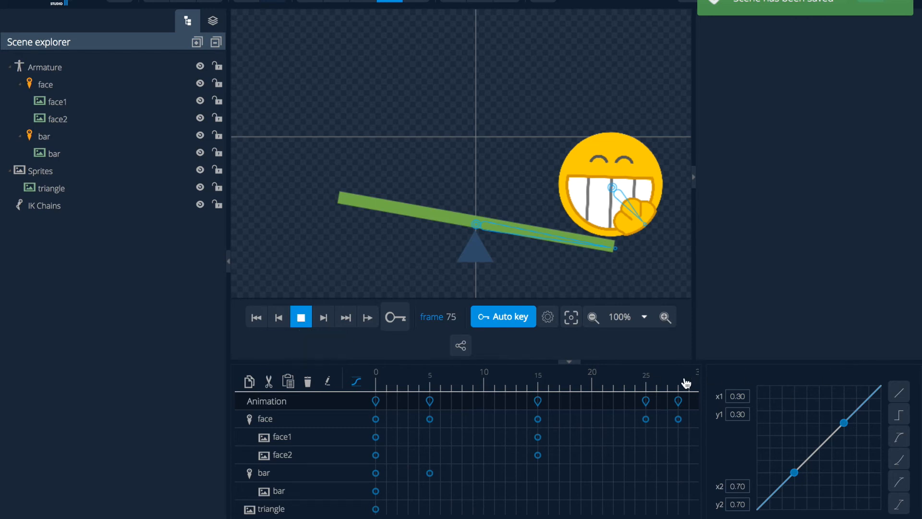
{"action": "left_click", "coordinate": [300, 317]}
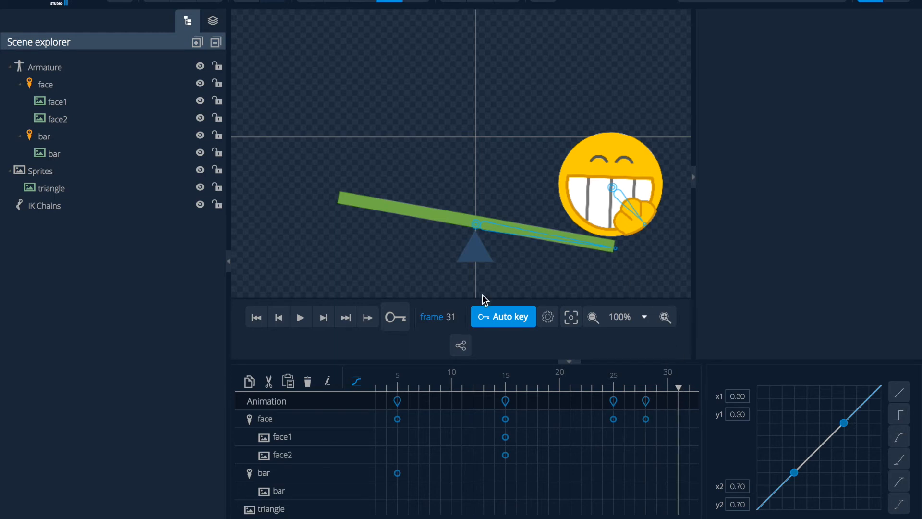
{"action": "left_click", "coordinate": [45, 84]}
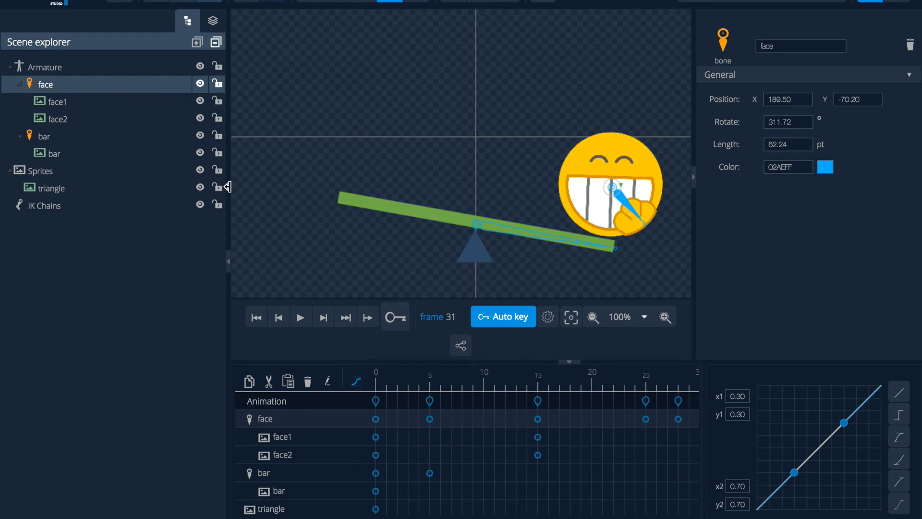
{"action": "left_click", "coordinate": [301, 316]}
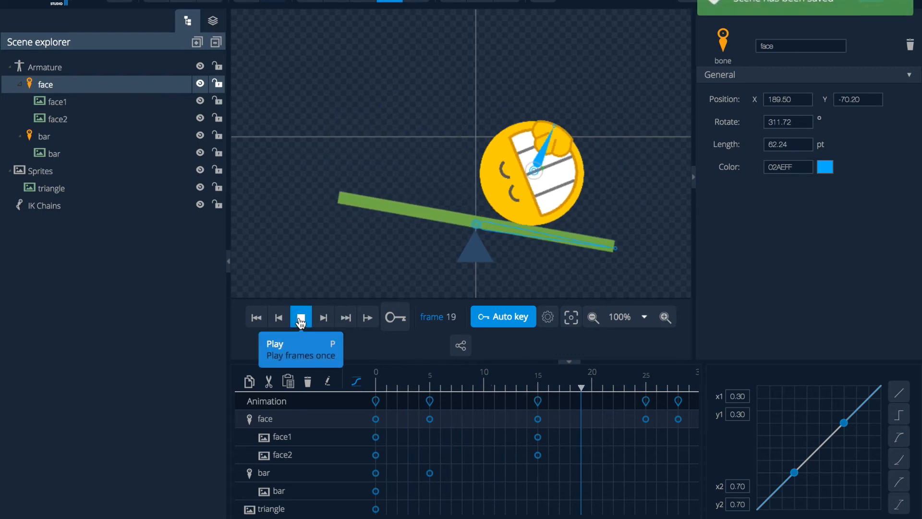
{"action": "left_click", "coordinate": [300, 316]}
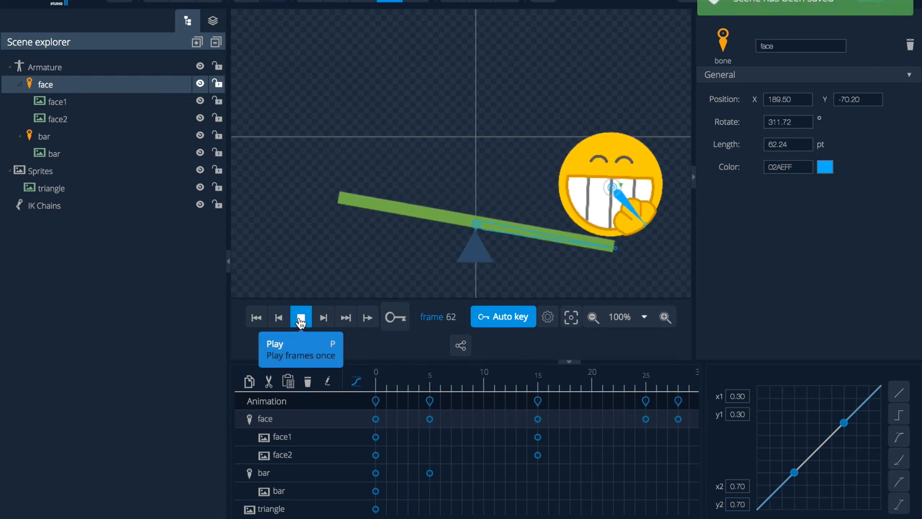
{"action": "left_click", "coordinate": [301, 317]}
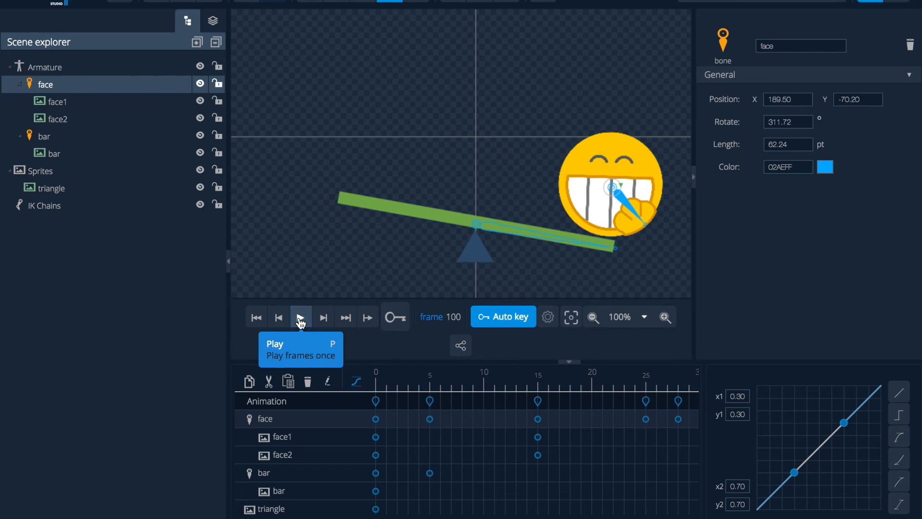
{"action": "mouse_move", "coordinate": [311, 318]}
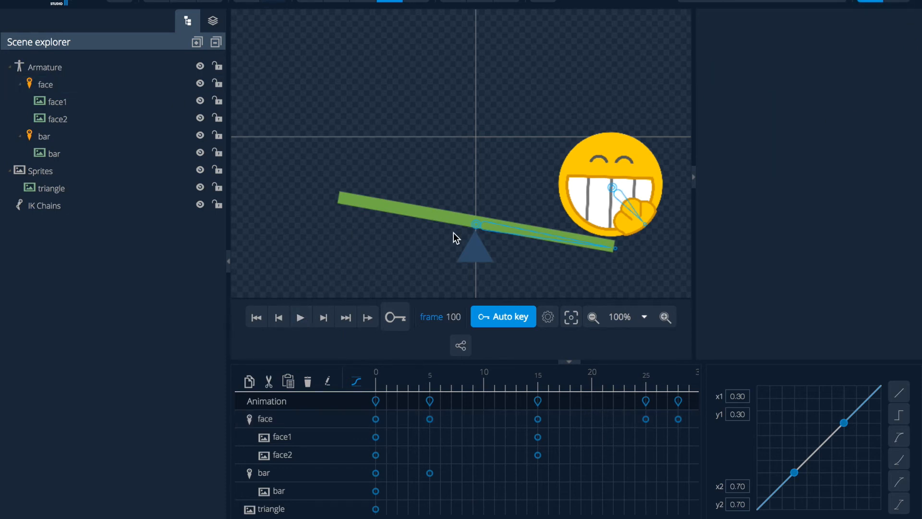
{"action": "mouse_move", "coordinate": [496, 175]}
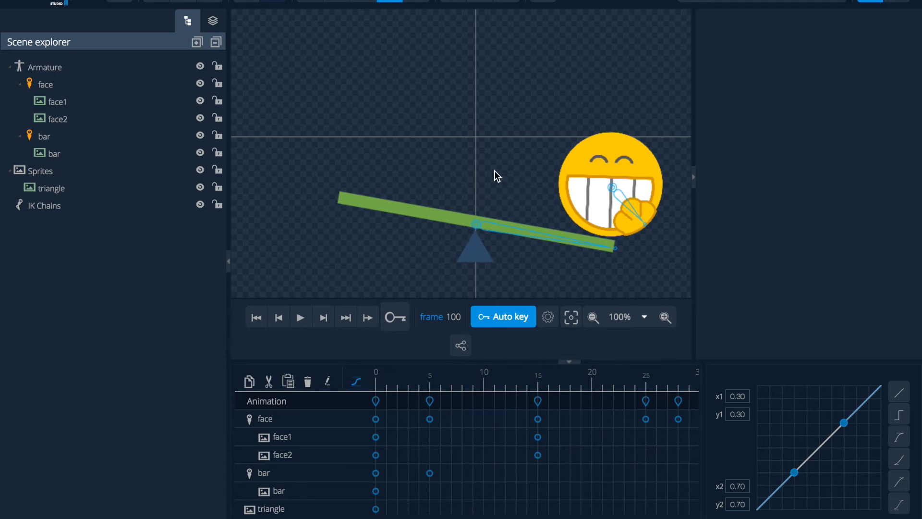
{"action": "mouse_move", "coordinate": [481, 98]}
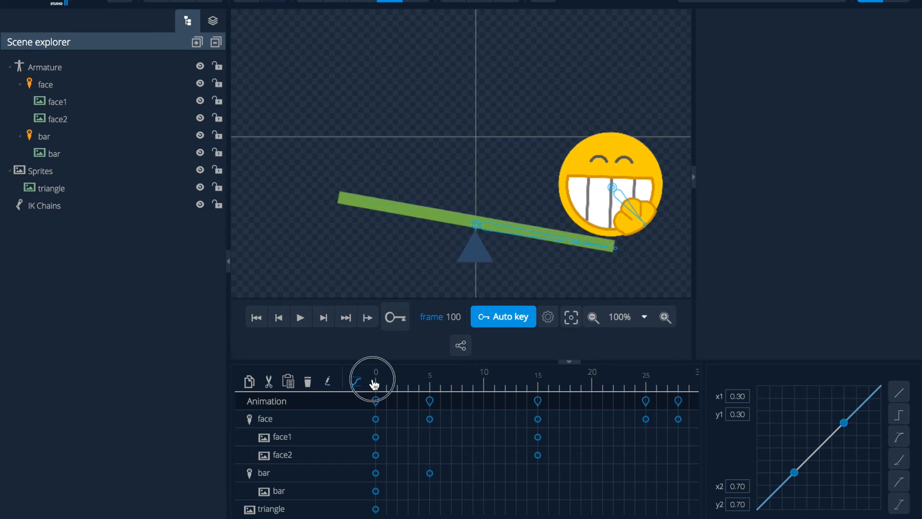
- Give the bar's frame-0 keyframe an ease-out curve (0, 0, 0.58, 1) and replay it
{"action": "left_click", "coordinate": [375, 372]}
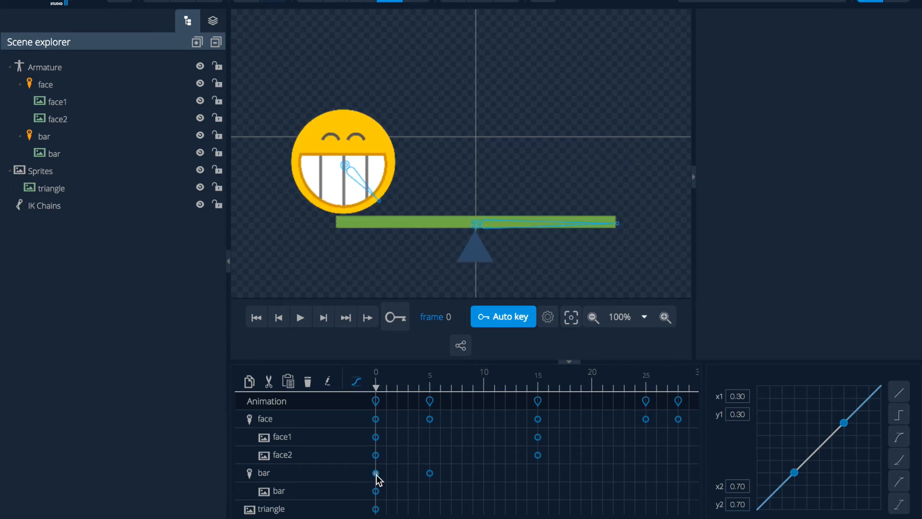
{"action": "left_click", "coordinate": [45, 136]}
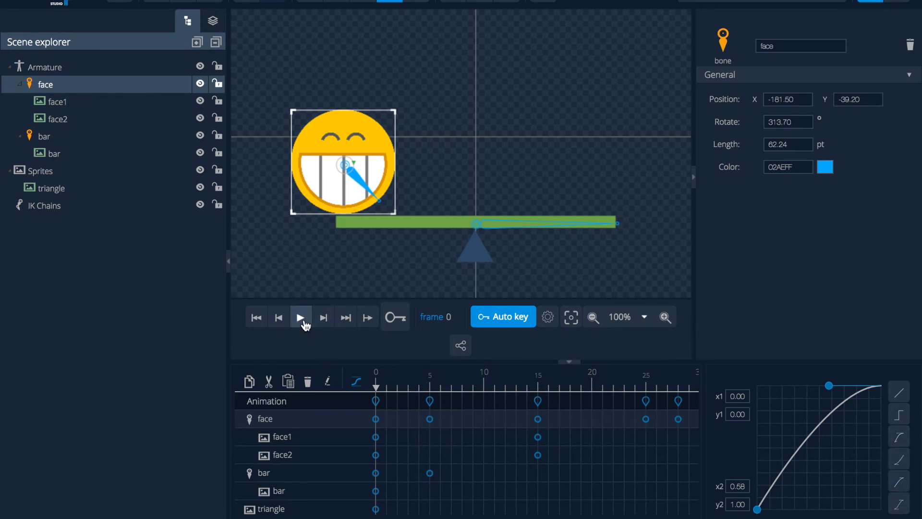
{"action": "left_click", "coordinate": [302, 317]}
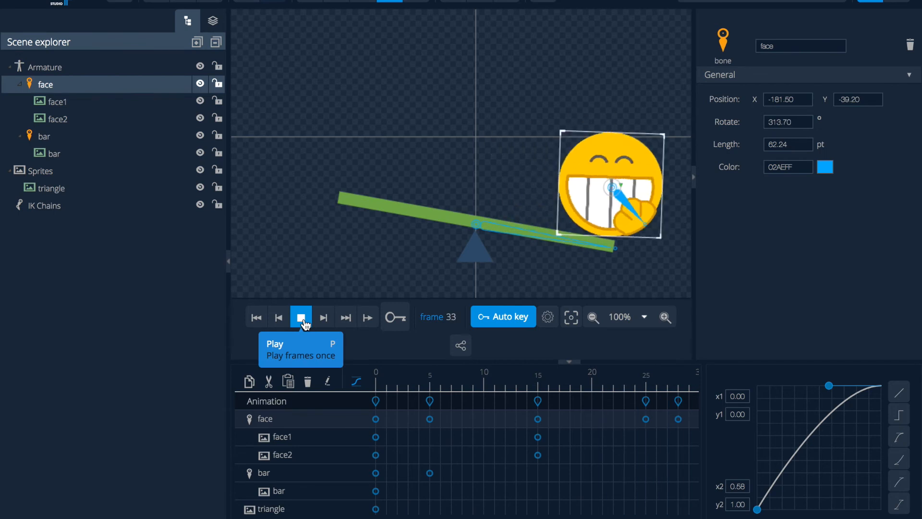
{"action": "left_click", "coordinate": [301, 317]}
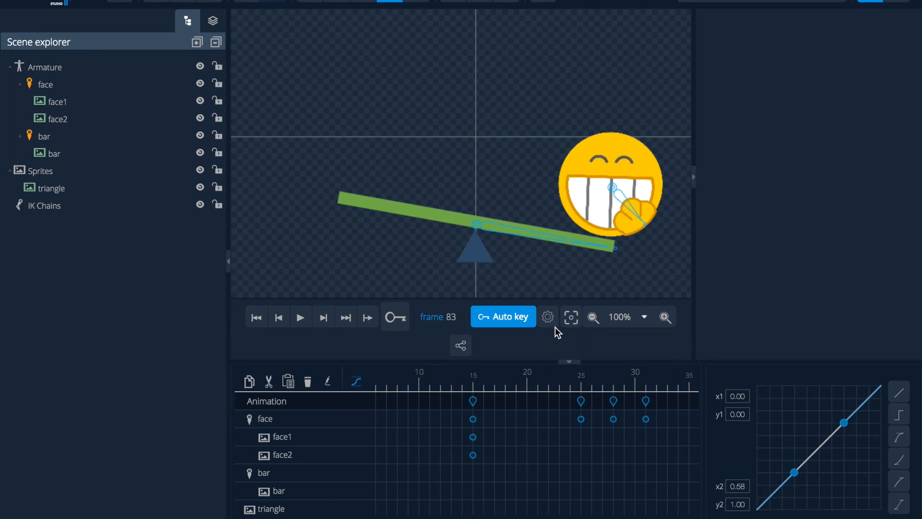
{"action": "left_click", "coordinate": [547, 316]}
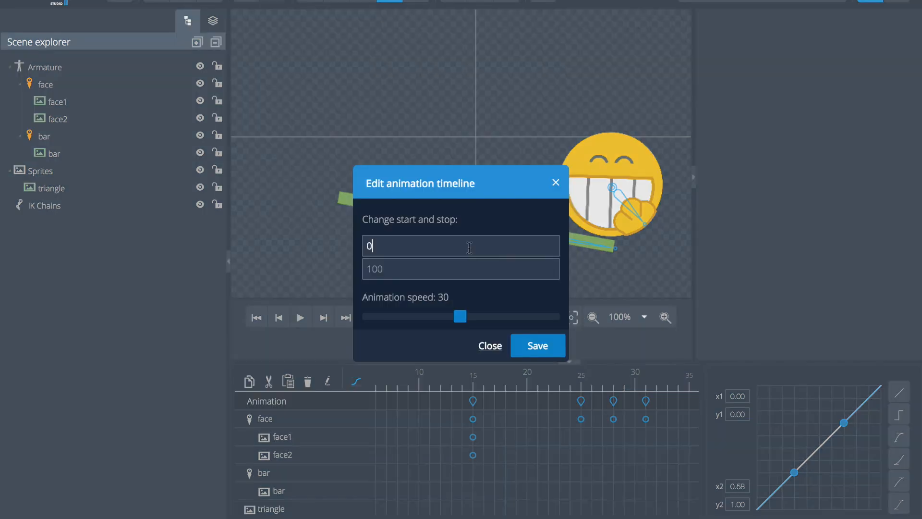
{"action": "type", "text": "31"}
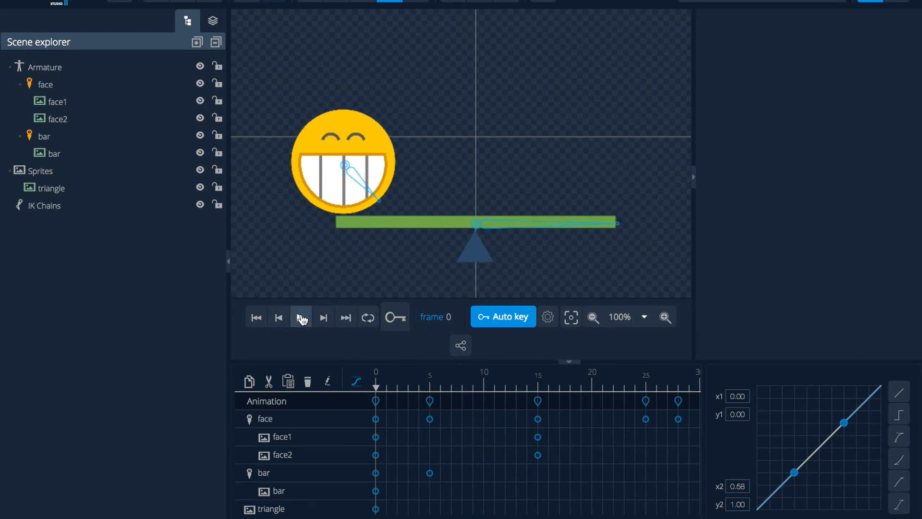
{"action": "mouse_move", "coordinate": [301, 316]}
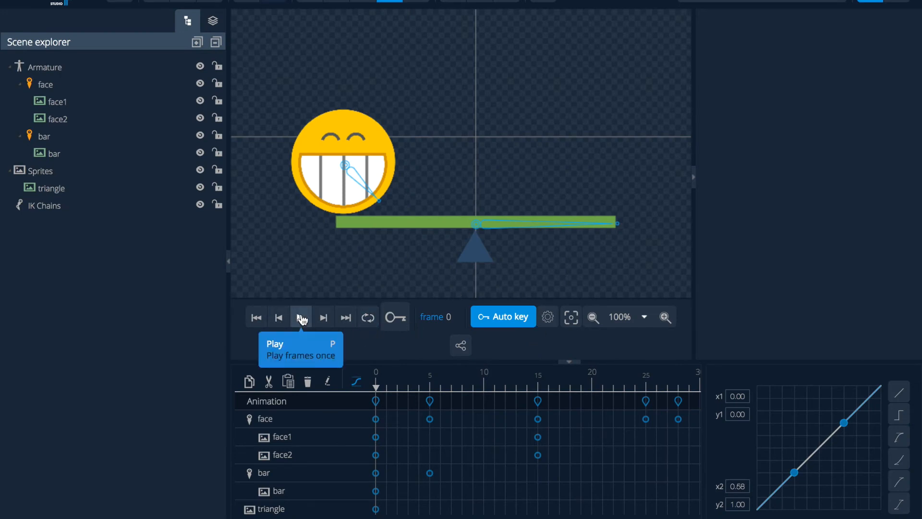
{"action": "left_click", "coordinate": [301, 317]}
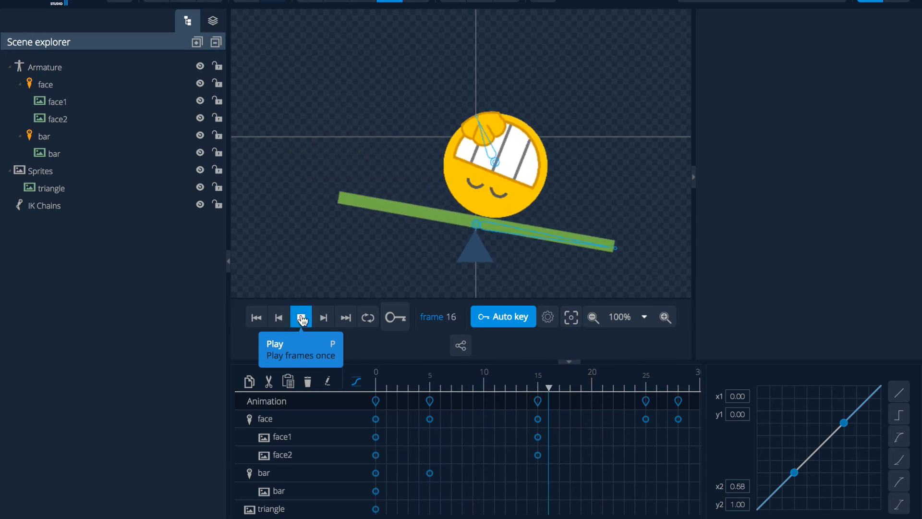
{"action": "left_click", "coordinate": [301, 317]}
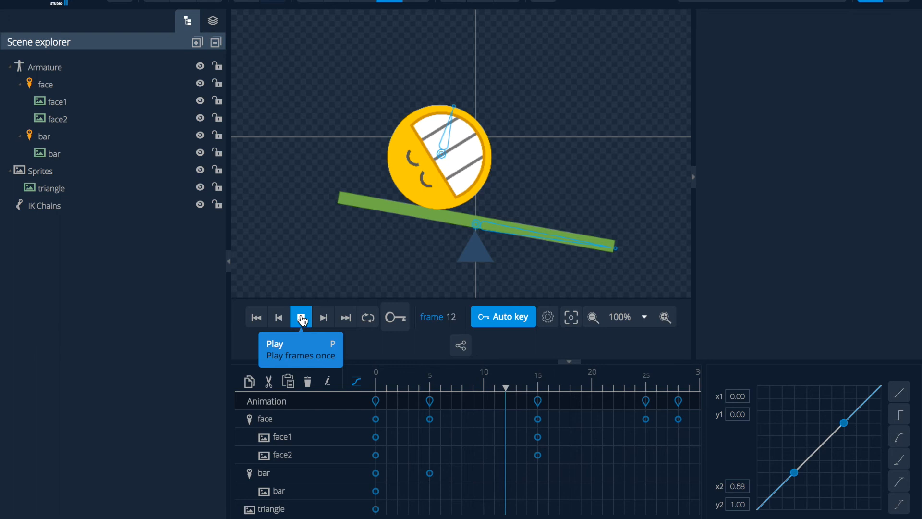
{"action": "left_click", "coordinate": [301, 316]}
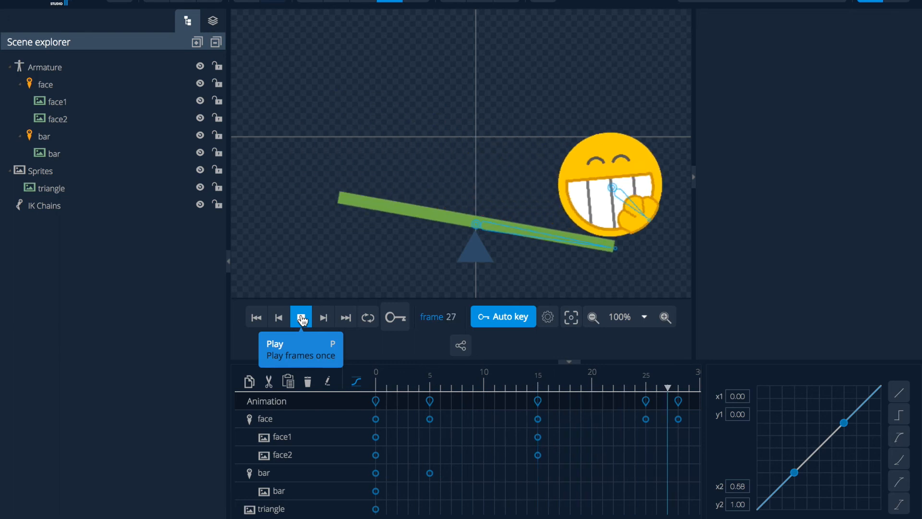
{"action": "left_click", "coordinate": [301, 317]}
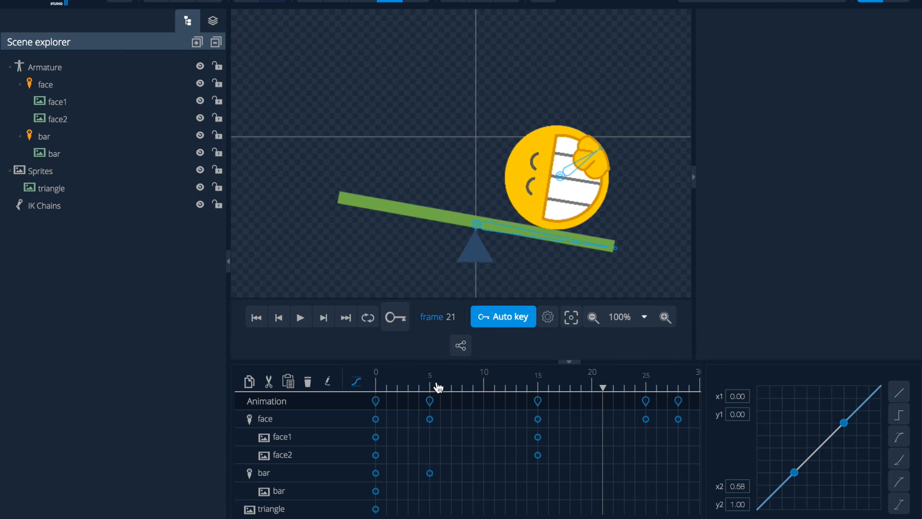
- At frame 5, give the face bone's movement an ease-out curve and preview it
{"action": "left_click", "coordinate": [430, 388]}
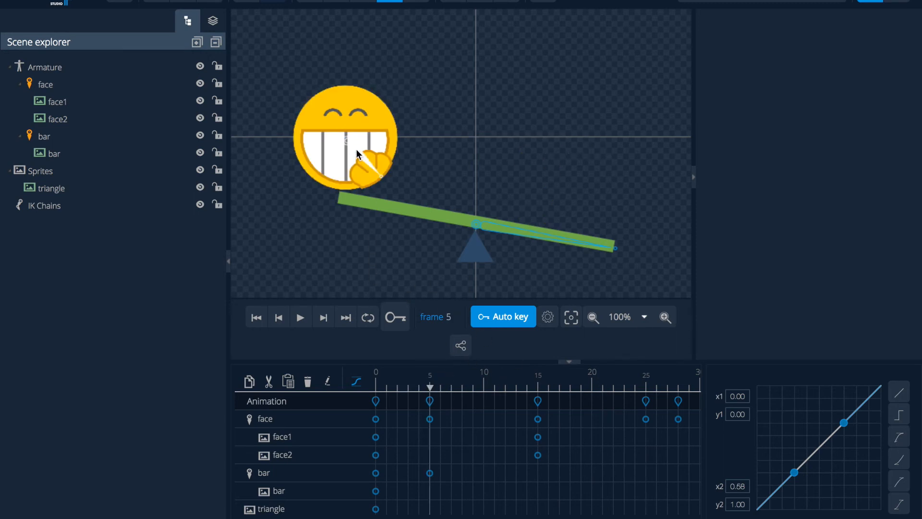
{"action": "left_click", "coordinate": [346, 139]}
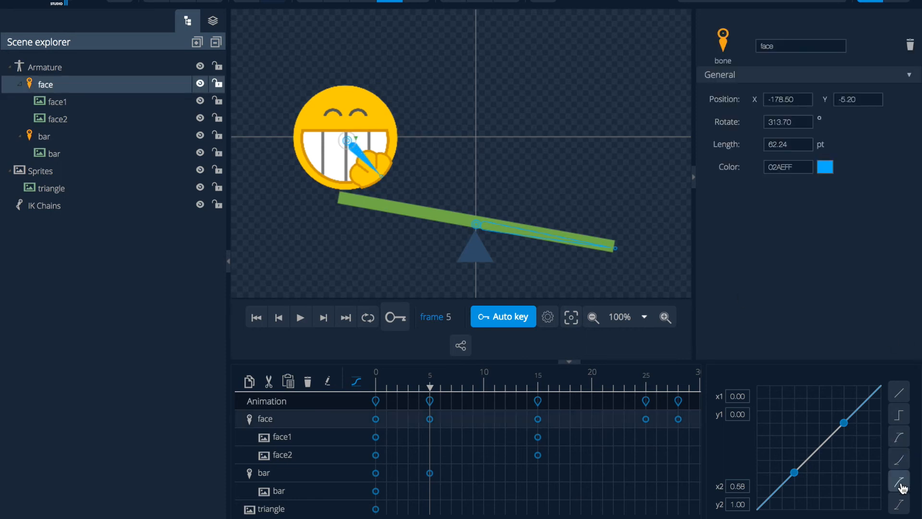
{"action": "left_click", "coordinate": [375, 166]}
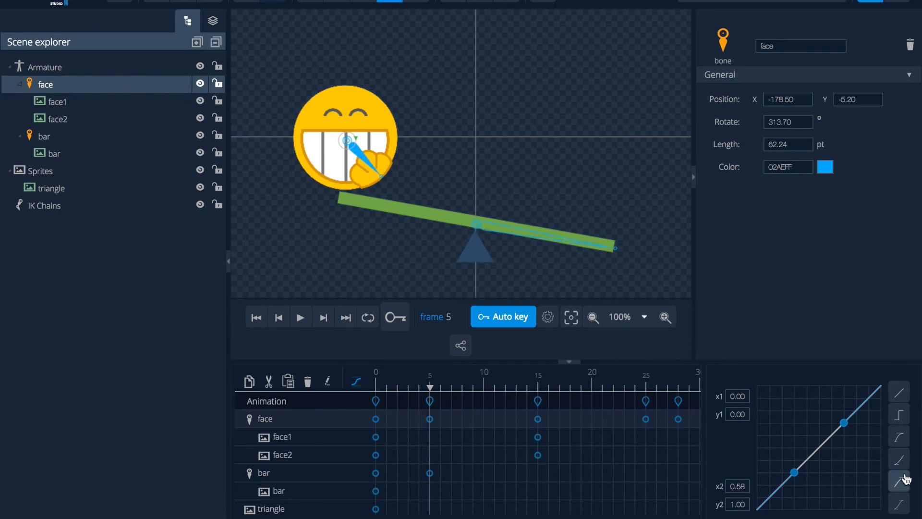
{"action": "left_click", "coordinate": [898, 481]}
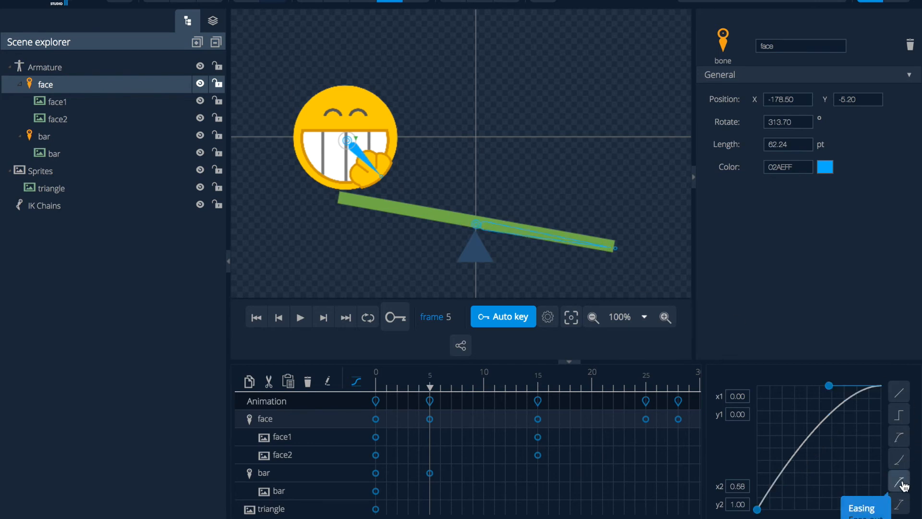
{"action": "left_click", "coordinate": [301, 316]}
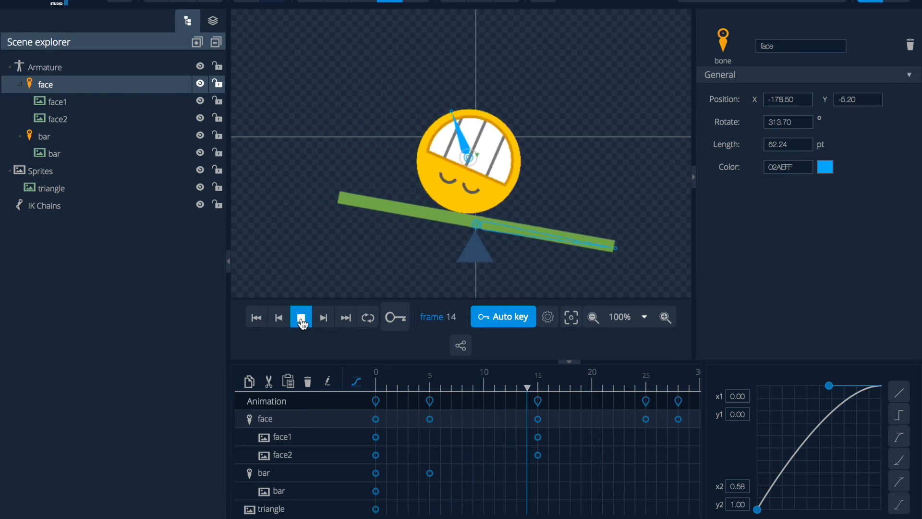
{"action": "left_click", "coordinate": [301, 317]}
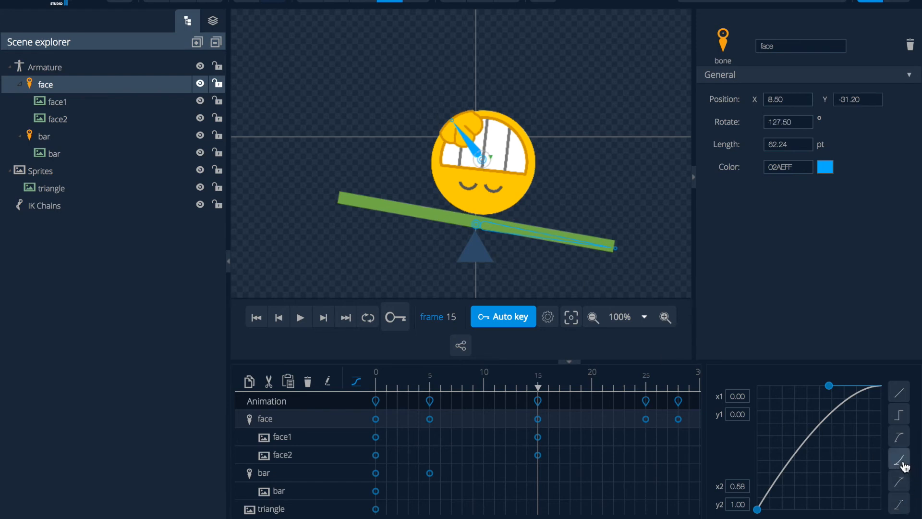
- Switch the face's frame-5 movement to an ease-in curve and replay the animation
{"action": "left_click", "coordinate": [899, 458]}
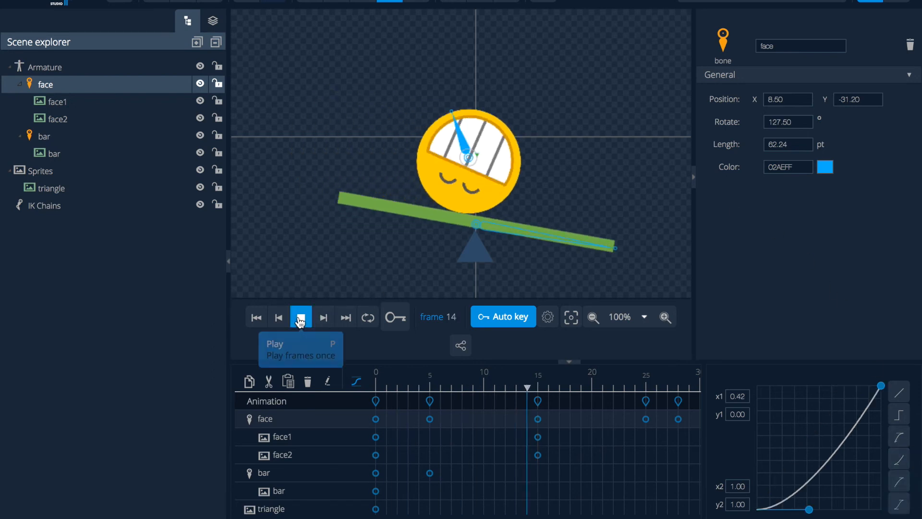
{"action": "left_click", "coordinate": [300, 316]}
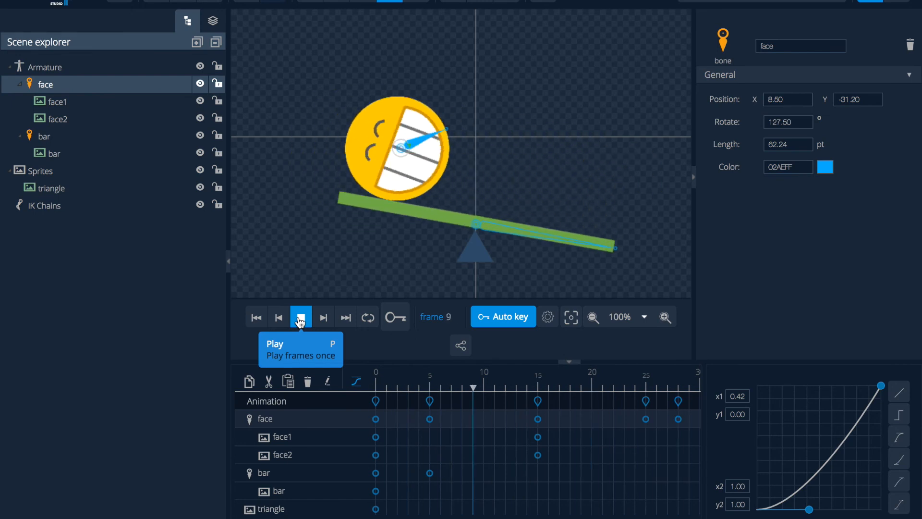
{"action": "left_click", "coordinate": [301, 317]}
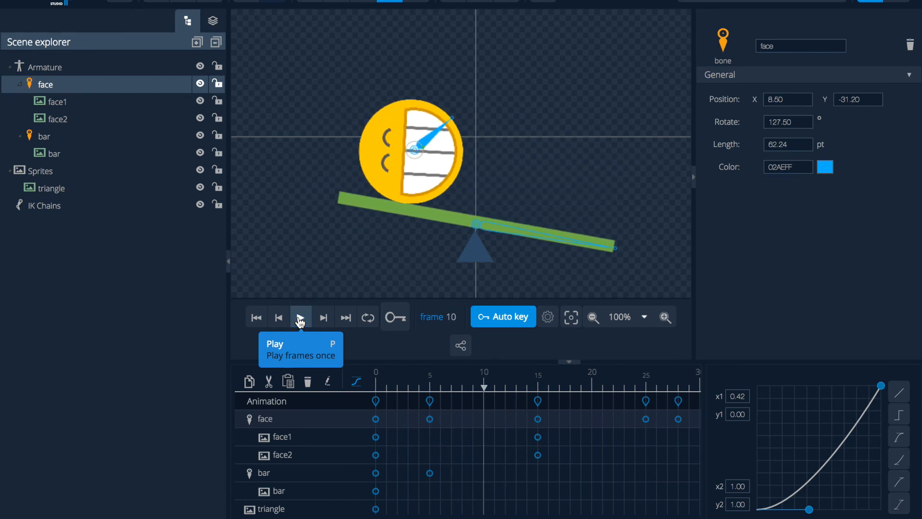
{"action": "left_click", "coordinate": [537, 383]}
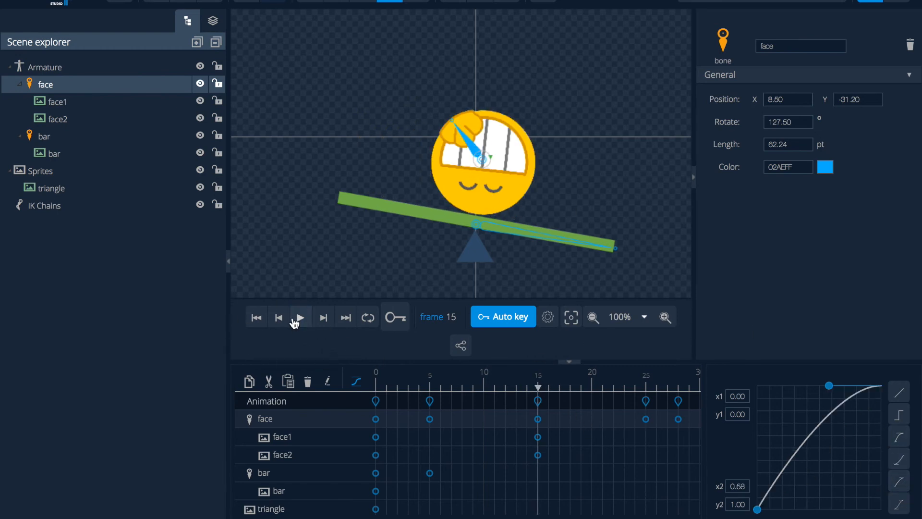
- Replay the restored ease-out motion, then select the face keyframe at frame 15
{"action": "left_click", "coordinate": [300, 316]}
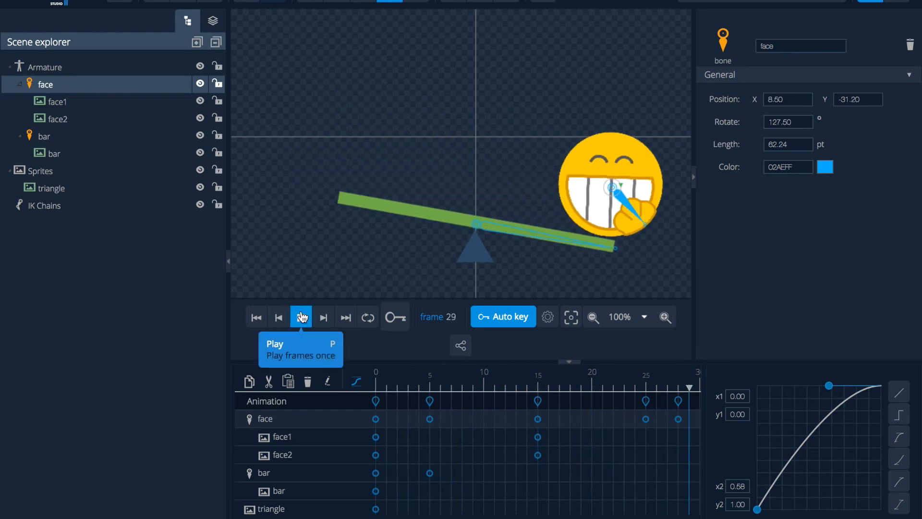
{"action": "left_click", "coordinate": [301, 316]}
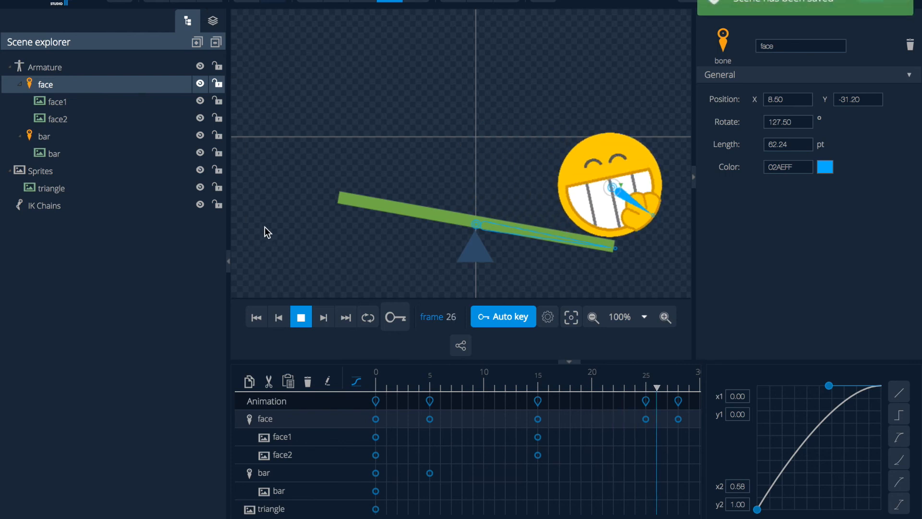
{"action": "left_click", "coordinate": [527, 387]}
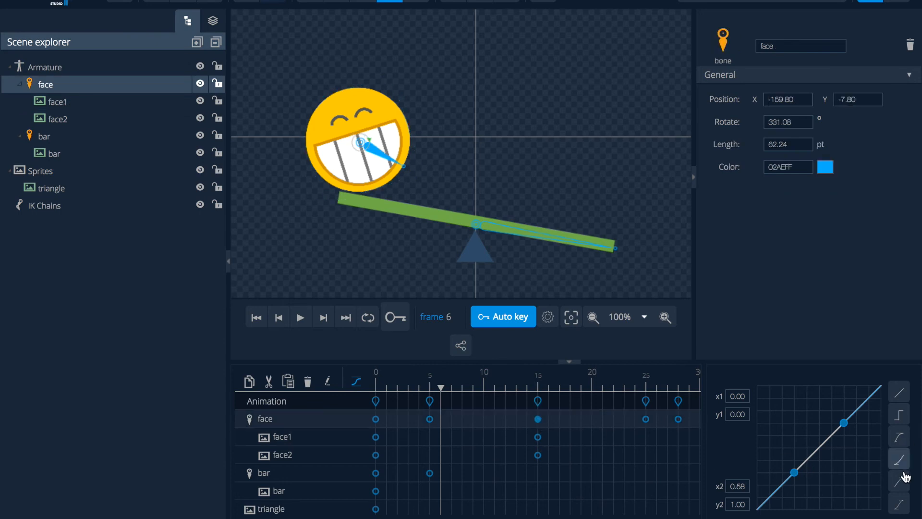
- Apply the ease-out preset (0, 0, 0.58, 1) to the frame-15 face key and replay
{"action": "left_click", "coordinate": [899, 482]}
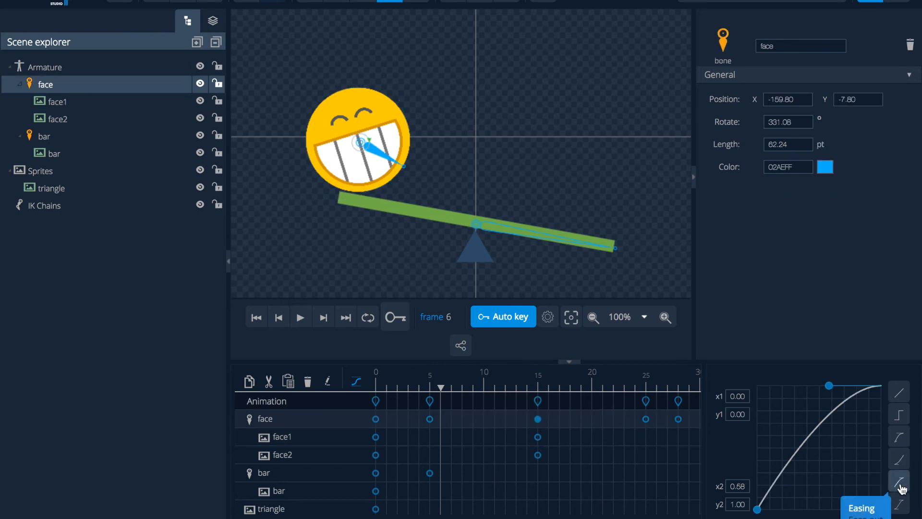
{"action": "mouse_move", "coordinate": [455, 185]}
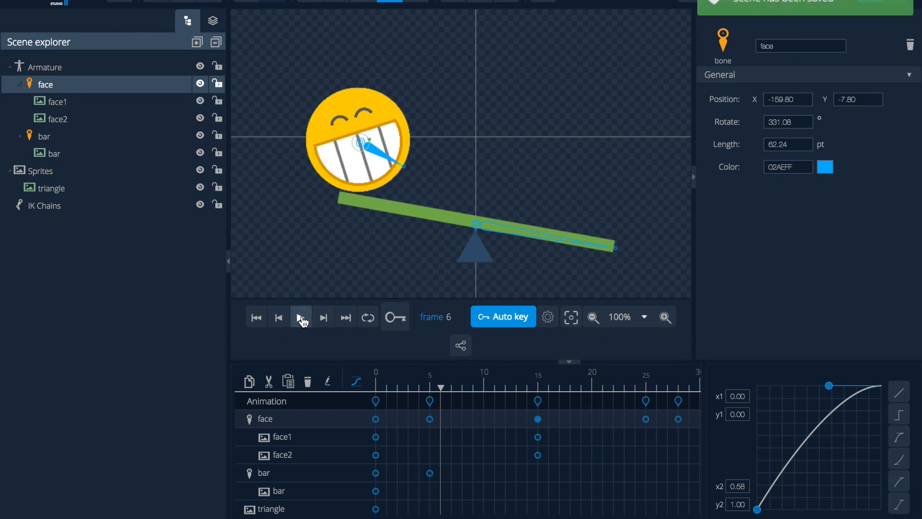
{"action": "left_click", "coordinate": [302, 317]}
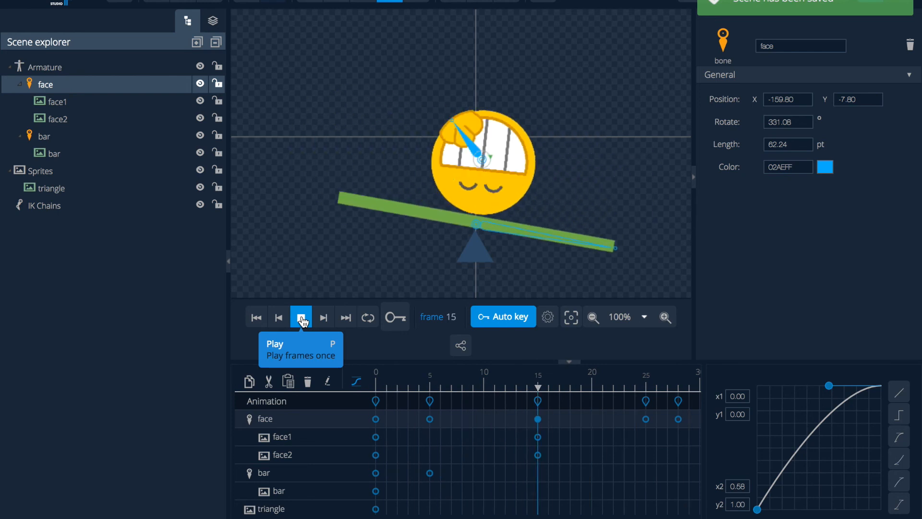
{"action": "left_click", "coordinate": [301, 317]}
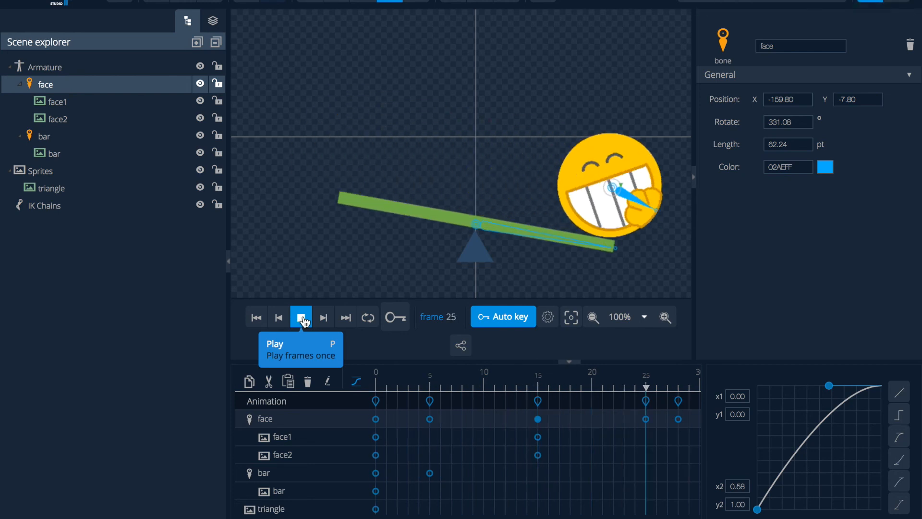
{"action": "left_click", "coordinate": [300, 317]}
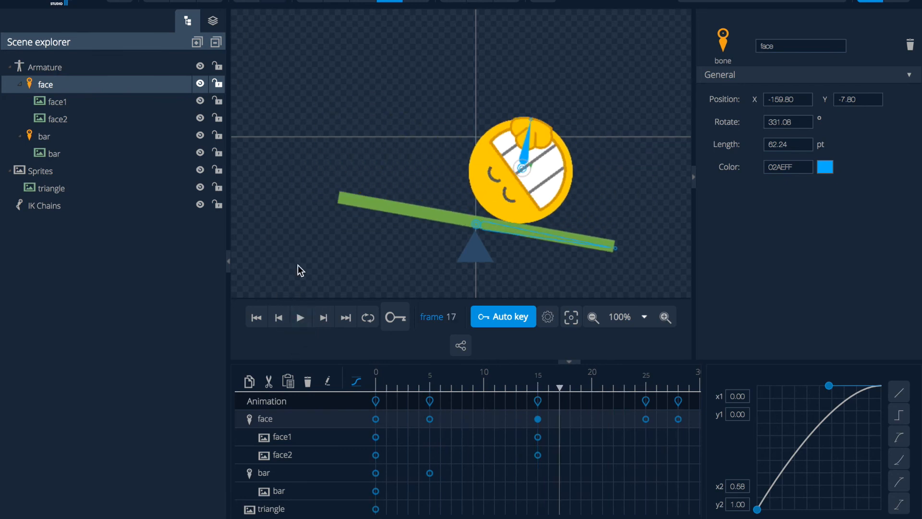
{"action": "mouse_move", "coordinate": [210, 2]}
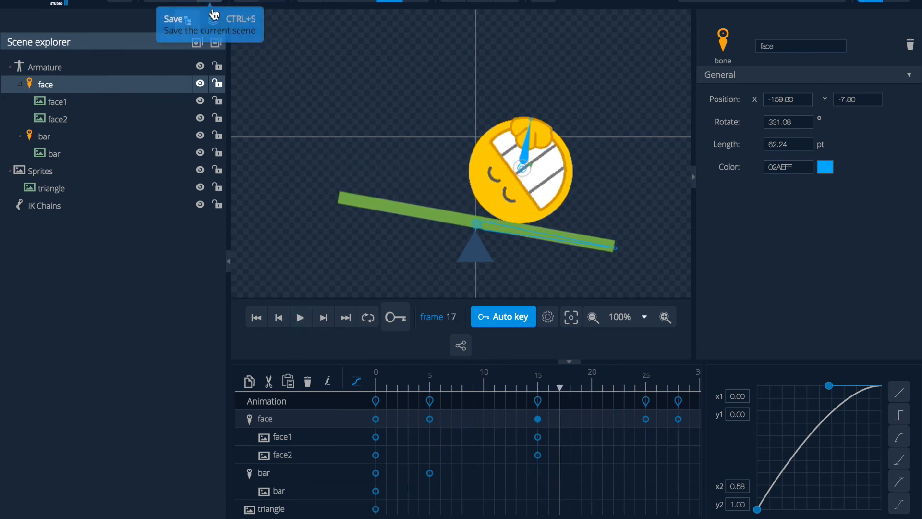
- Export a plain sprite sheet named balance1, producing balance1_spritesheet.png
{"action": "left_click", "coordinate": [209, 19]}
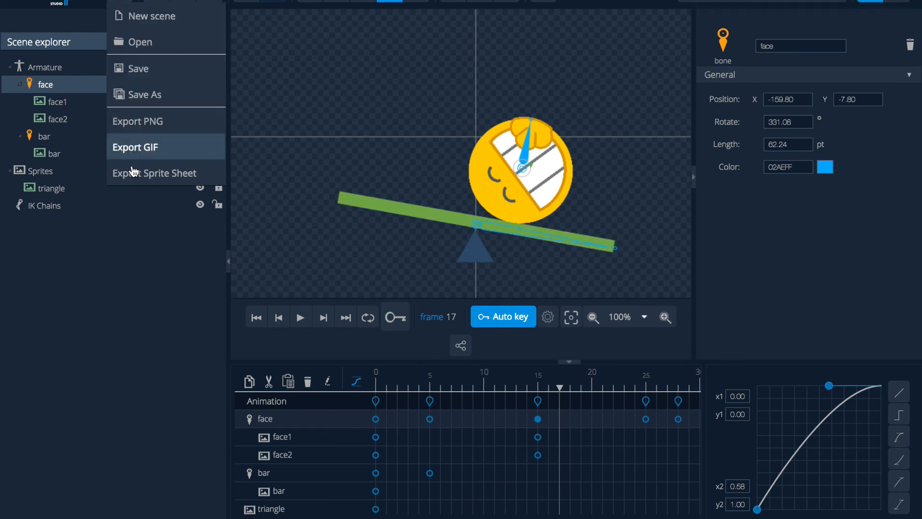
{"action": "left_click", "coordinate": [155, 173]}
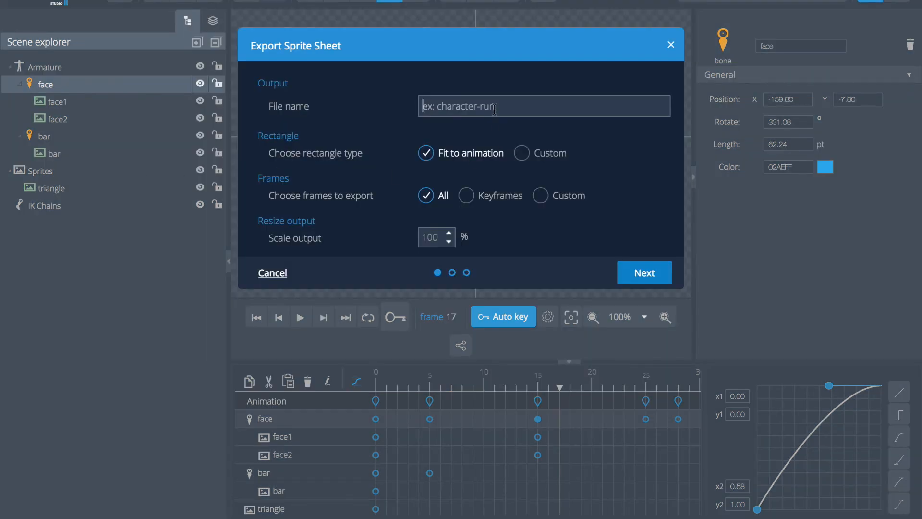
{"action": "type", "text": "balance1"}
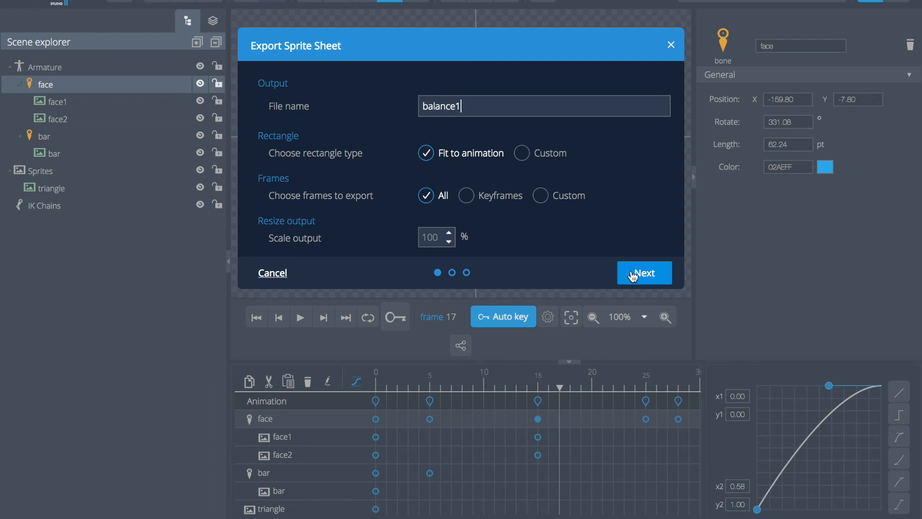
{"action": "left_click", "coordinate": [644, 272]}
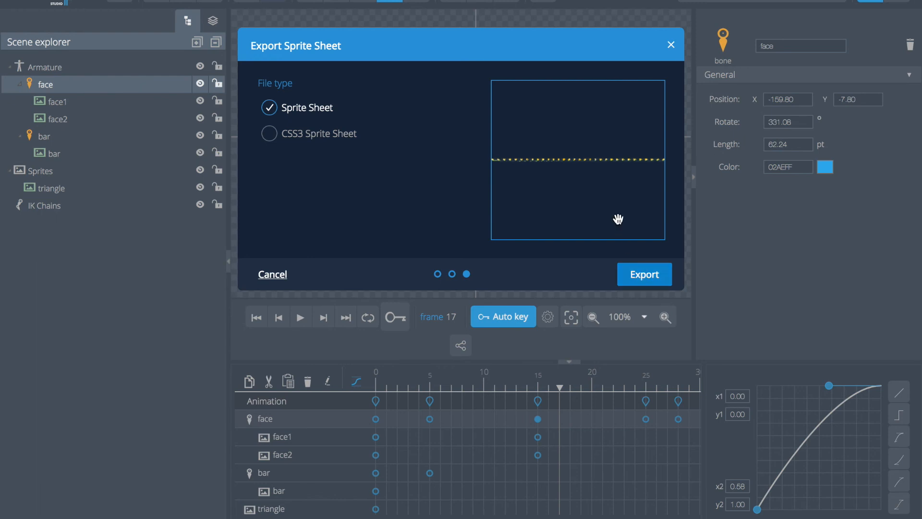
{"action": "mouse_move", "coordinate": [528, 154]}
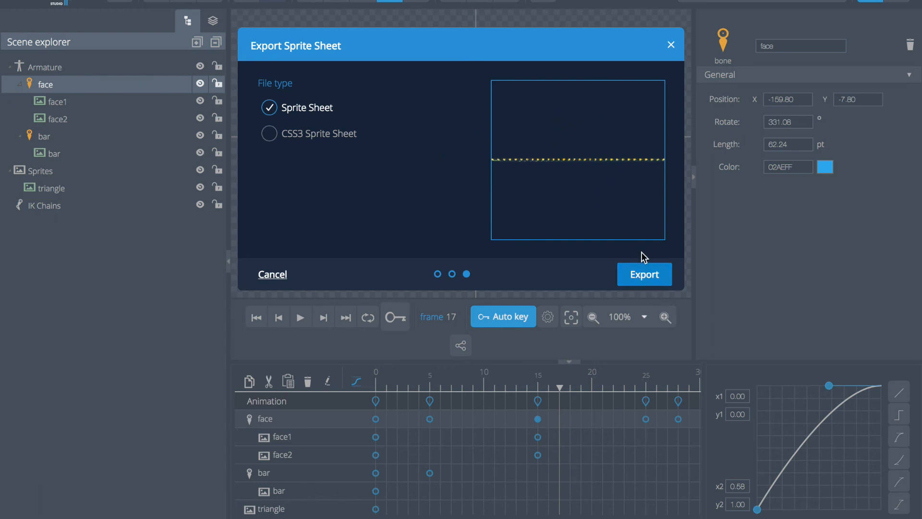
{"action": "left_click", "coordinate": [643, 274]}
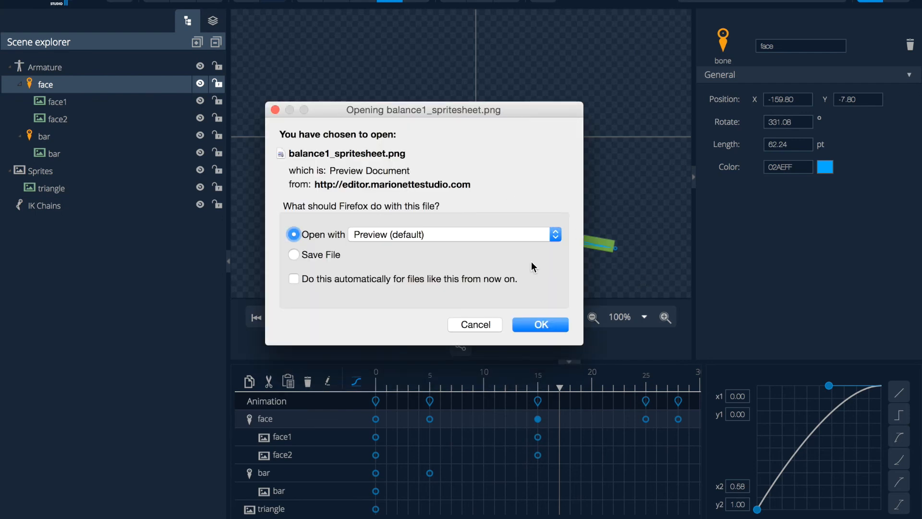
{"action": "mouse_move", "coordinate": [573, 348]}
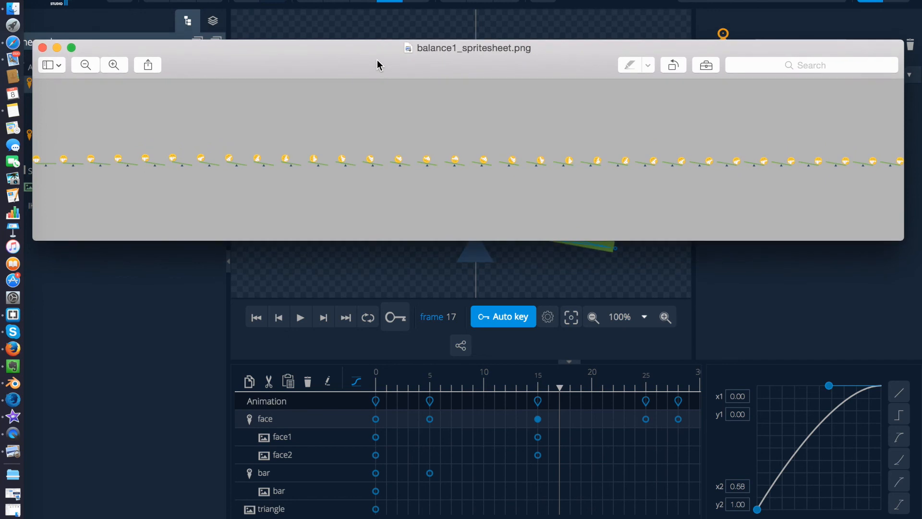
{"action": "mouse_move", "coordinate": [866, 152]}
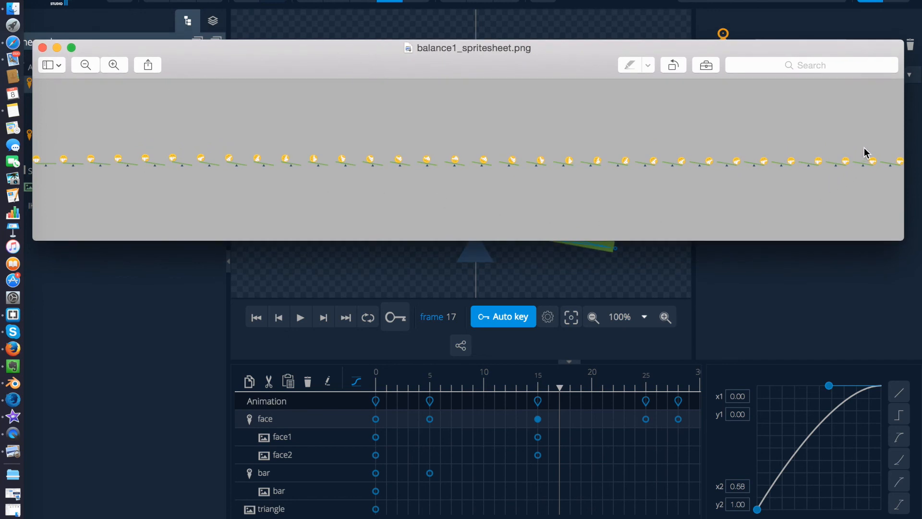
{"action": "mouse_move", "coordinate": [792, 173]}
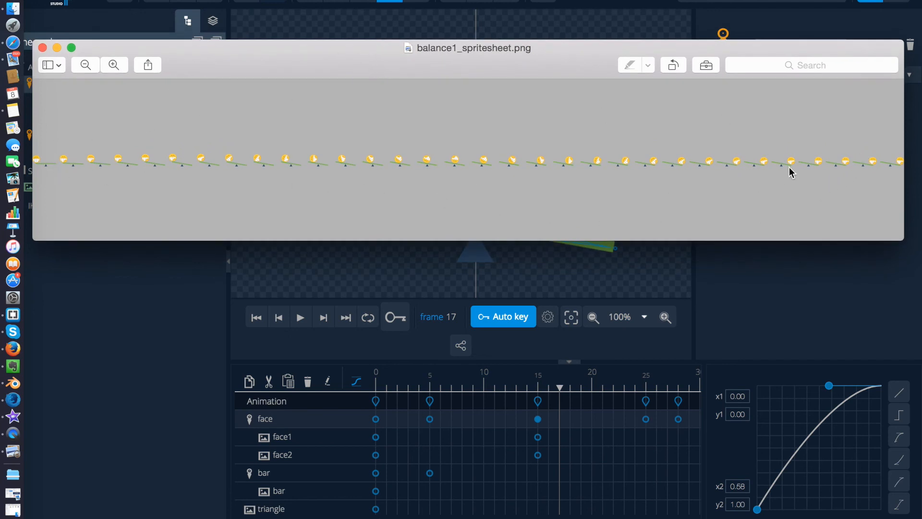
{"action": "mouse_move", "coordinate": [69, 70]}
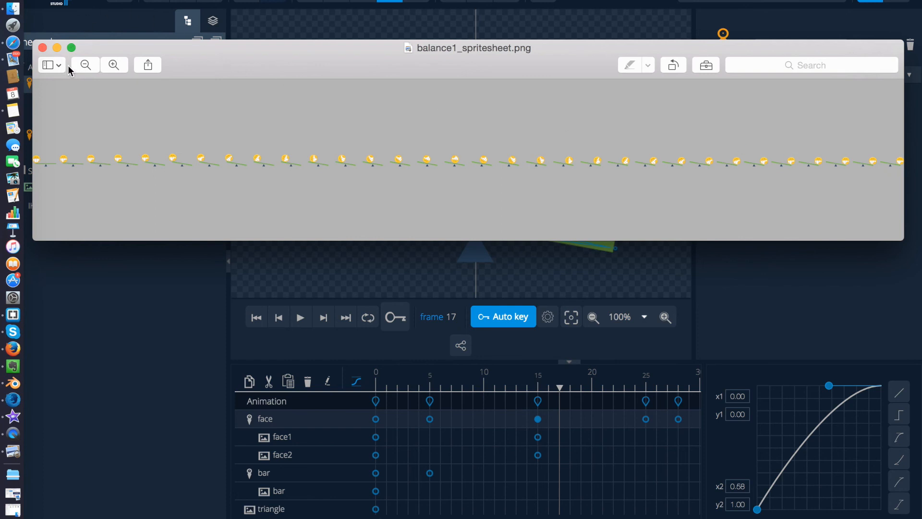
- Back in the editor, open the main menu to list the export options again
{"action": "left_click", "coordinate": [43, 48]}
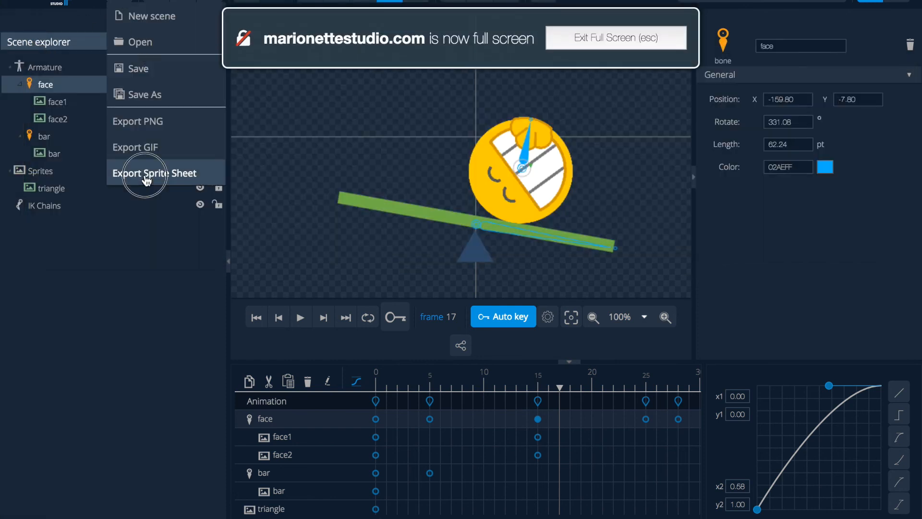
- Export a CSS3 Sprite Sheet named css, yielding the css.zip download
{"action": "left_click", "coordinate": [154, 173]}
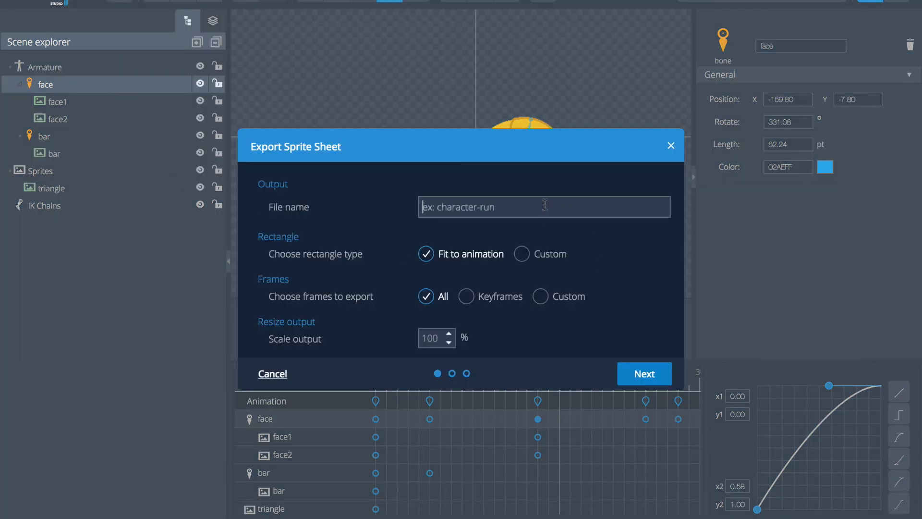
{"action": "type", "text": "css"}
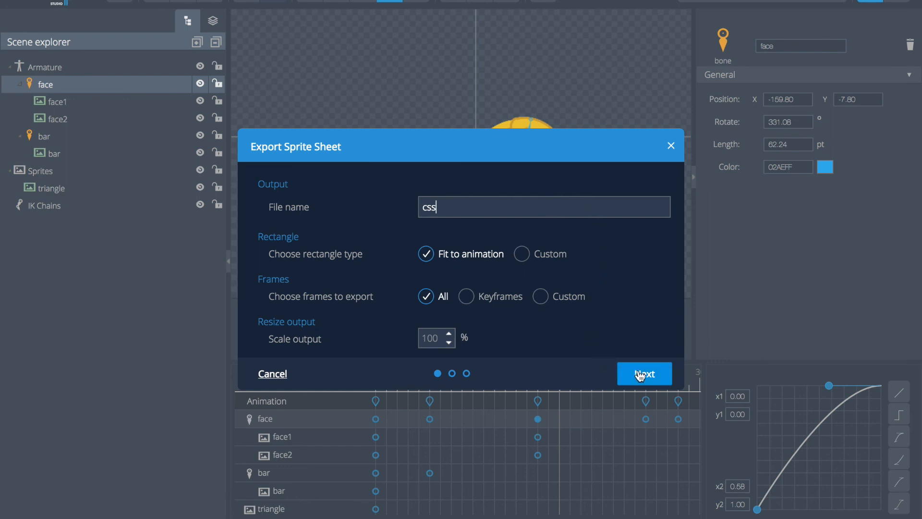
{"action": "left_click", "coordinate": [644, 374]}
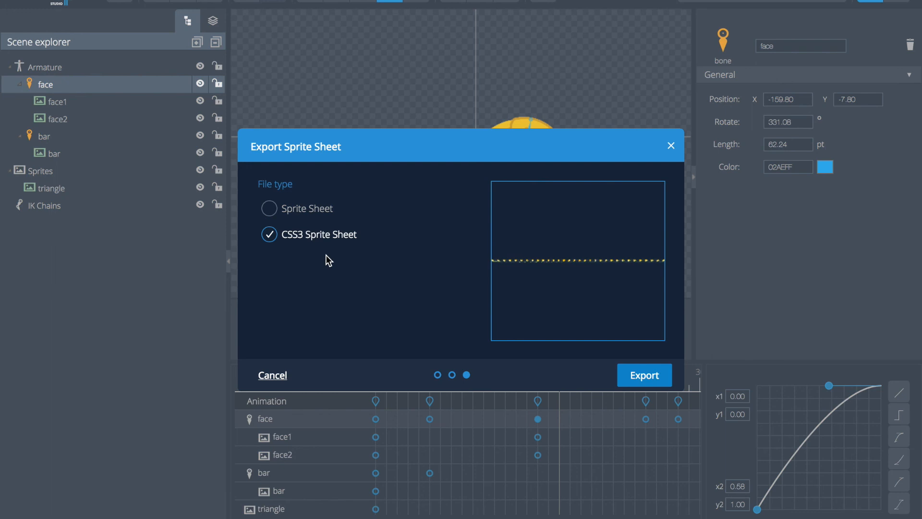
{"action": "mouse_move", "coordinate": [604, 360]}
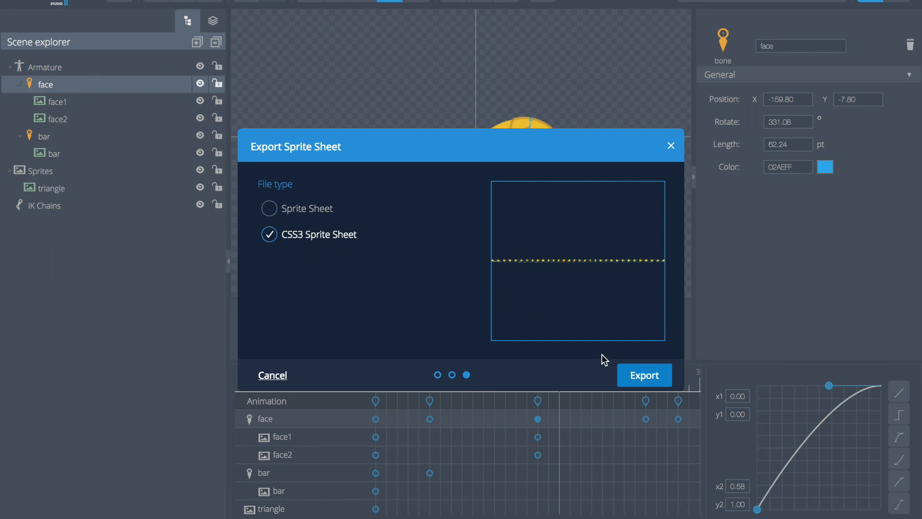
{"action": "left_click", "coordinate": [272, 375]}
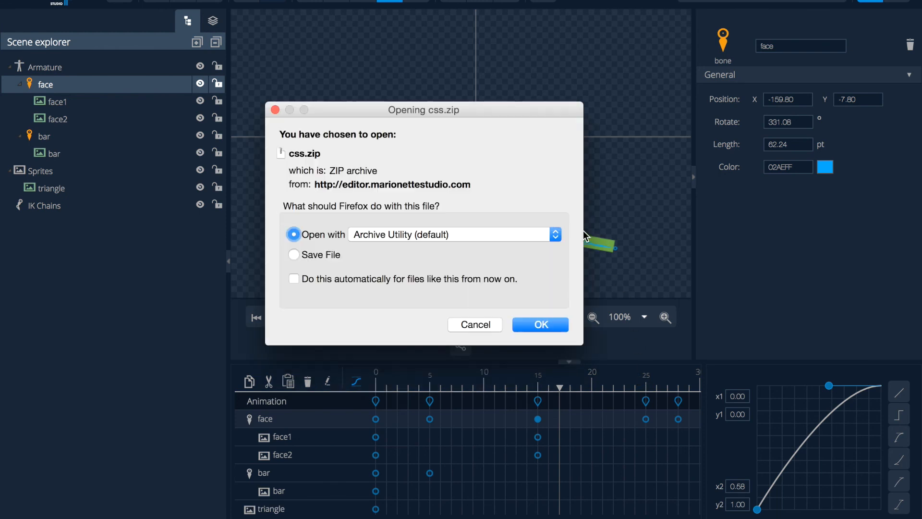
- Unpack css.zip, view the downloaded files, then open the timeline settings (0–31, speed 30)
{"action": "left_click", "coordinate": [293, 254]}
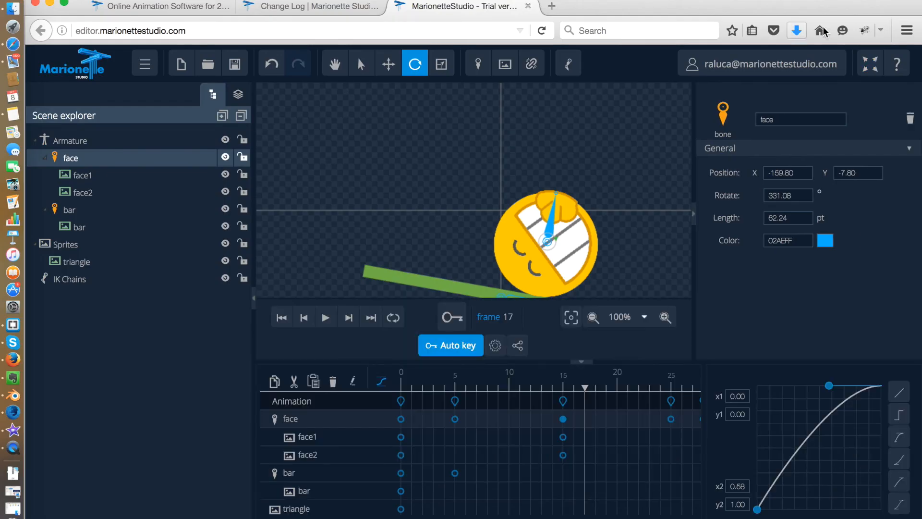
{"action": "left_click", "coordinate": [796, 29]}
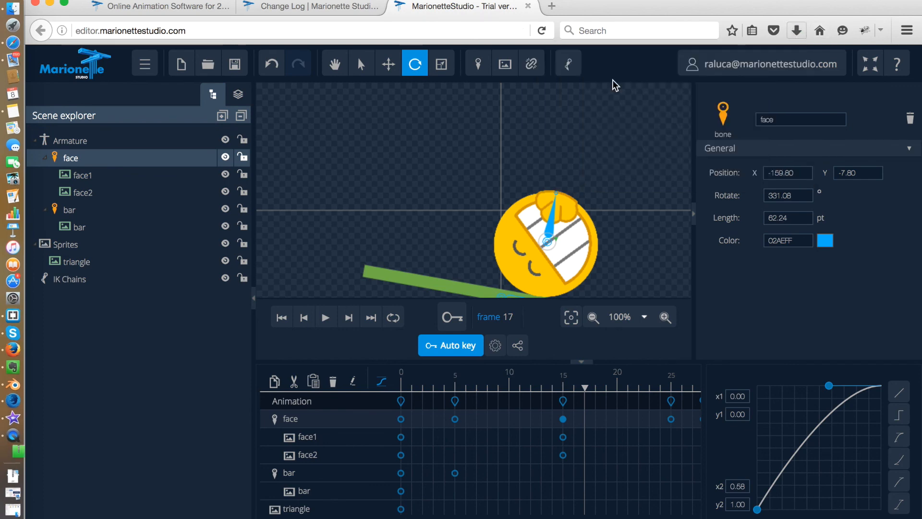
{"action": "mouse_move", "coordinate": [558, 136]}
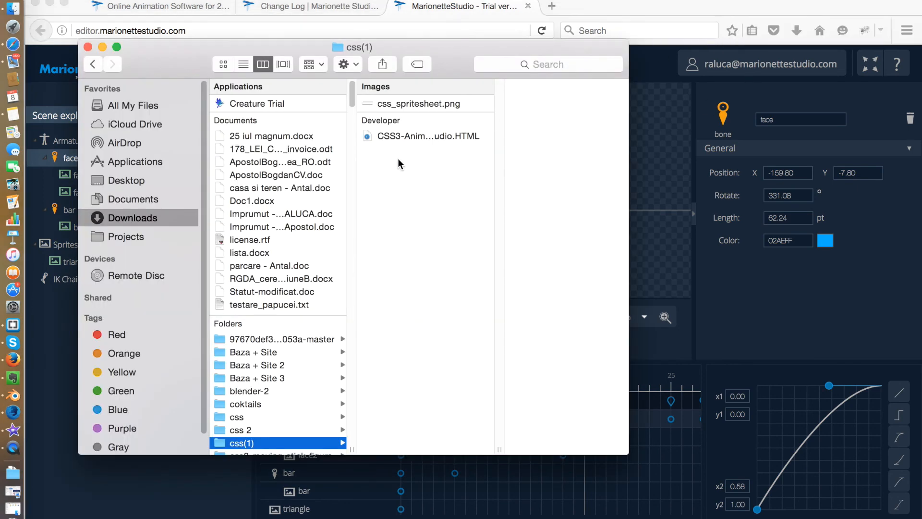
{"action": "mouse_move", "coordinate": [481, 120]}
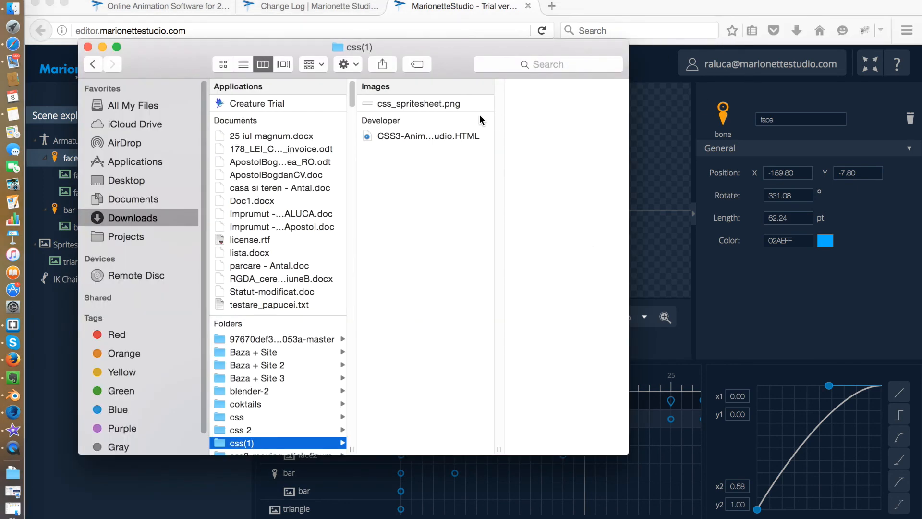
{"action": "double_click", "coordinate": [428, 136]}
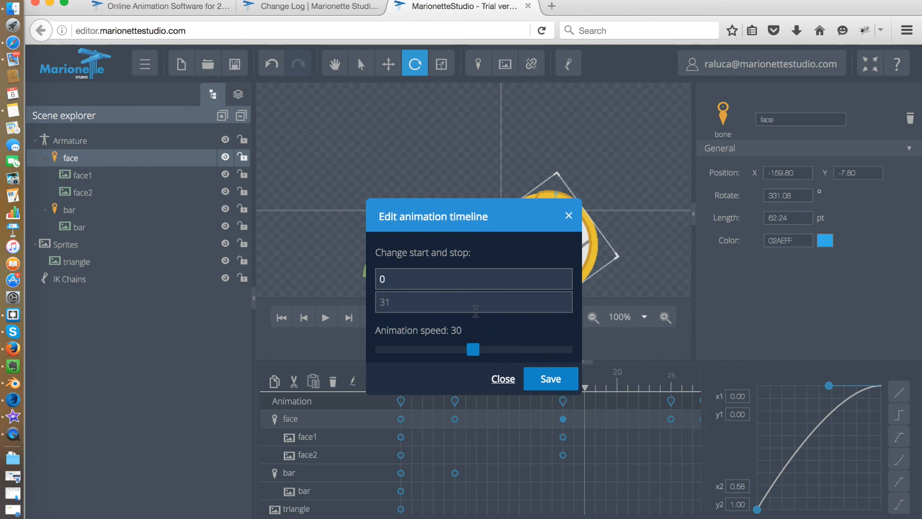
- Drag the Animation speed slider from 30 down to 20 and save the timeline
{"action": "left_click_drag", "start_coordinate": [473, 350], "coordinate": [460, 349]}
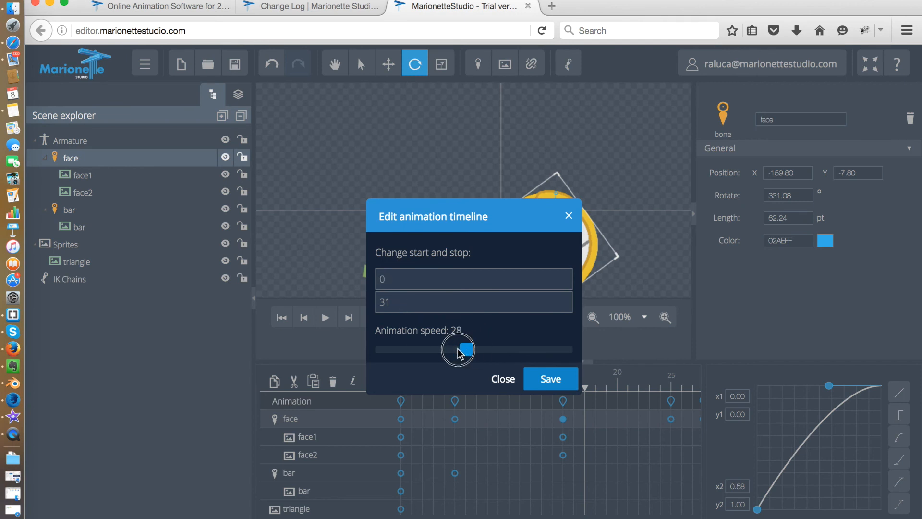
{"action": "left_click_drag", "start_coordinate": [462, 349], "coordinate": [435, 350]}
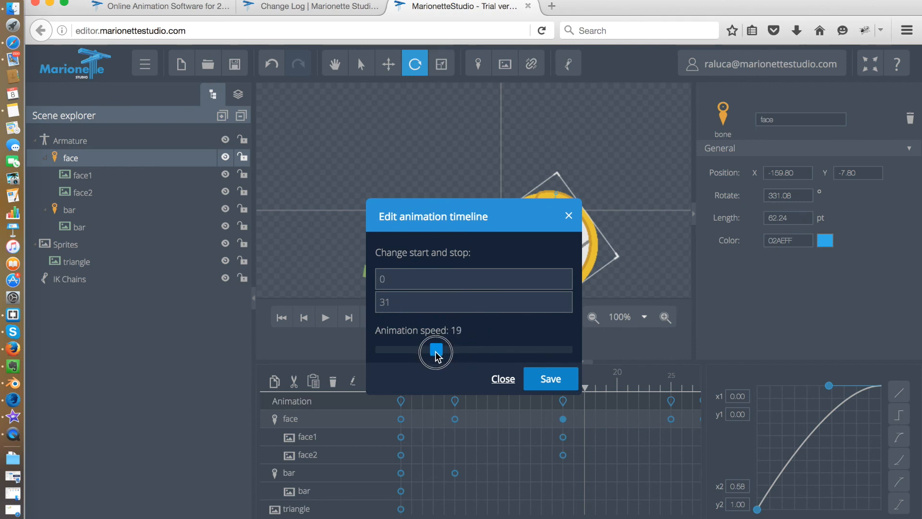
{"action": "left_click_drag", "start_coordinate": [435, 352], "coordinate": [440, 349]}
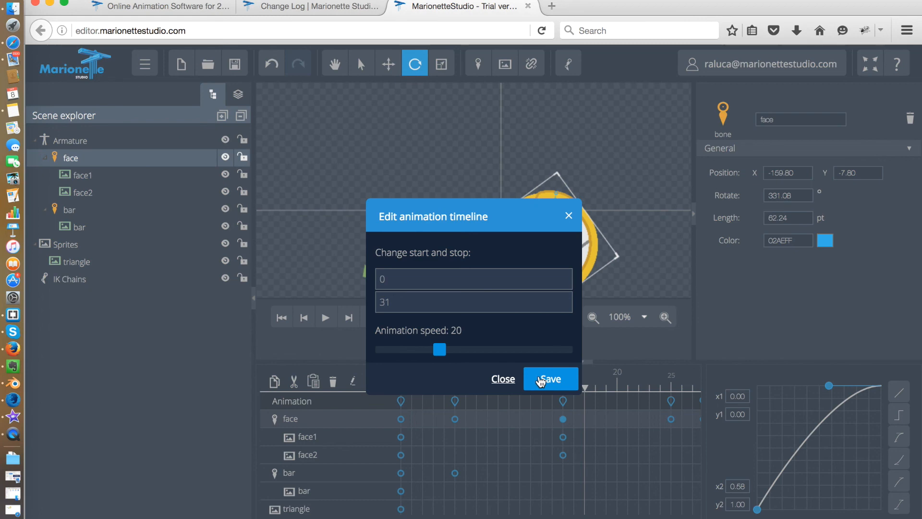
{"action": "left_click", "coordinate": [549, 378]}
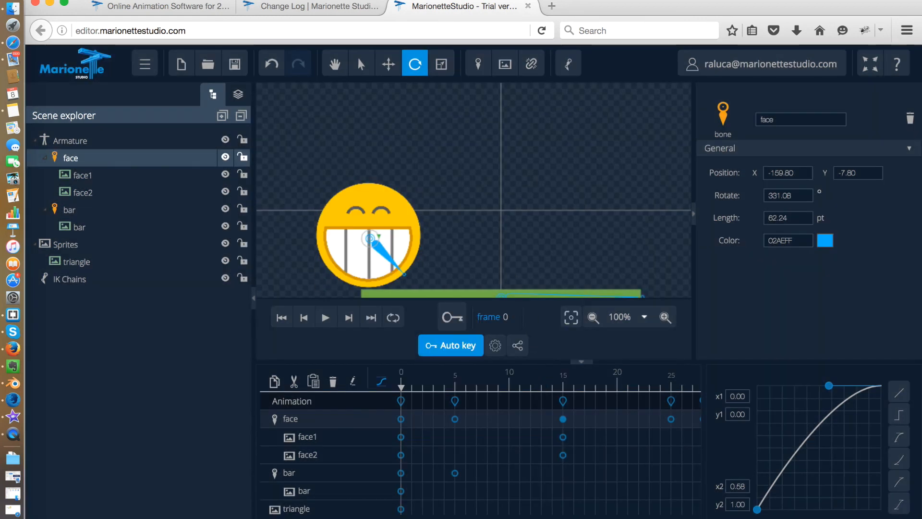
- Start a sprite sheet export from the main menu named 'css3'
{"action": "left_click", "coordinate": [145, 64]}
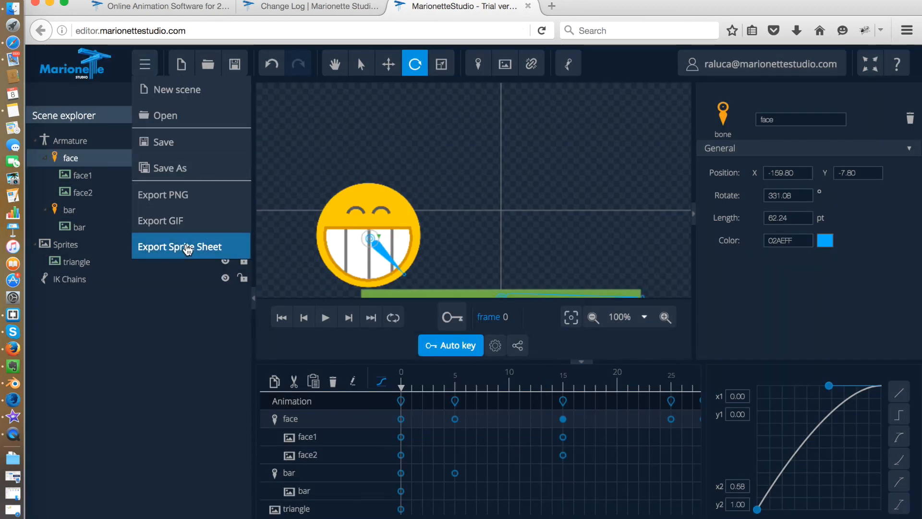
{"action": "left_click", "coordinate": [179, 246]}
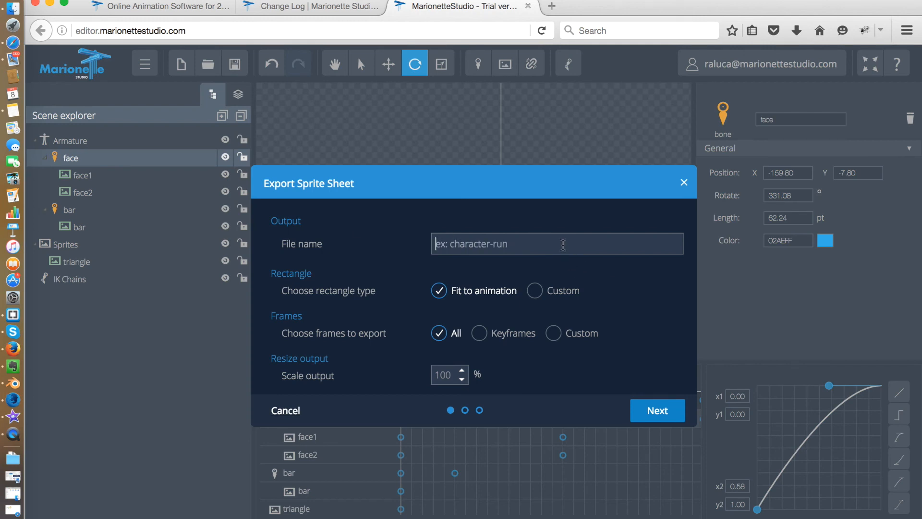
{"action": "type", "text": "css3"}
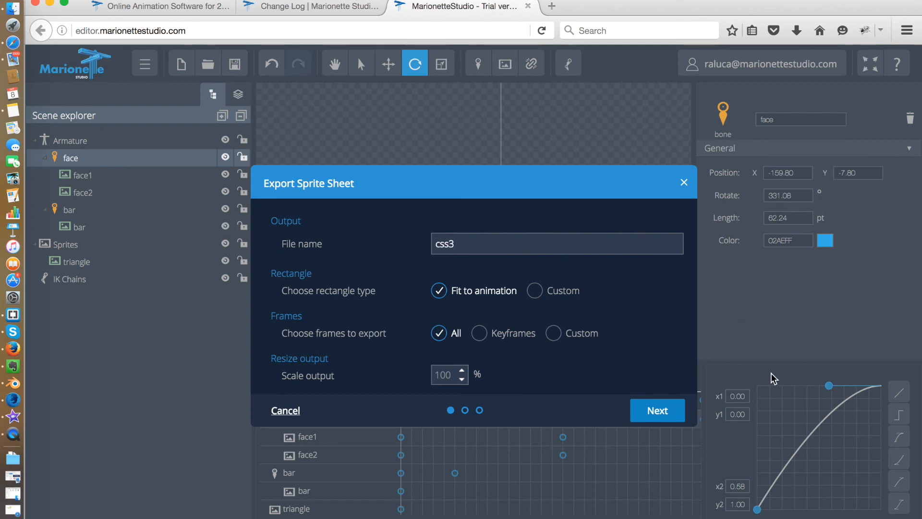
{"action": "left_click", "coordinate": [657, 410]}
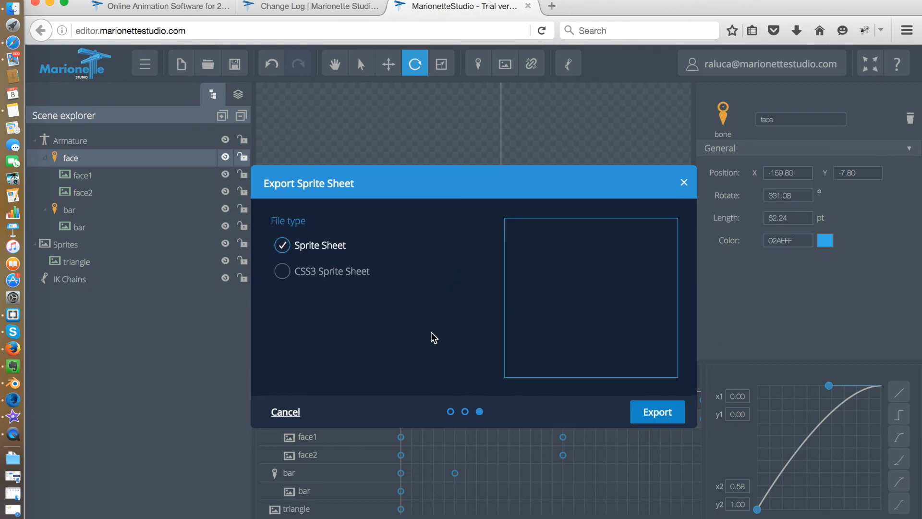
- Export as a CSS3 Sprite Sheet, save css3.zip, and open its HTML page from Downloads
{"action": "left_click", "coordinate": [657, 412]}
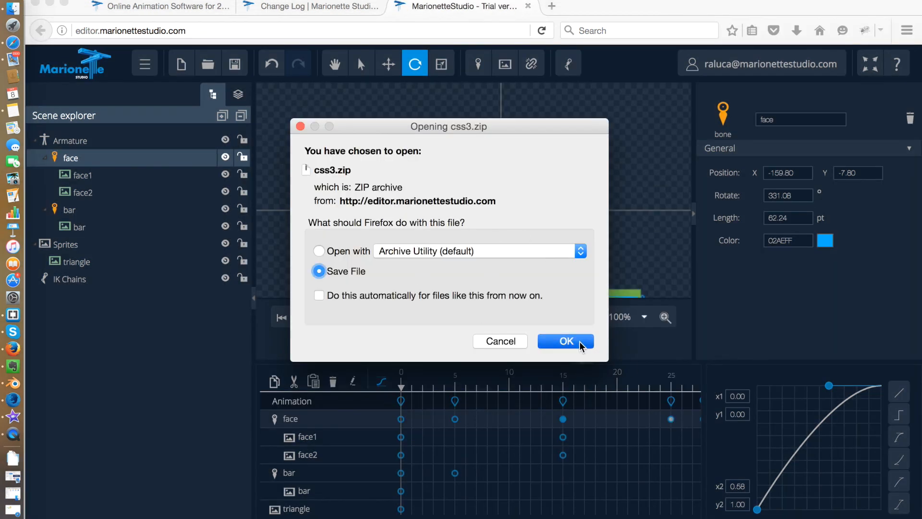
{"action": "left_click", "coordinate": [563, 341]}
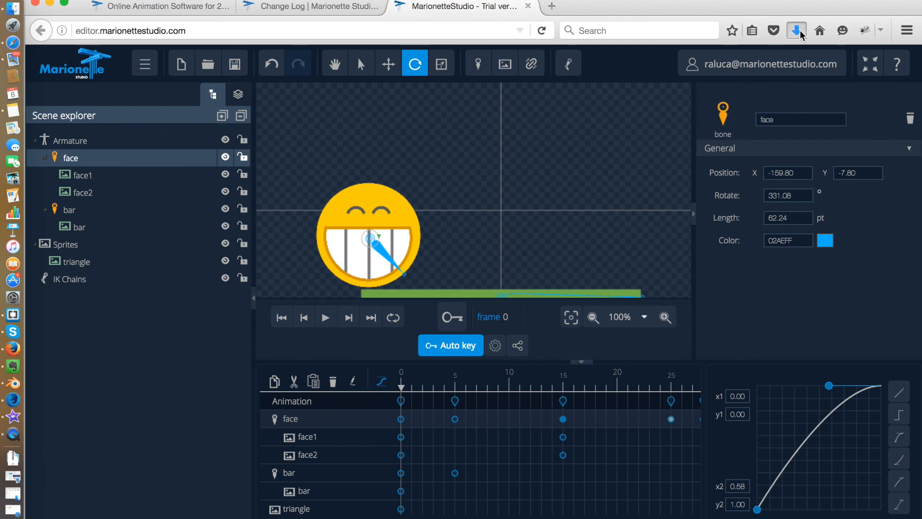
{"action": "left_click", "coordinate": [796, 31]}
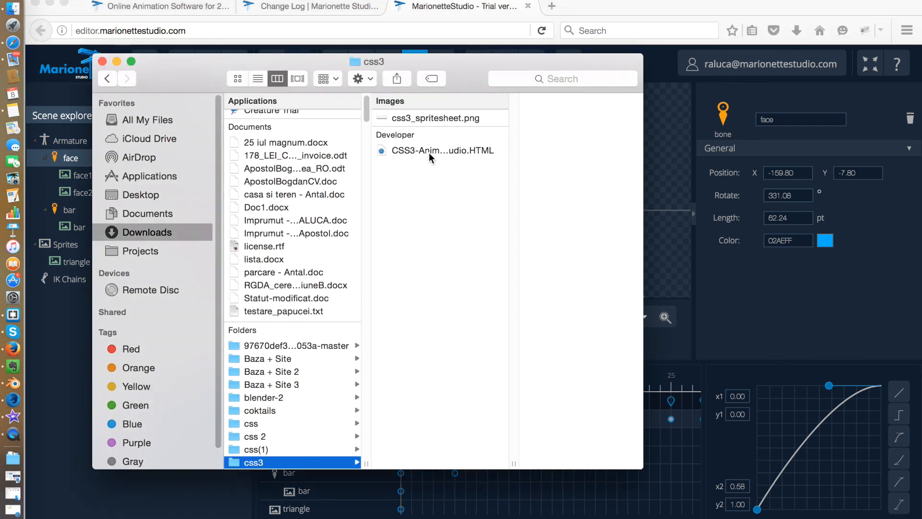
{"action": "double_click", "coordinate": [443, 150]}
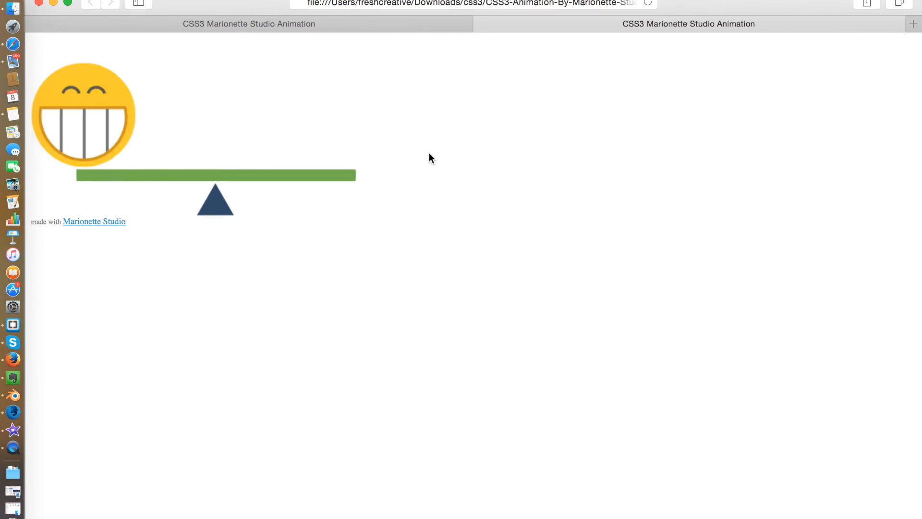
- Inspect the animation page and scroll through its source code
{"action": "right_click", "coordinate": [429, 158]}
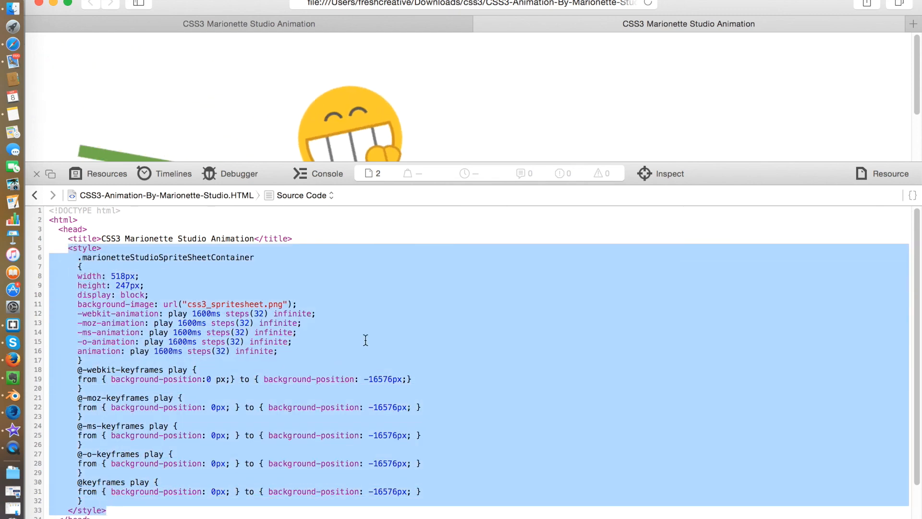
{"action": "scroll", "scroll_direction": "down", "scroll_amount": 3}
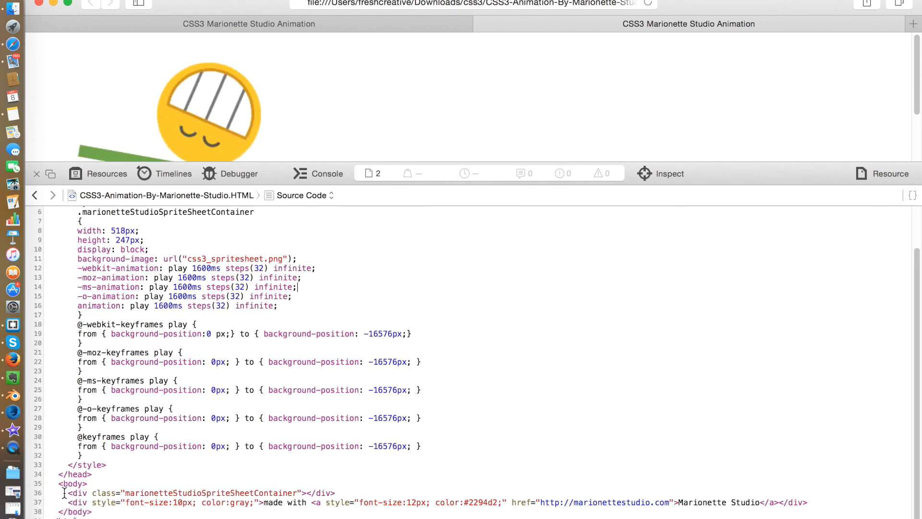